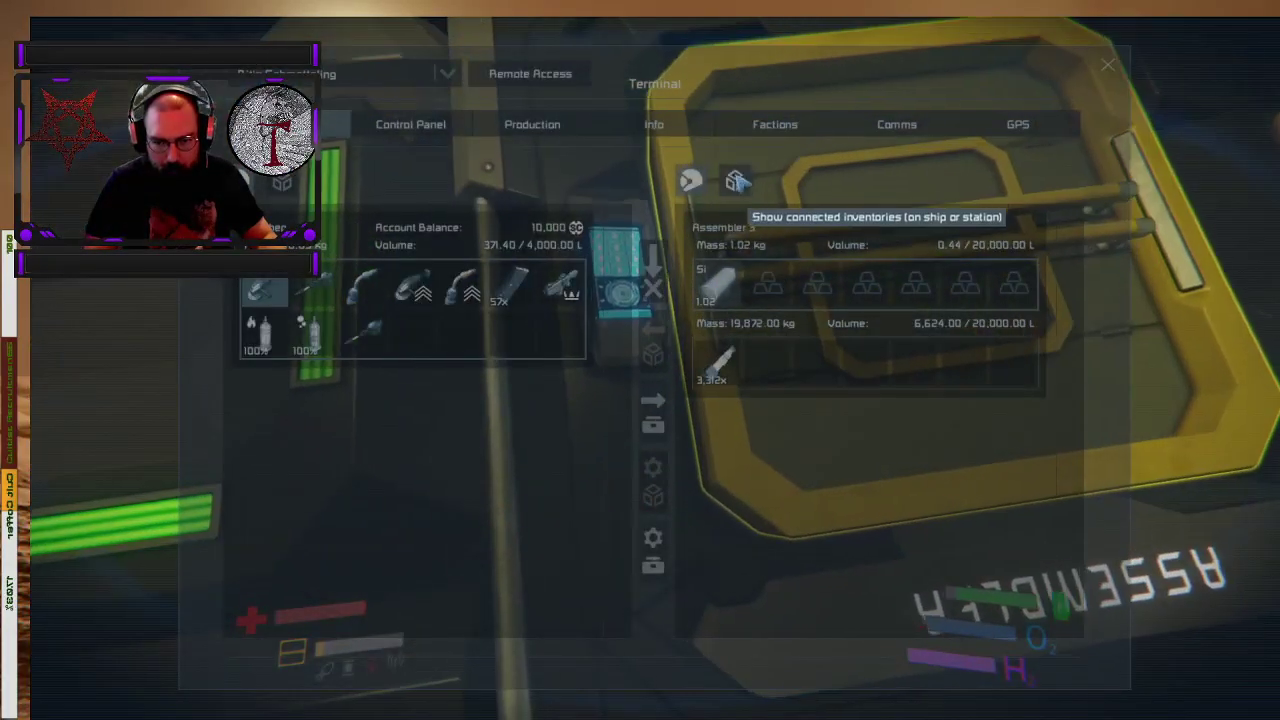
# - Switch the terminal to the GPS list of saved ore coordinates
pyautogui.click(736, 180)
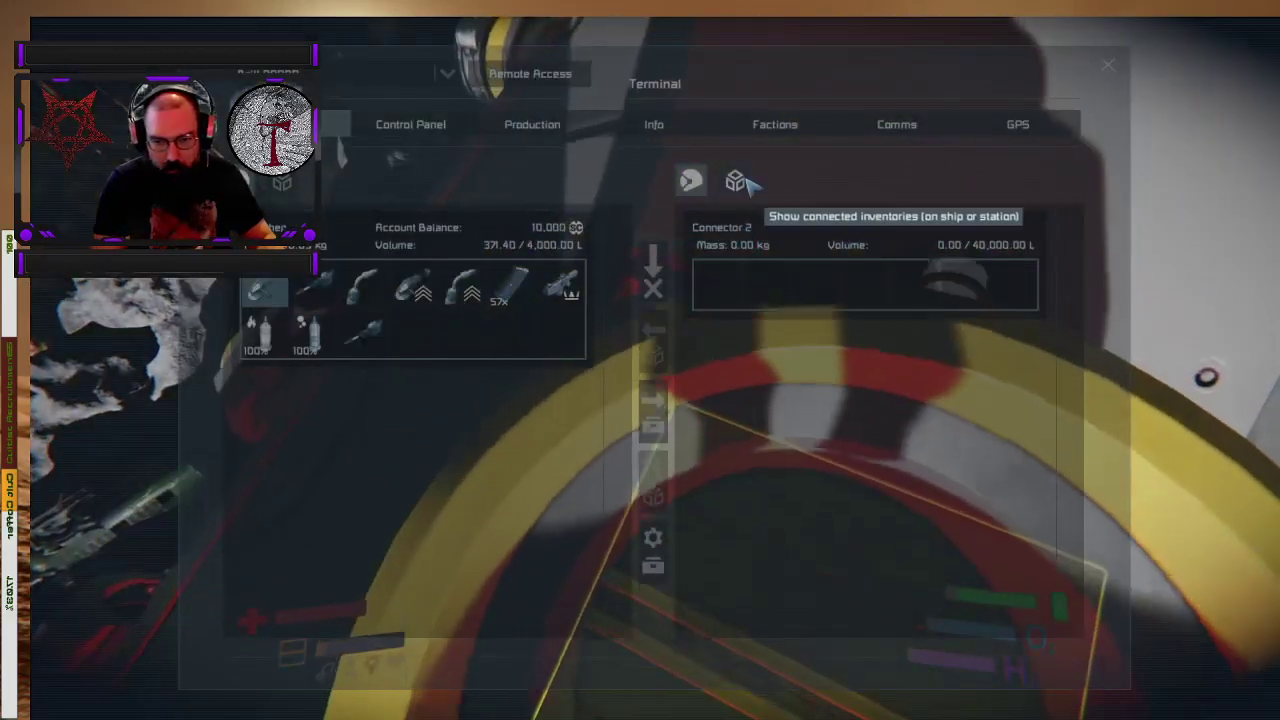
pyautogui.click(736, 180)
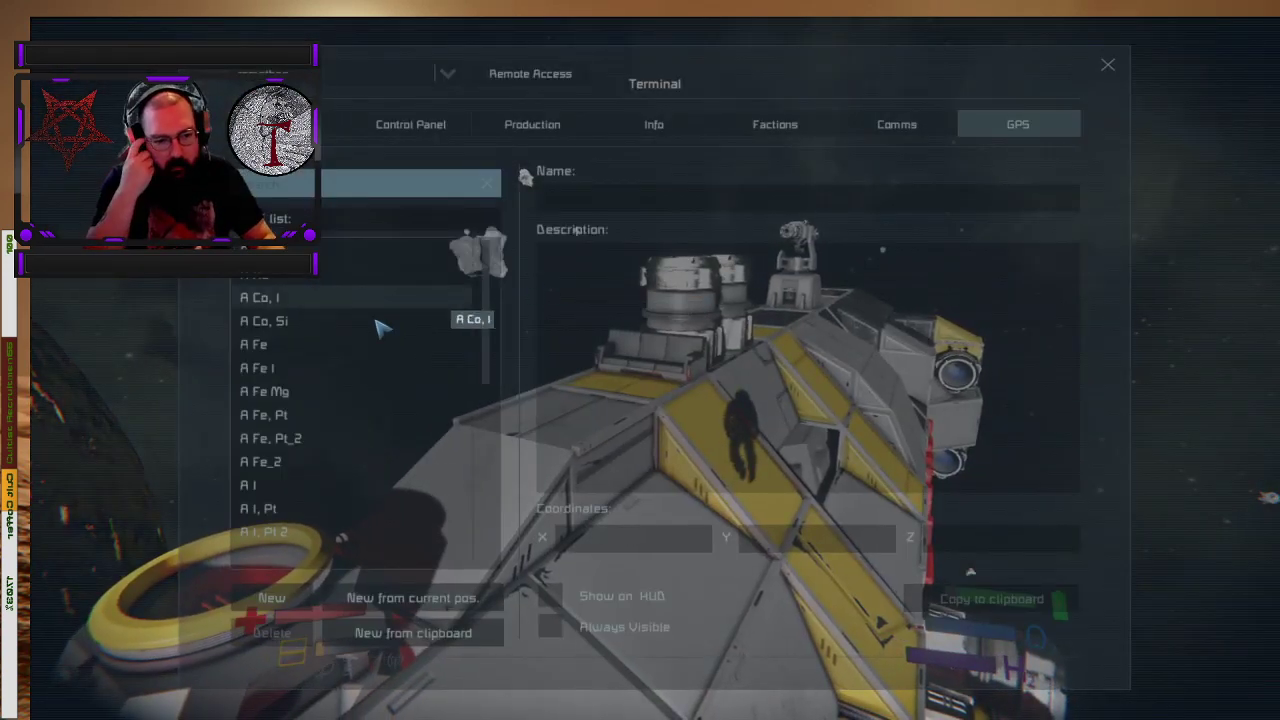
# - Close the terminal to return to the cockpit flight view in space
pyautogui.click(1108, 64)
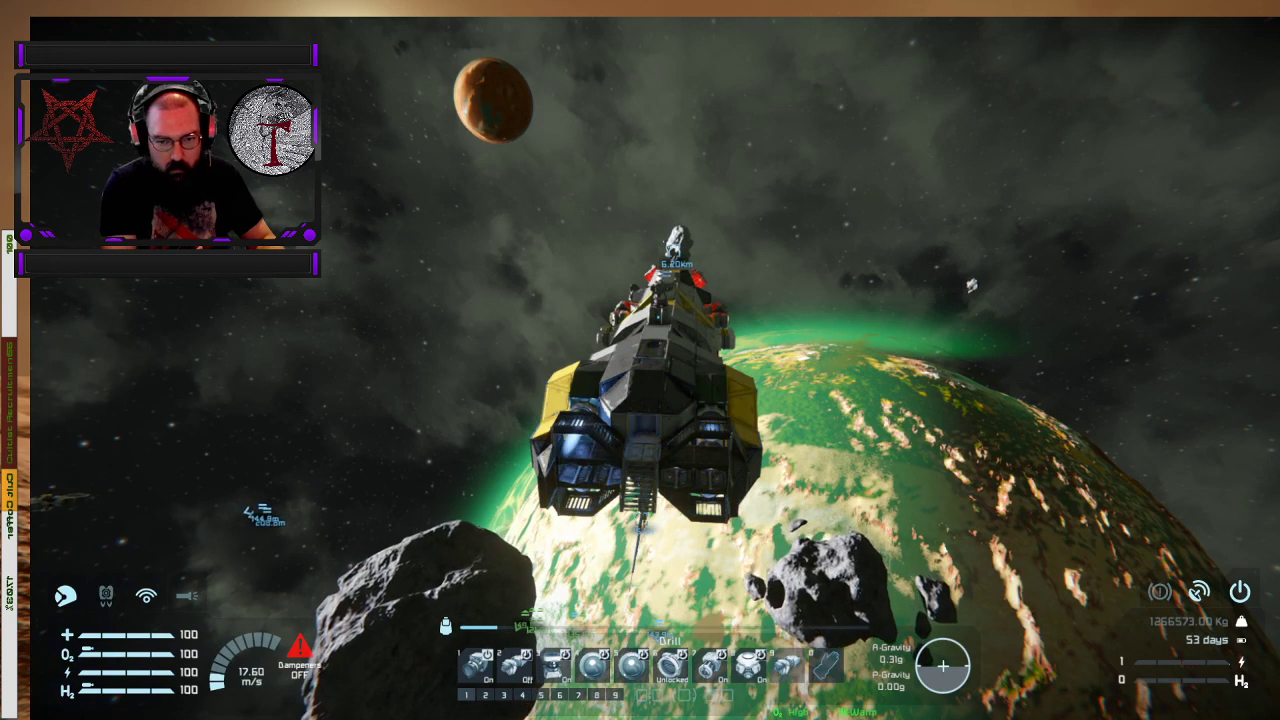
# - Check the audio settings under game Options, then view the ship's connected inventories
pyautogui.press('Escape')
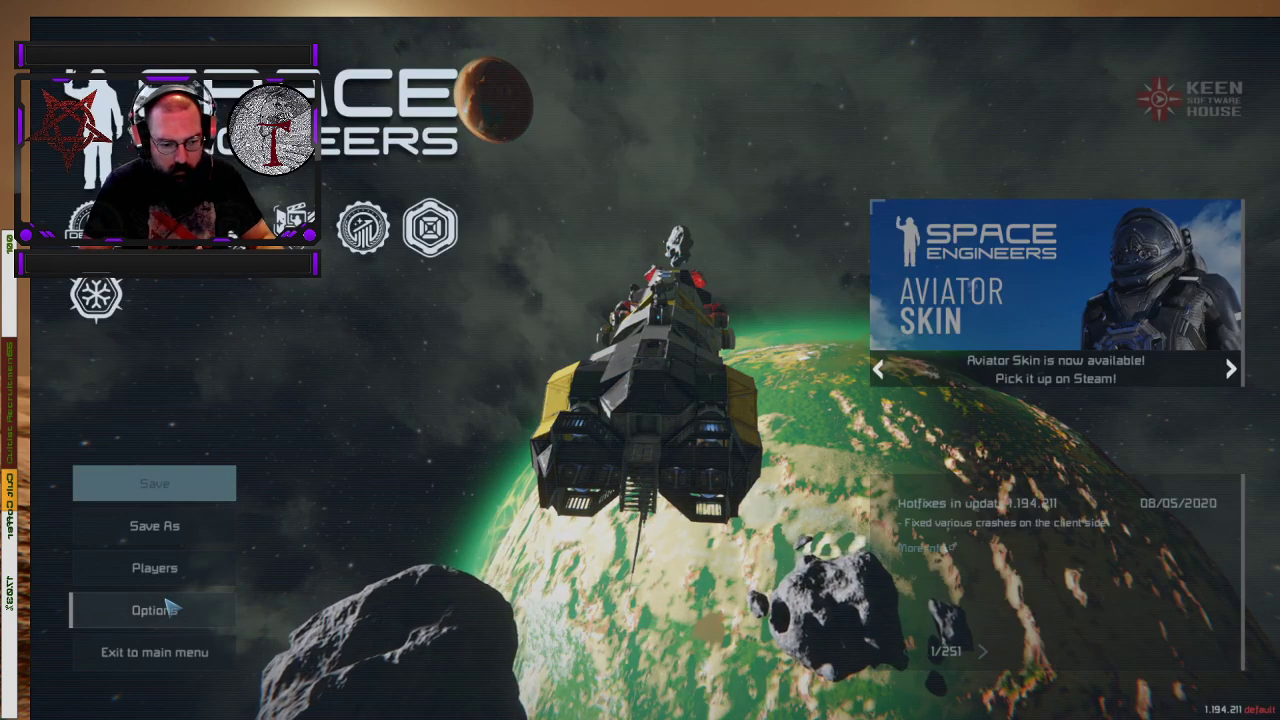
pyautogui.moveTo(390, 456)
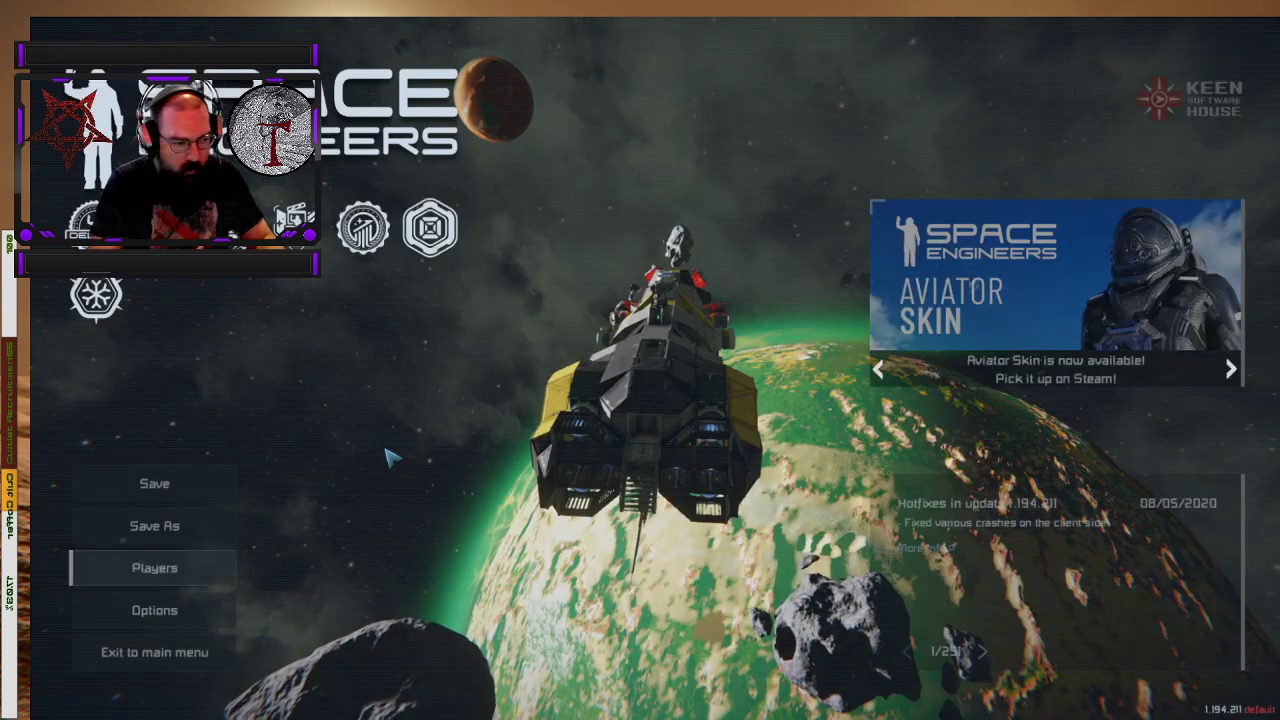
pyautogui.click(154, 610)
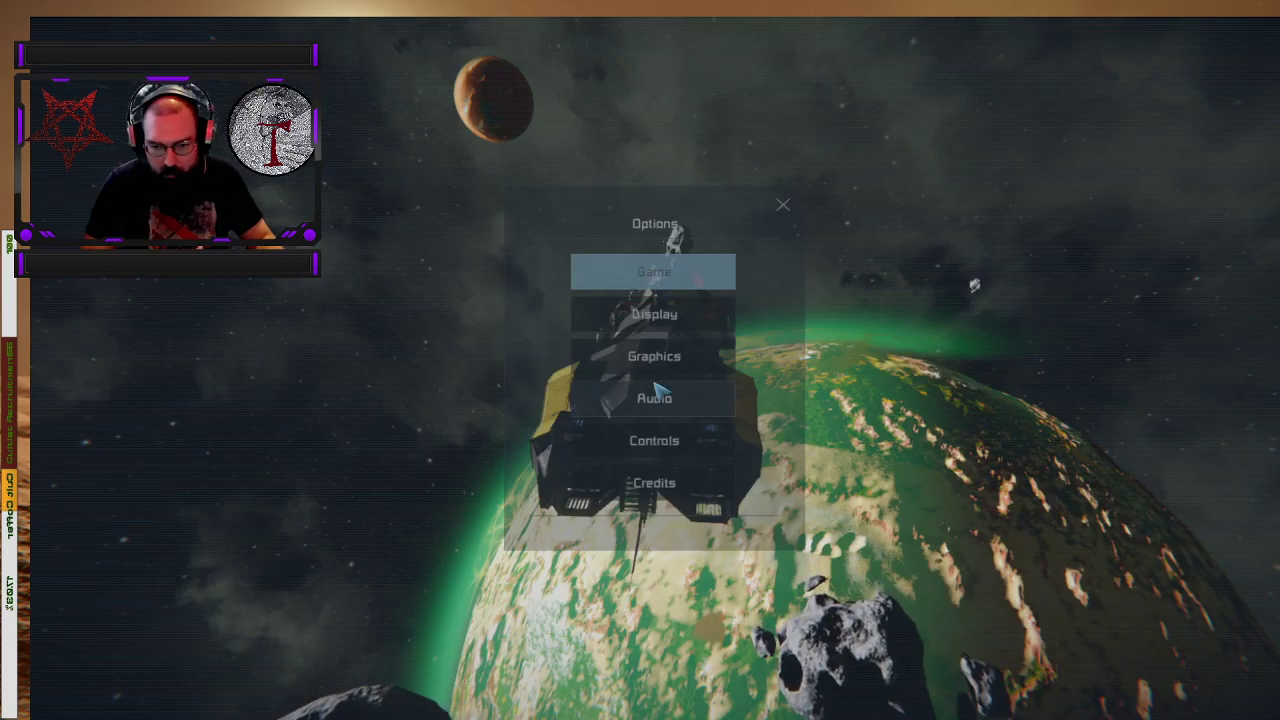
pyautogui.click(654, 398)
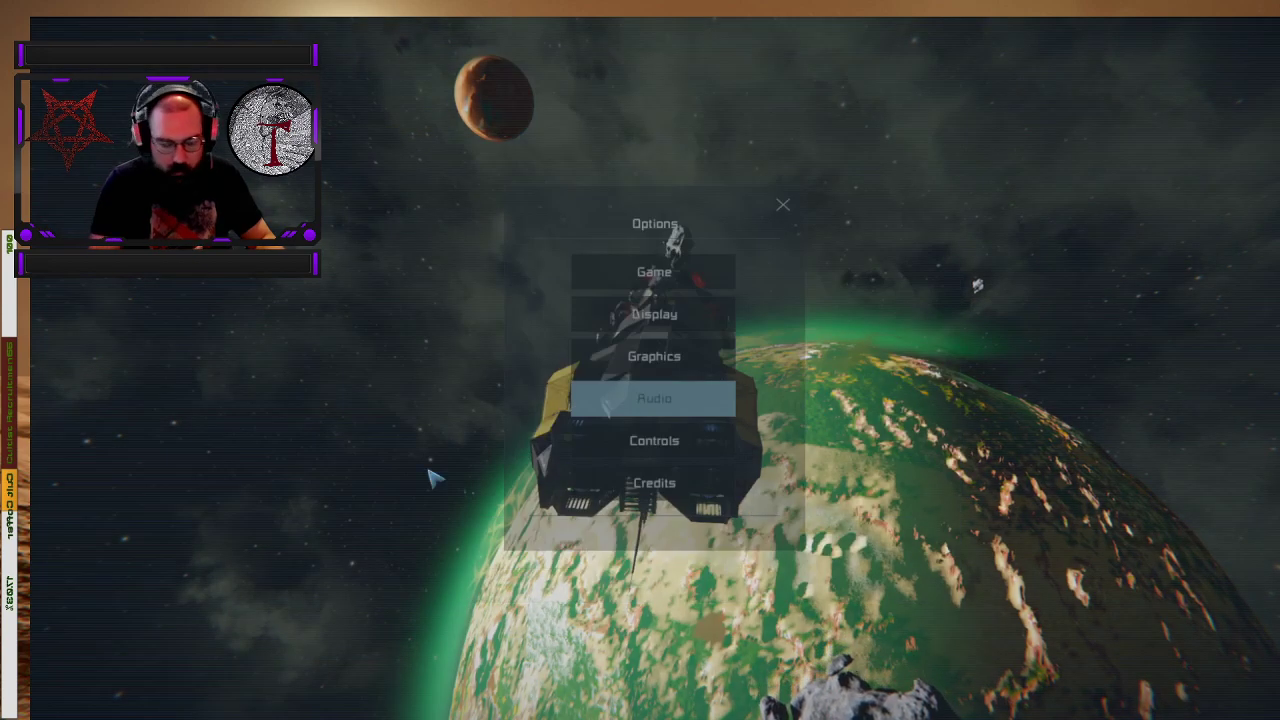
pyautogui.click(784, 204)
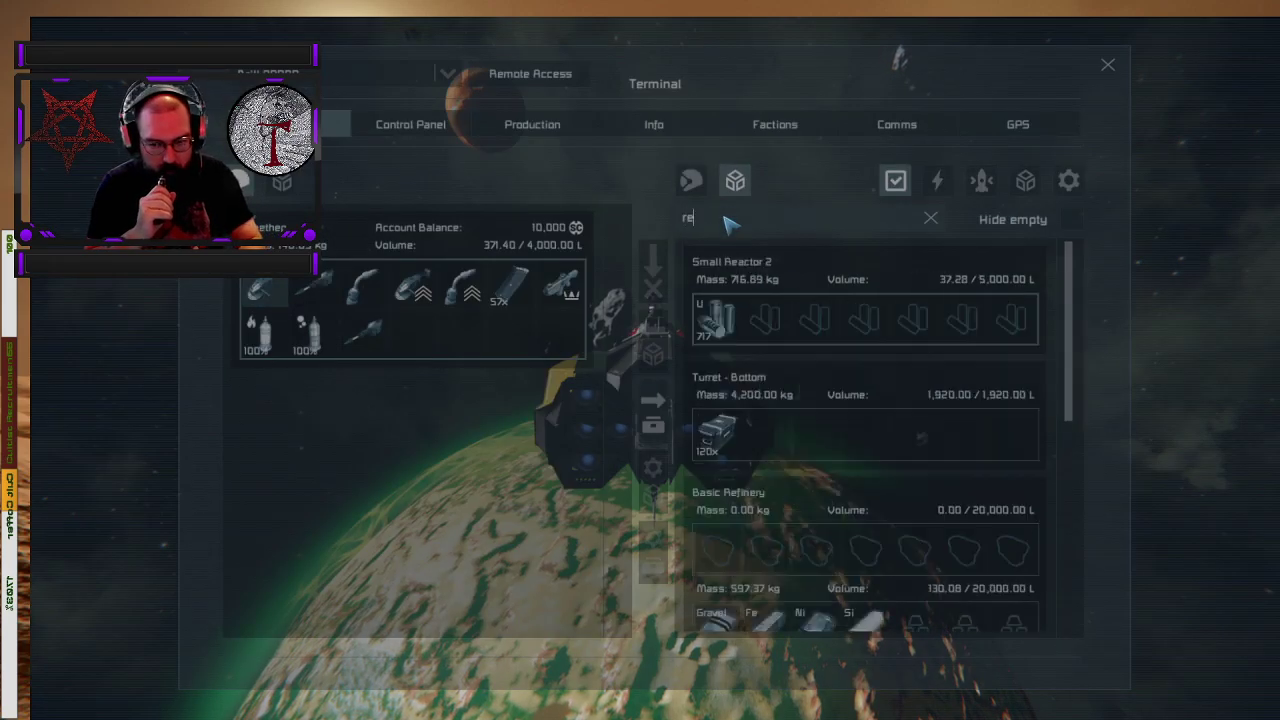
# - Show all connected inventories, filter them for 'ice', then close the terminal
pyautogui.write('a')
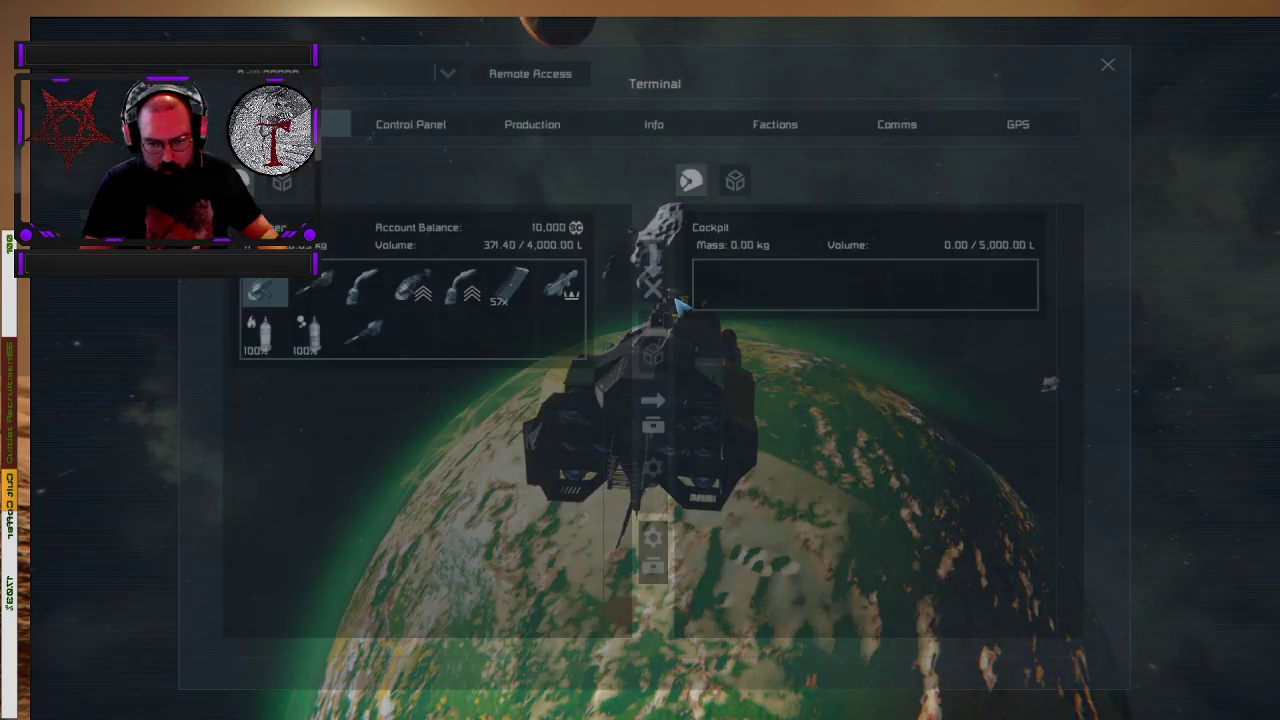
pyautogui.click(736, 180)
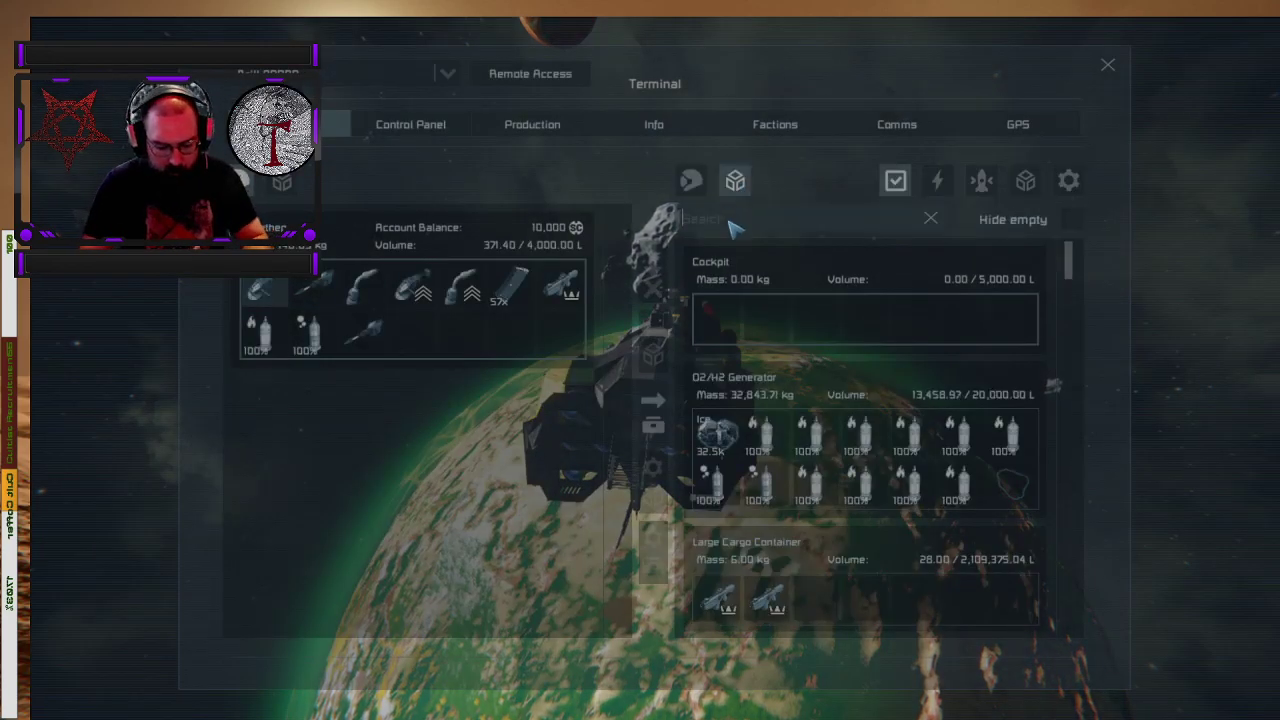
pyautogui.write('ice')
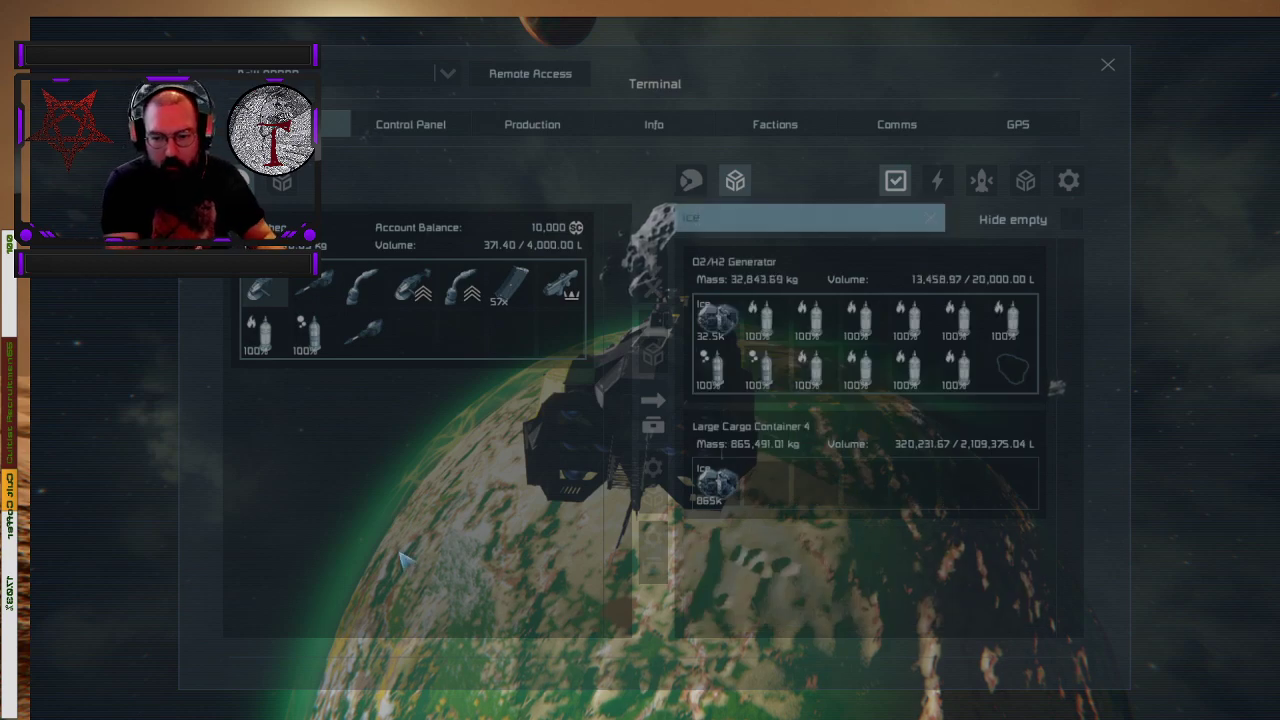
pyautogui.click(1108, 64)
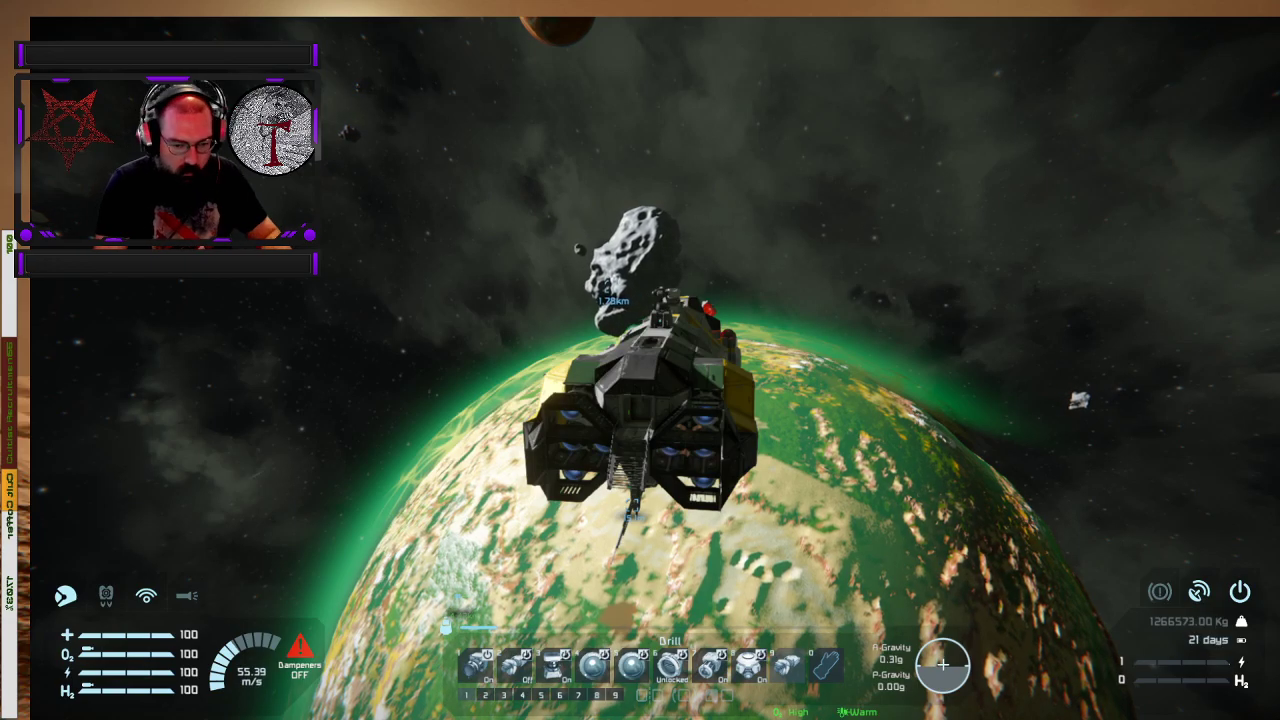
# - Fly toward the large asteroid, toggling inertia dampeners to slow and coast
pyautogui.press('z')
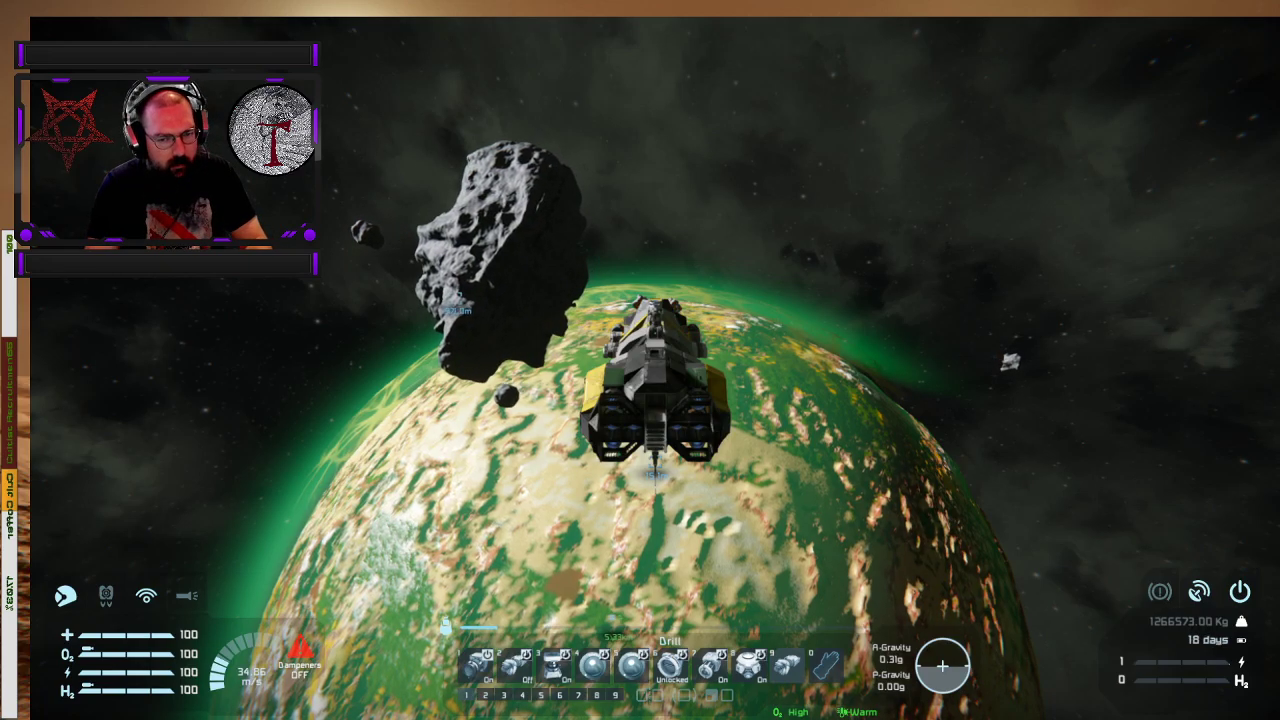
pyautogui.press('z')
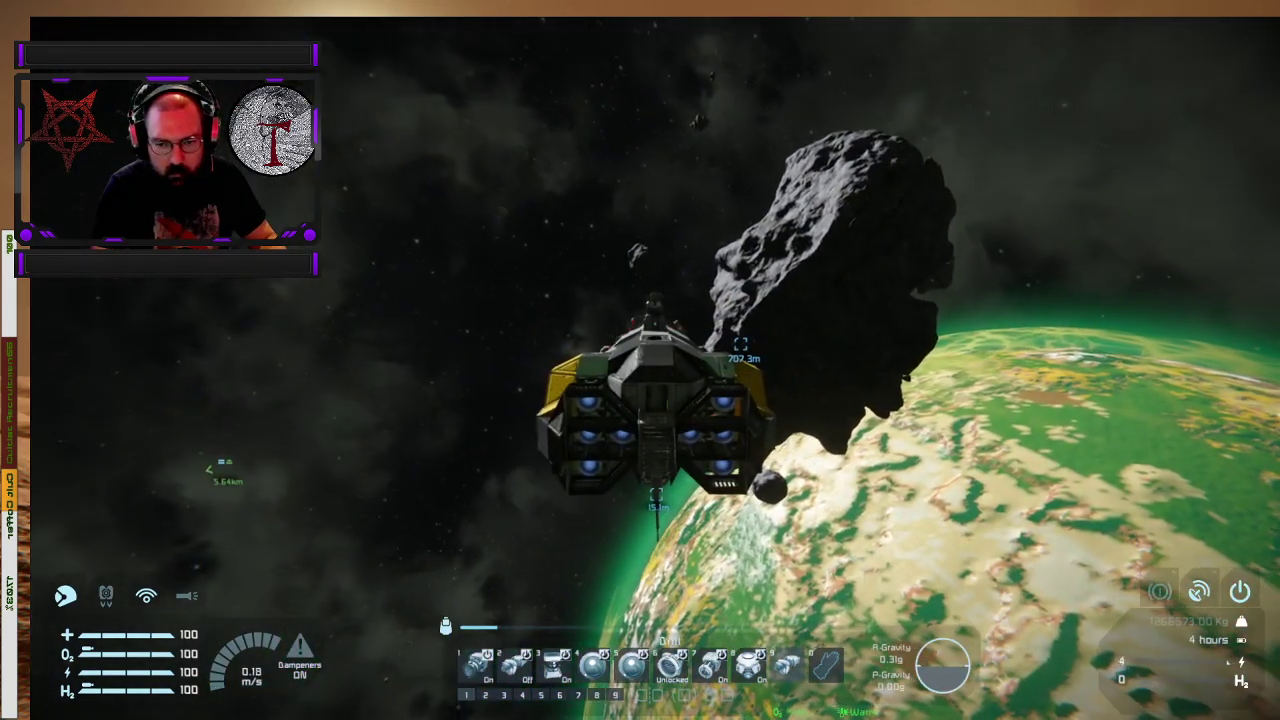
pyautogui.press('z')
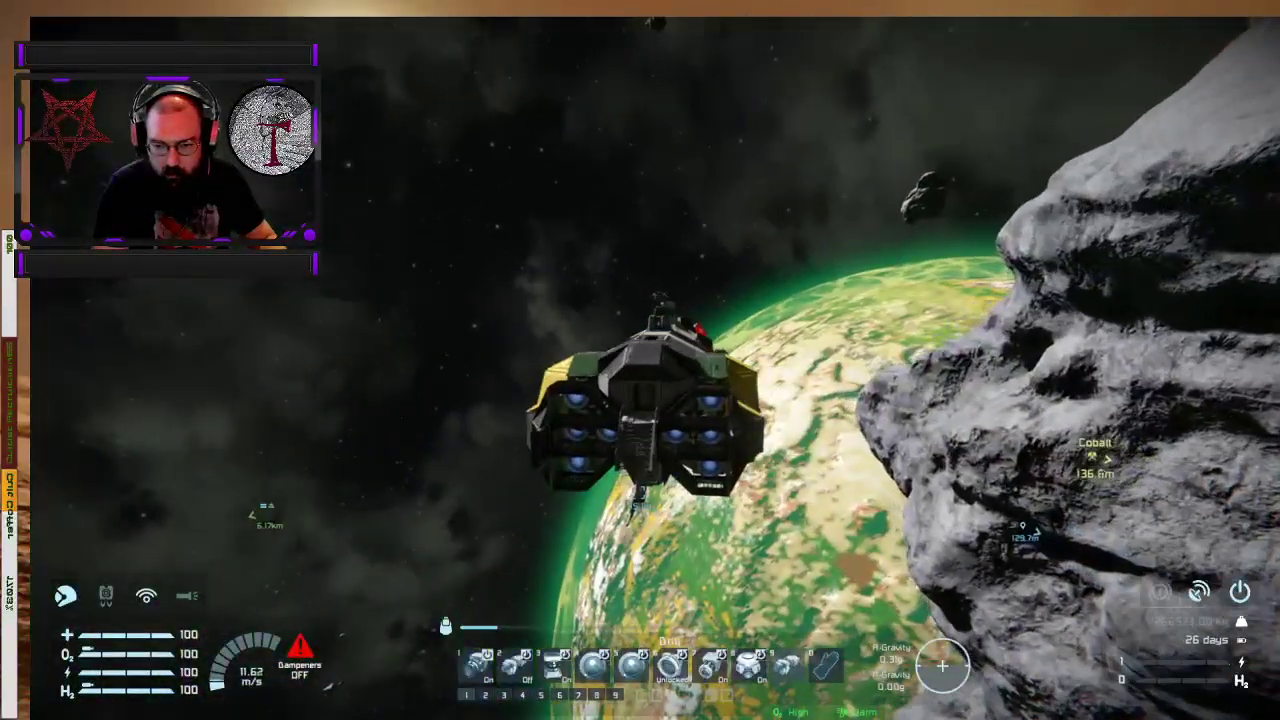
# - Re-enable dampeners to stop the ship right beside the asteroid's rock face
pyautogui.press('z')
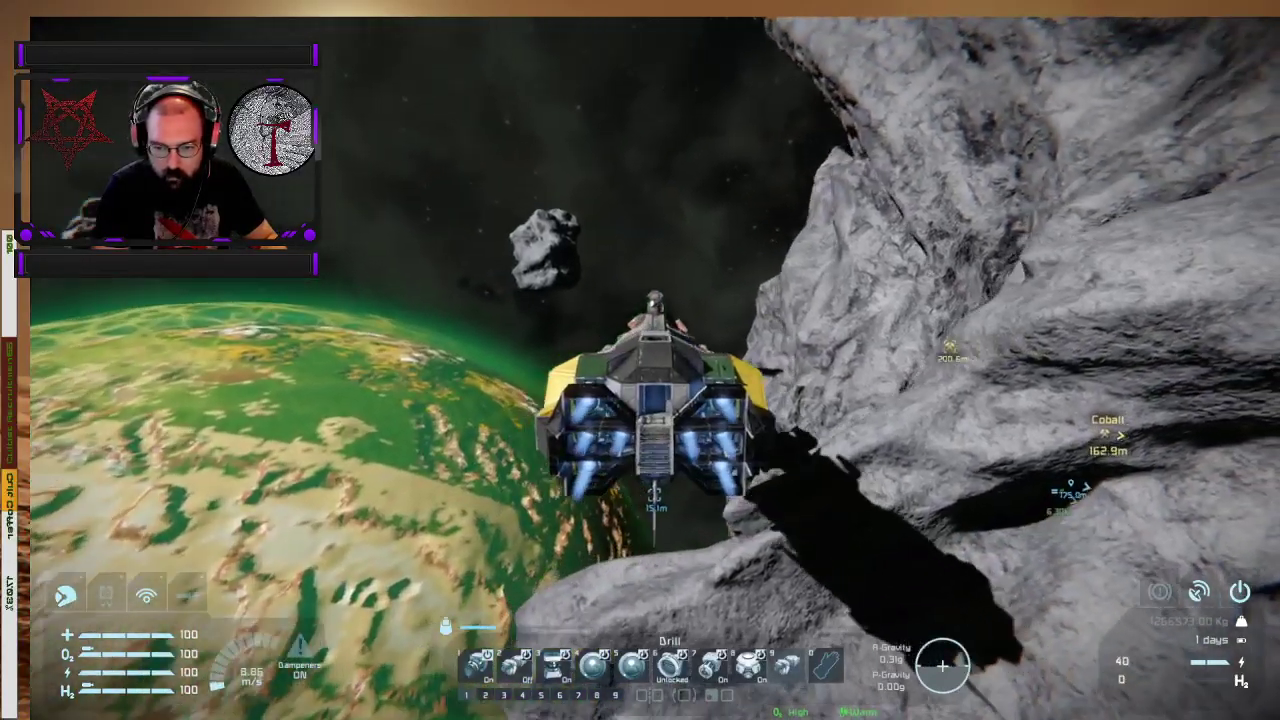
# - Toggle dampeners while flying low over the silicon and cobalt ore markers
pyautogui.press('z')
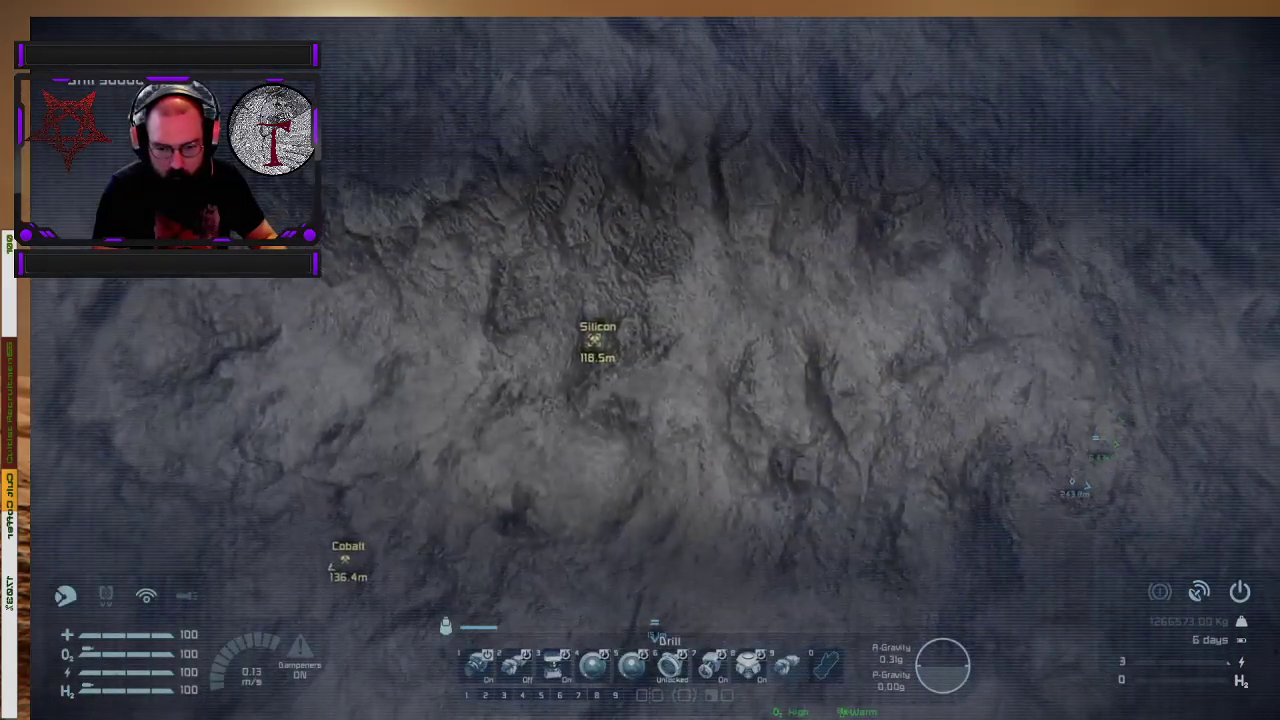
pyautogui.press('z')
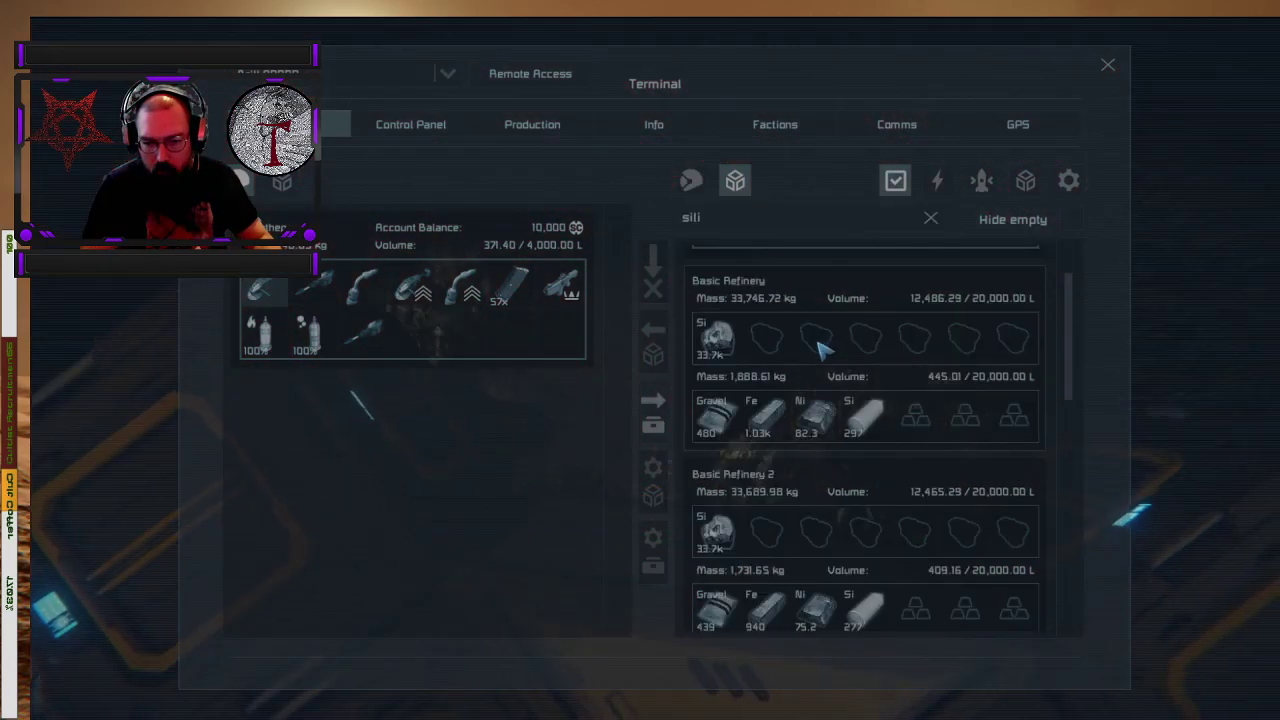
# - Scroll through the base's inventory list to check the refineries and cargo container
pyautogui.scroll(-3)
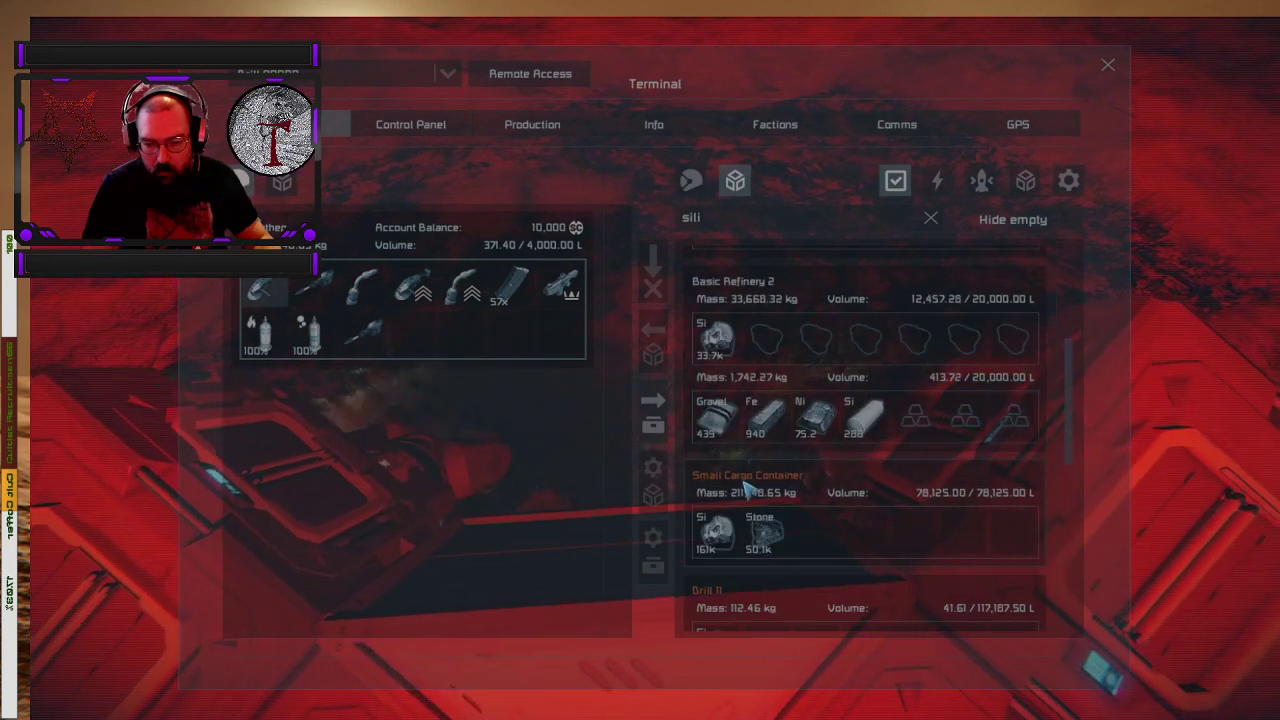
pyautogui.scroll(-3)
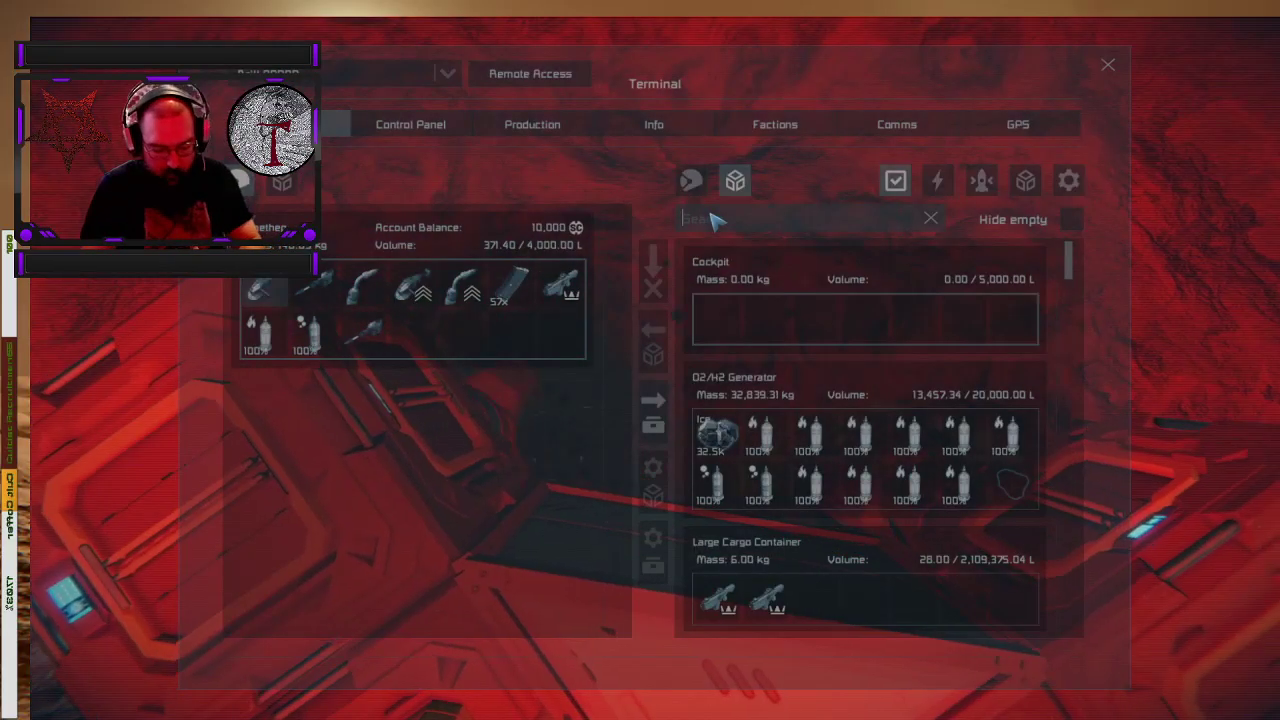
# - Filter the base inventories for 'stone' then 'sili' to check stocked silicon ore
pyautogui.write('stone')
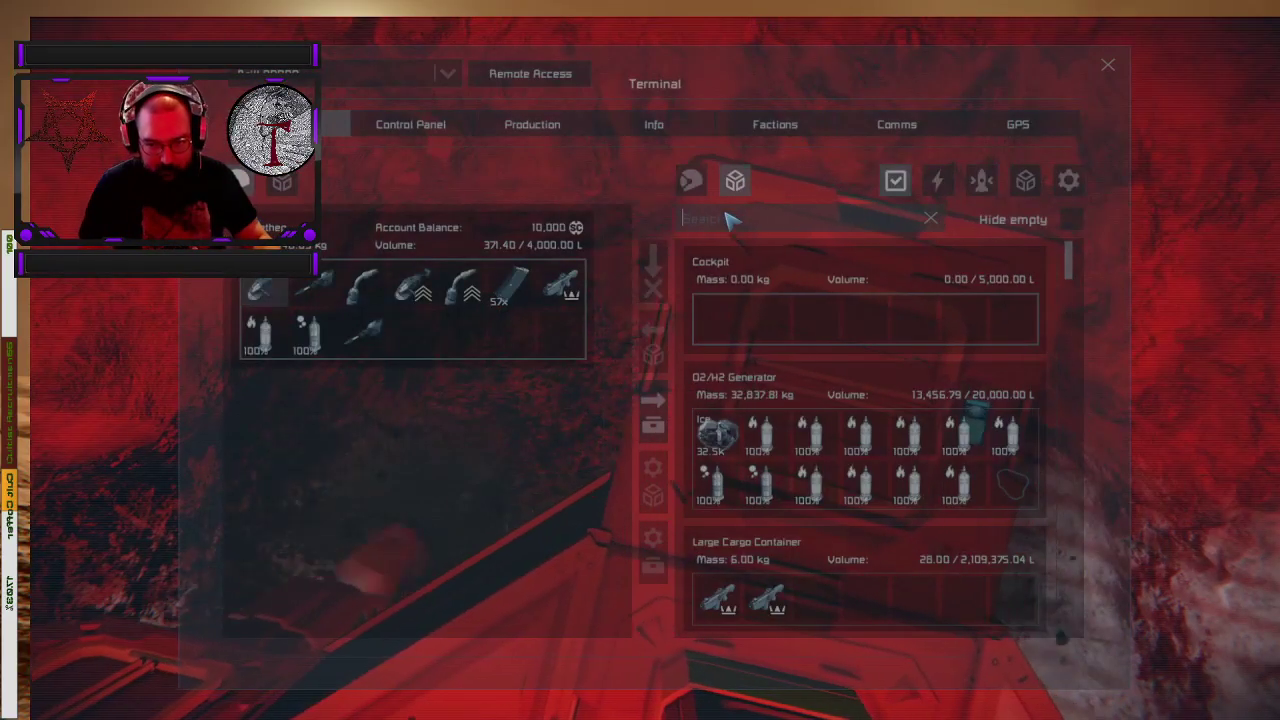
pyautogui.write('sili')
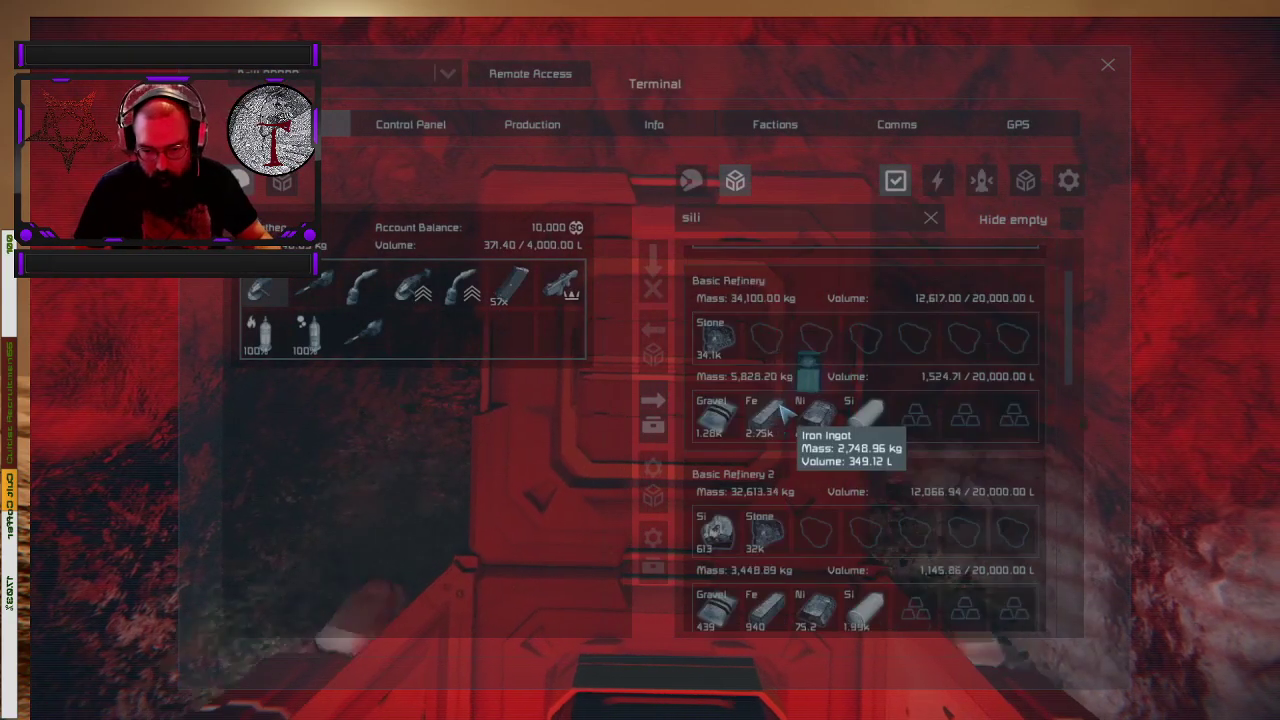
pyautogui.scroll(3)
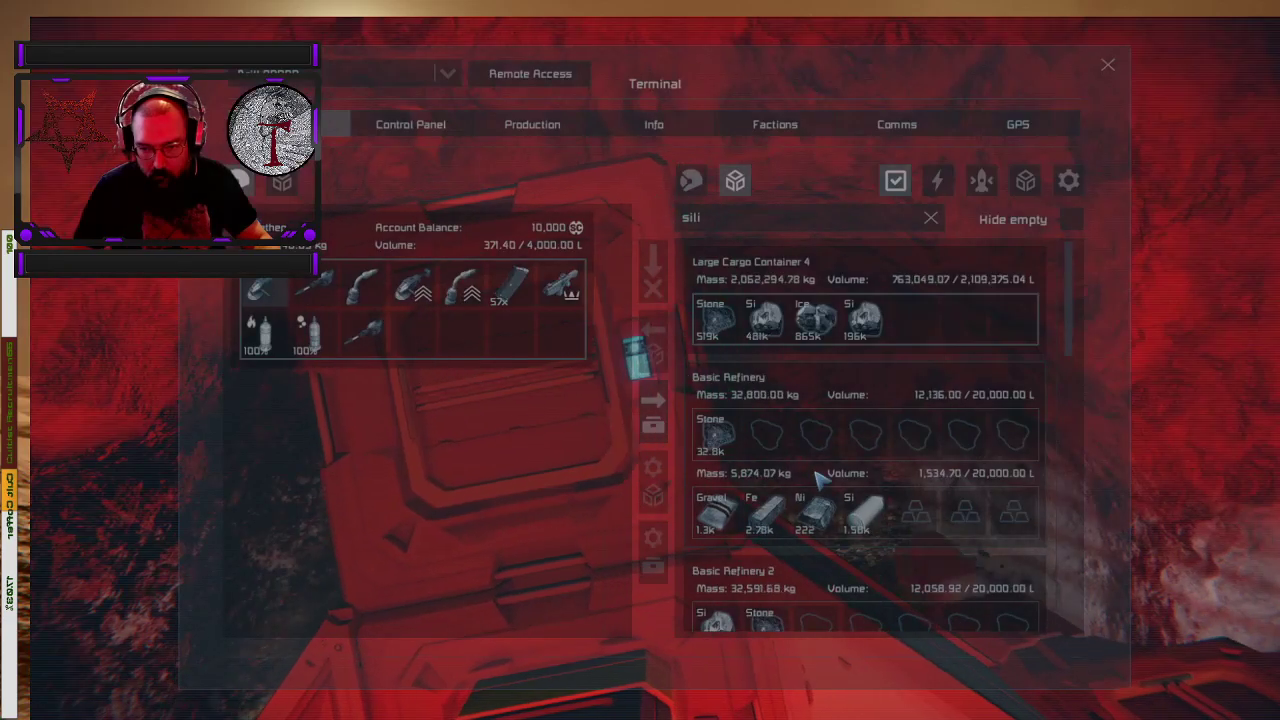
pyautogui.scroll(-3)
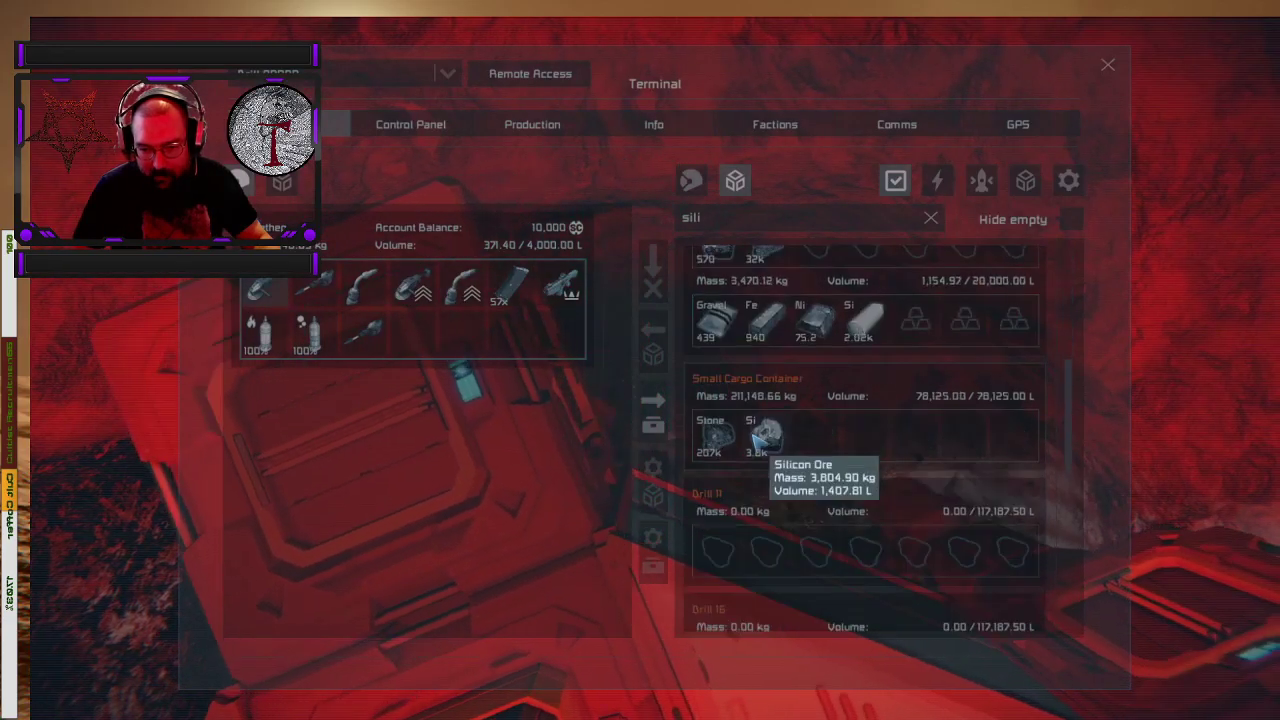
pyautogui.scroll(3)
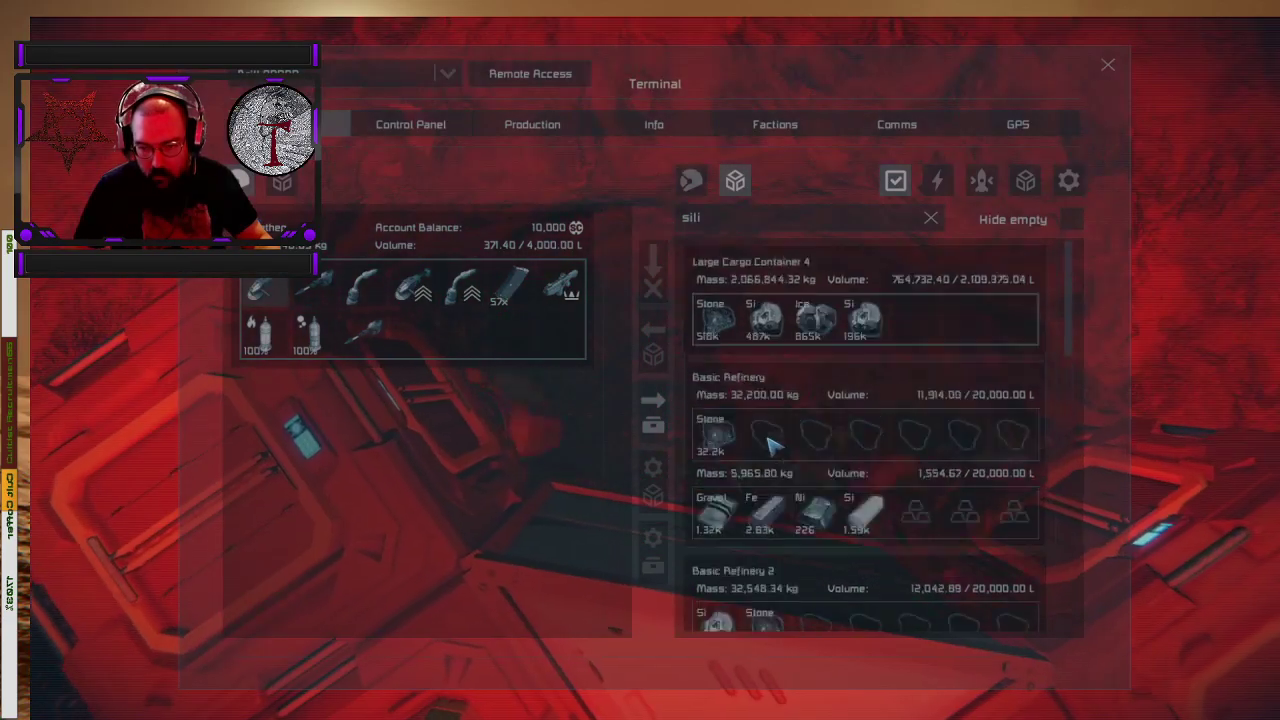
pyautogui.click(1108, 64)
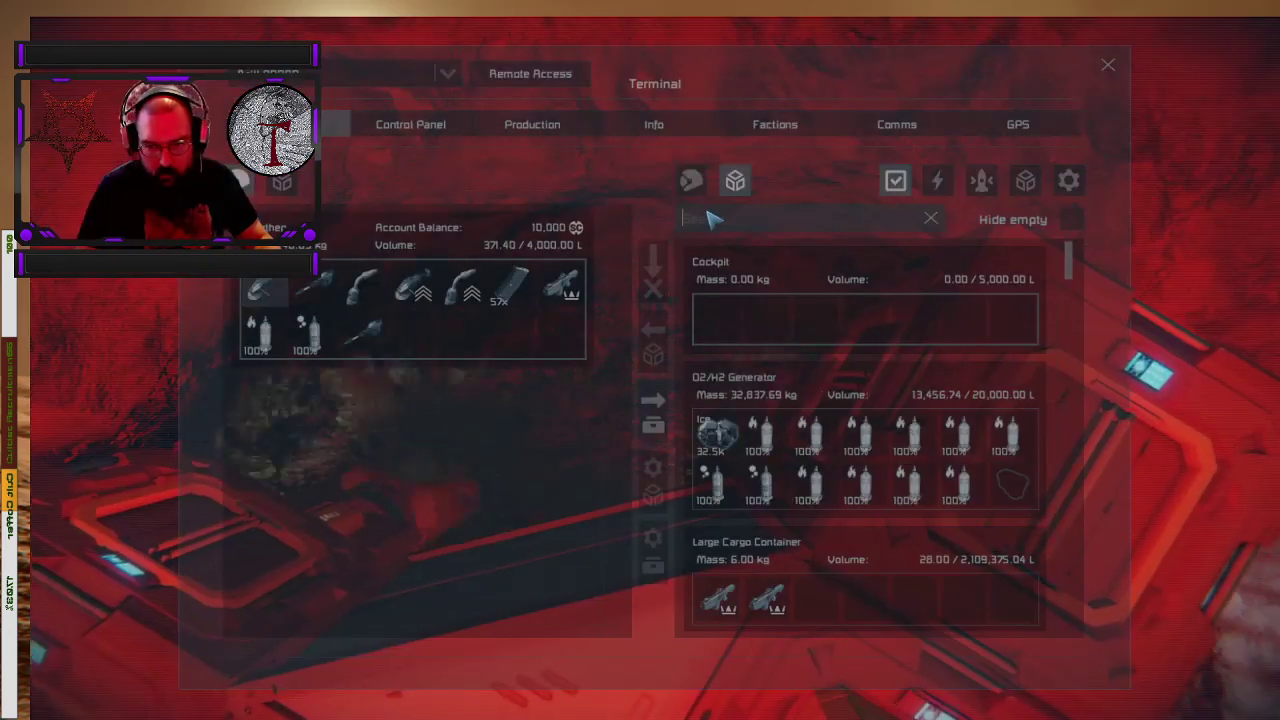
pyautogui.write('sili')
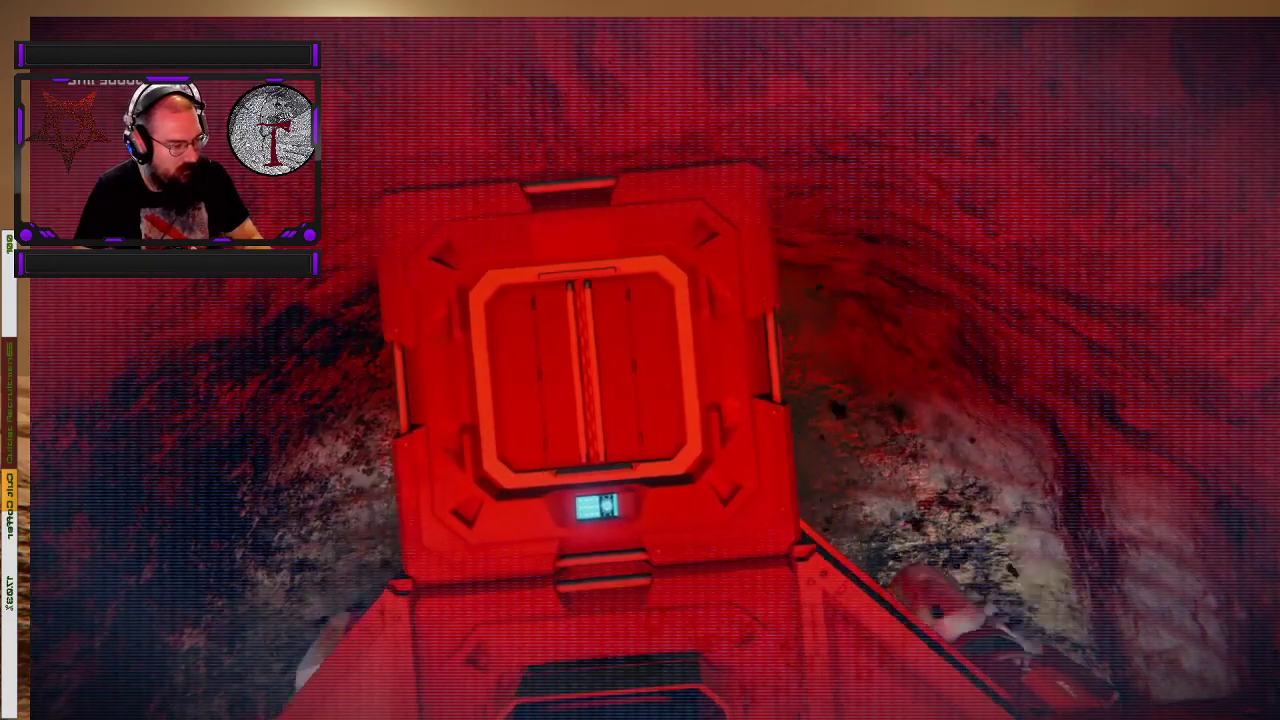
pyautogui.moveTo(640, 360)
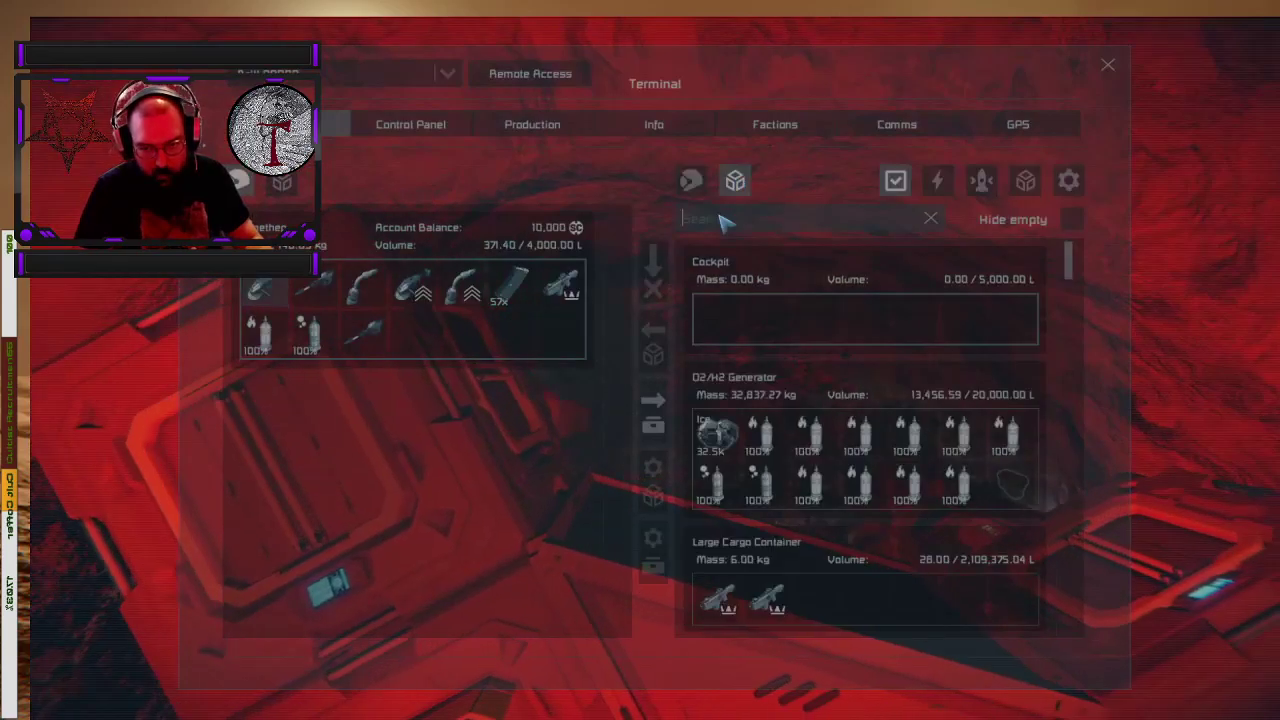
# - Search 'sili' once more before leaving the base terminal for the ship
pyautogui.write('sili')
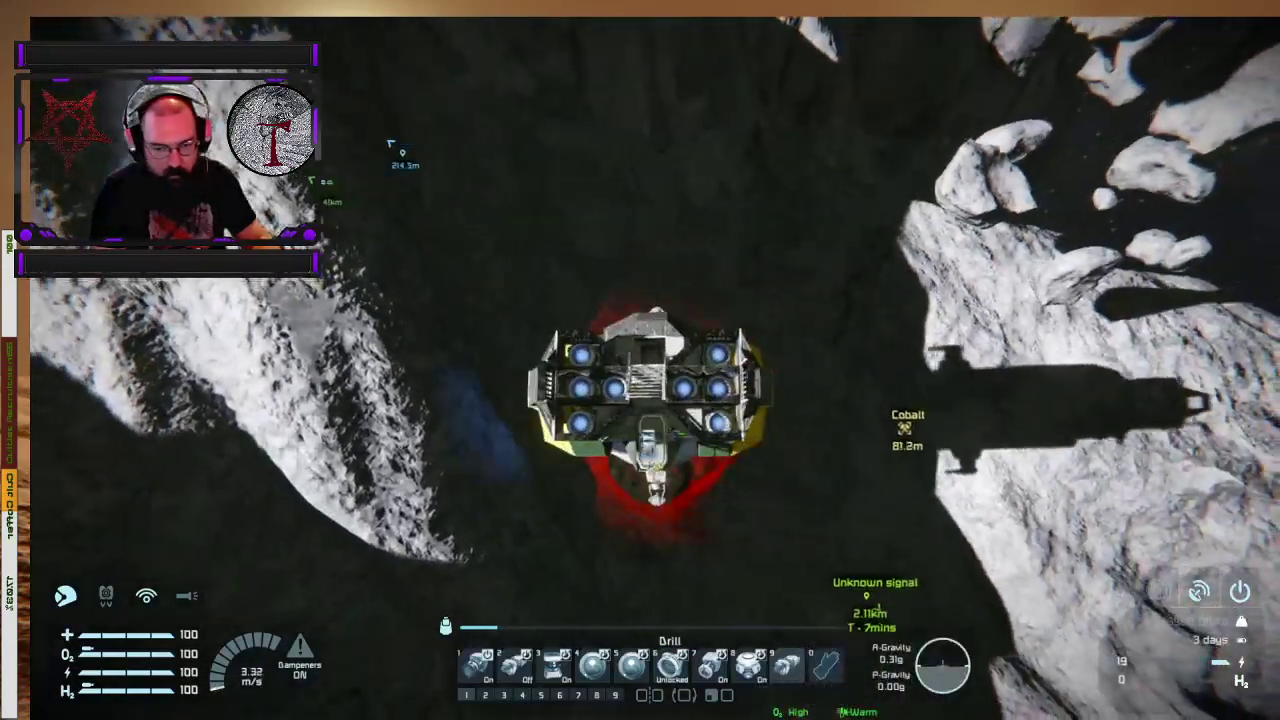
# - Fly the ship out of the asteroid tunnel into open space toward the window-block frame
pyautogui.press('z')
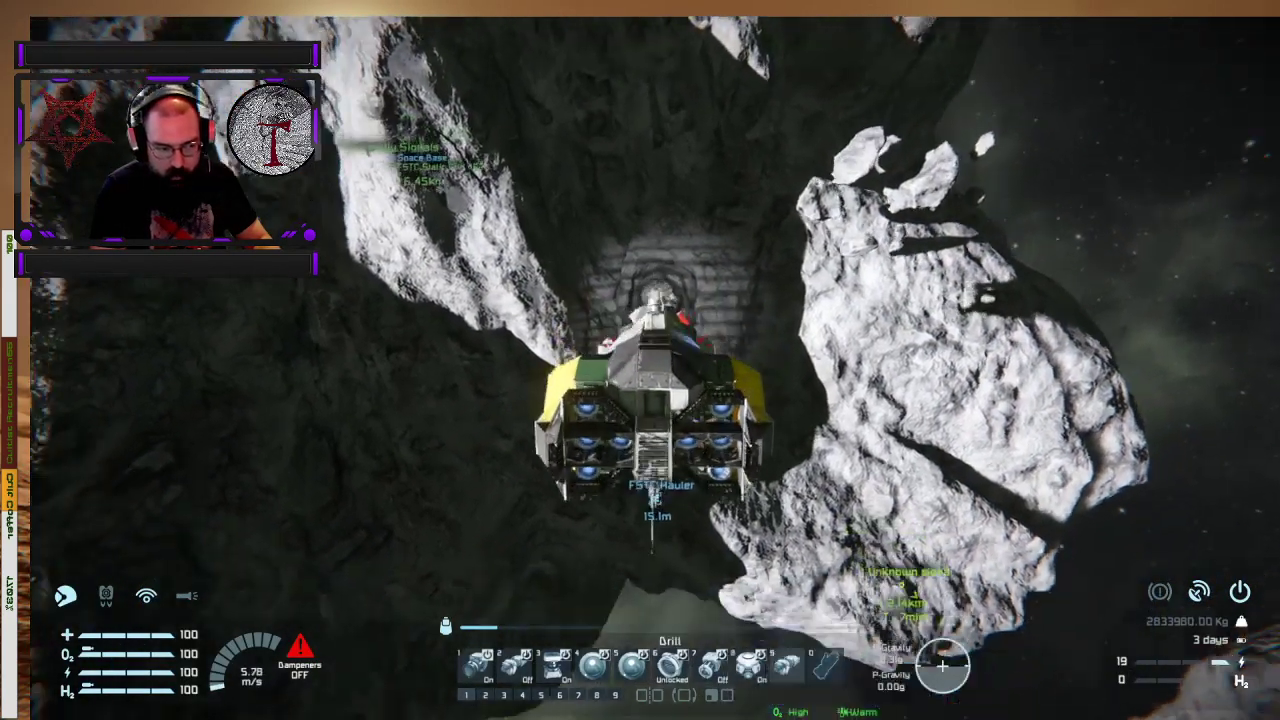
pyautogui.press('z')
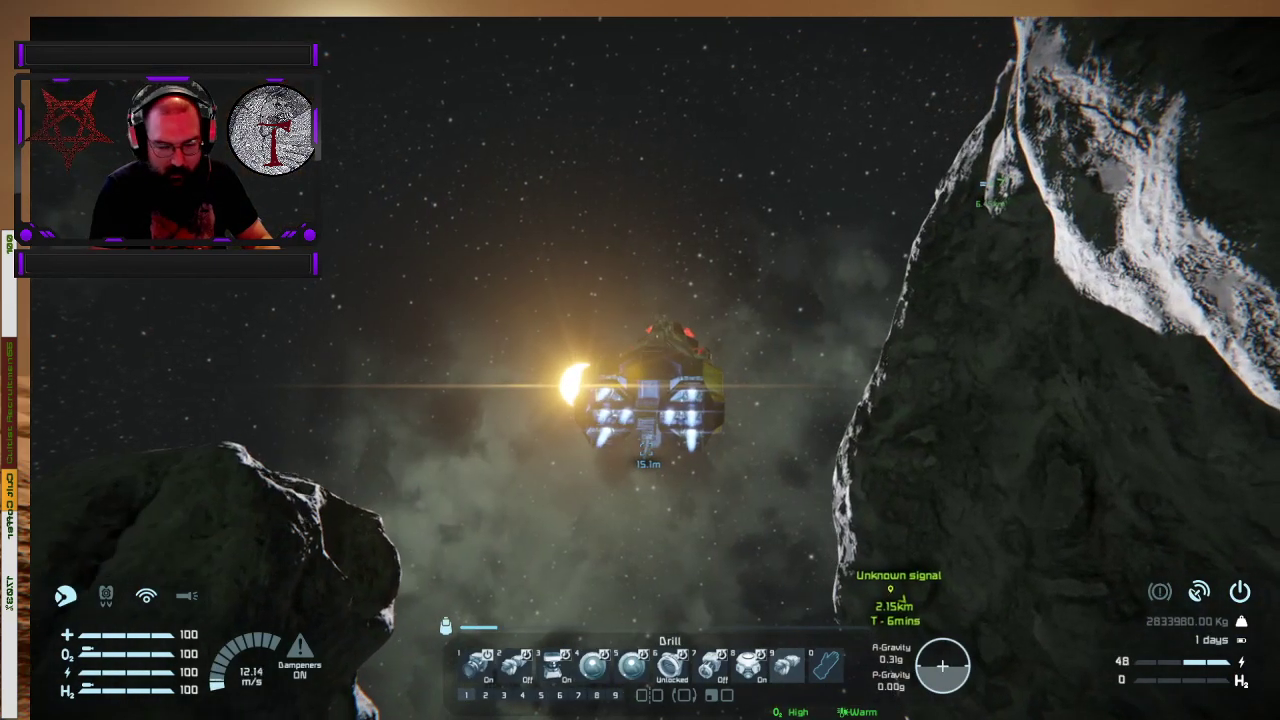
pyautogui.press('z')
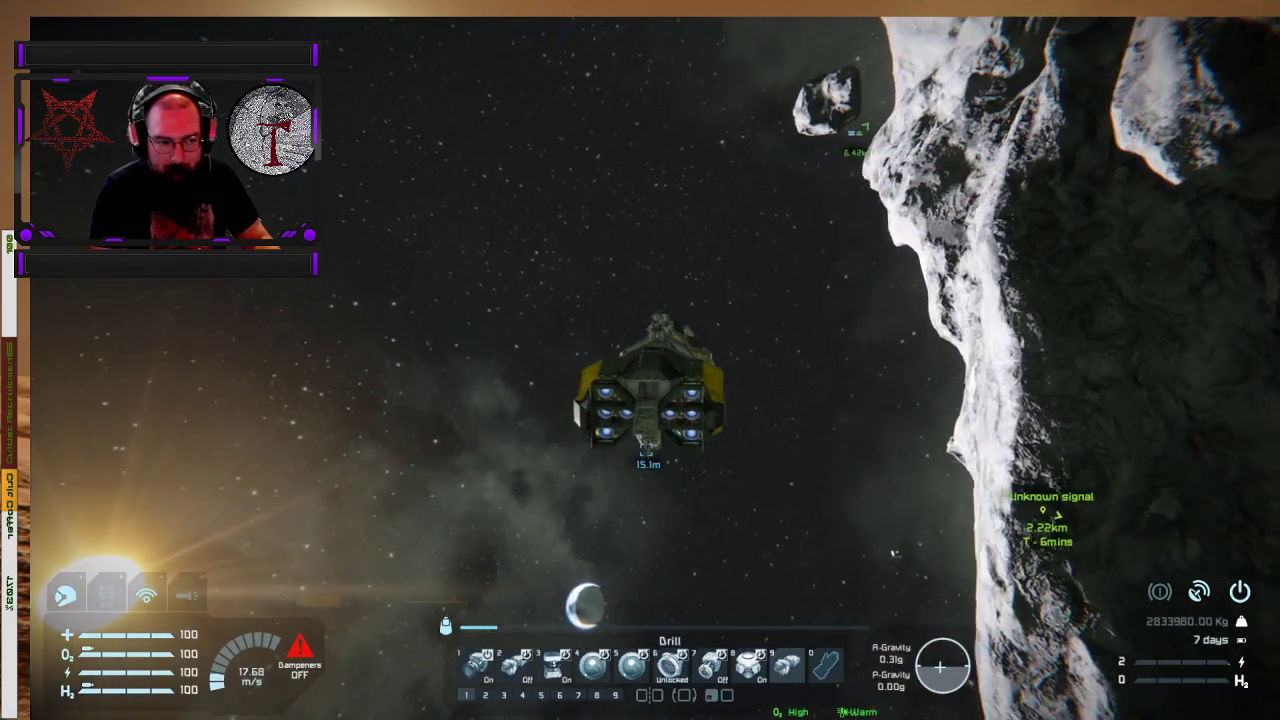
pyautogui.press('z')
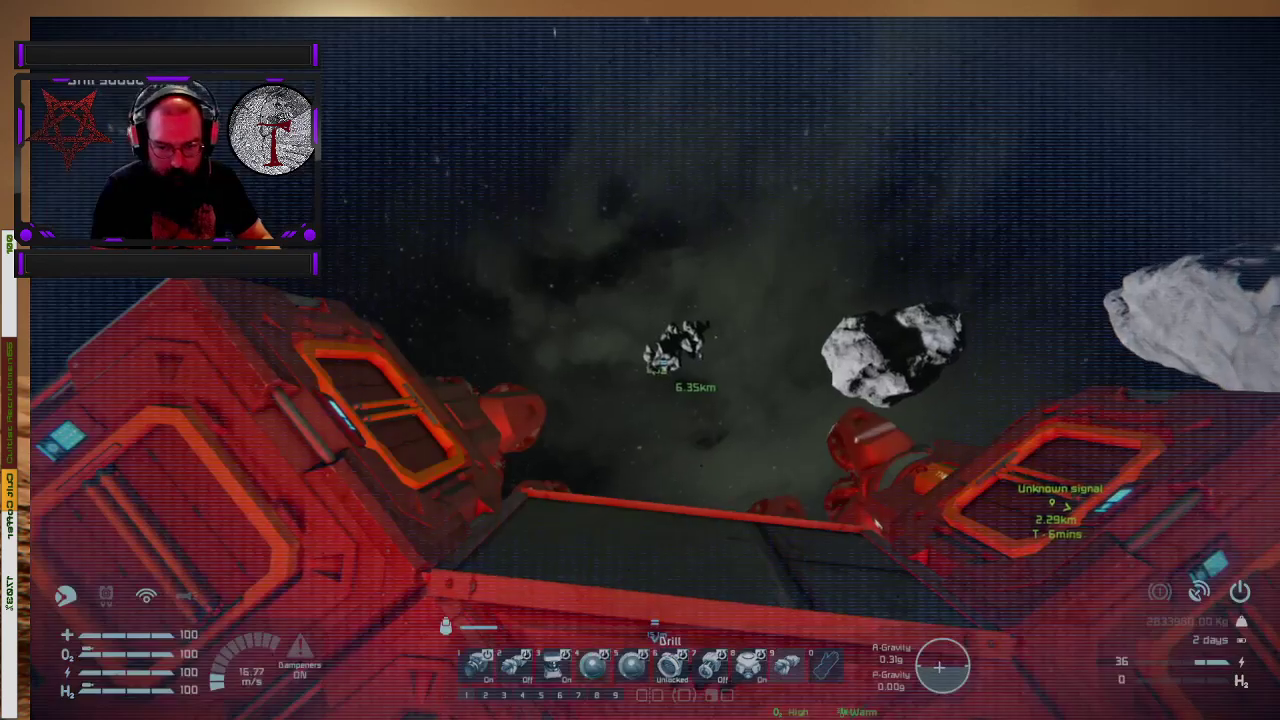
# - Pilot the drill ship across to the small asteroid cluster with the wrecked structure near the green planet
pyautogui.press('z')
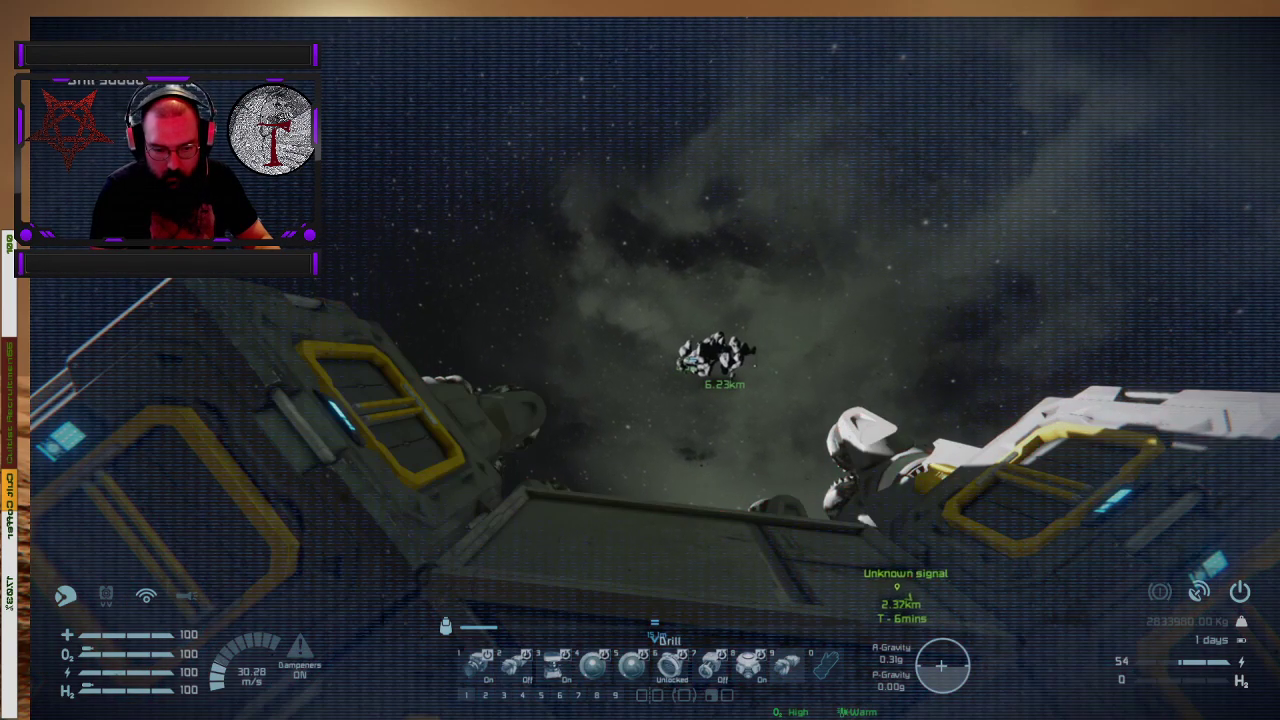
pyautogui.press('z')
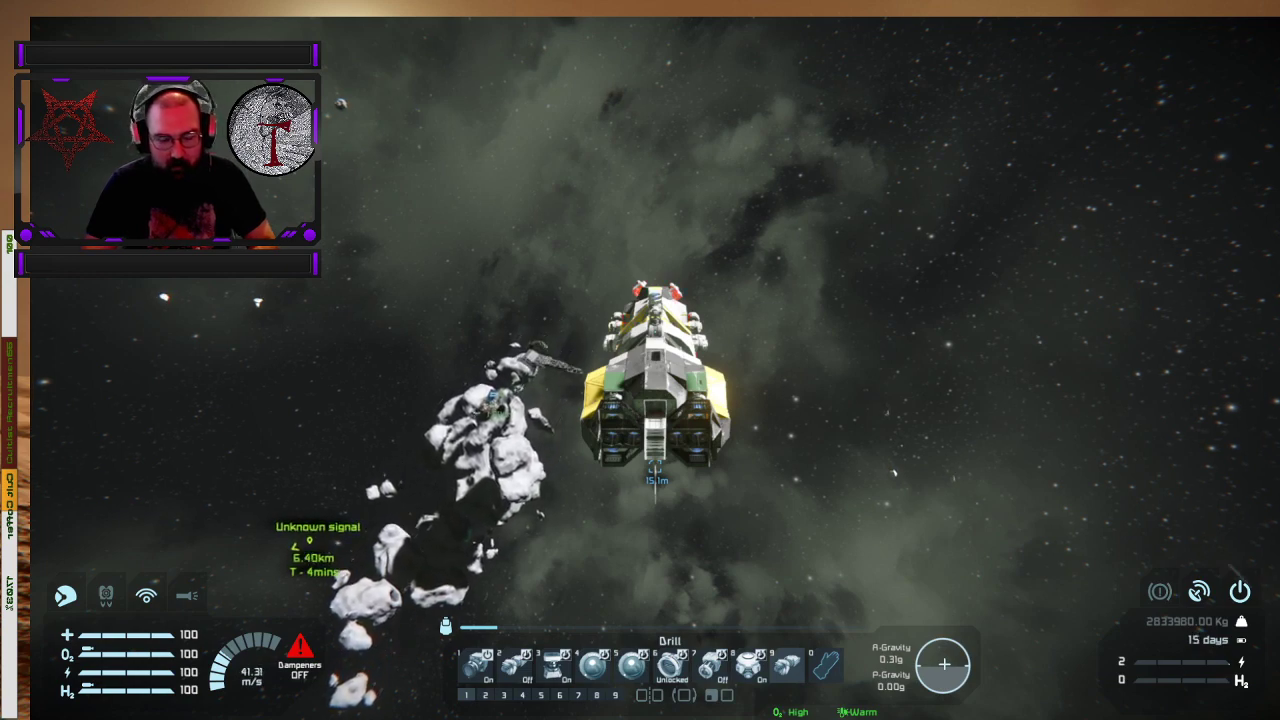
pyautogui.press('z')
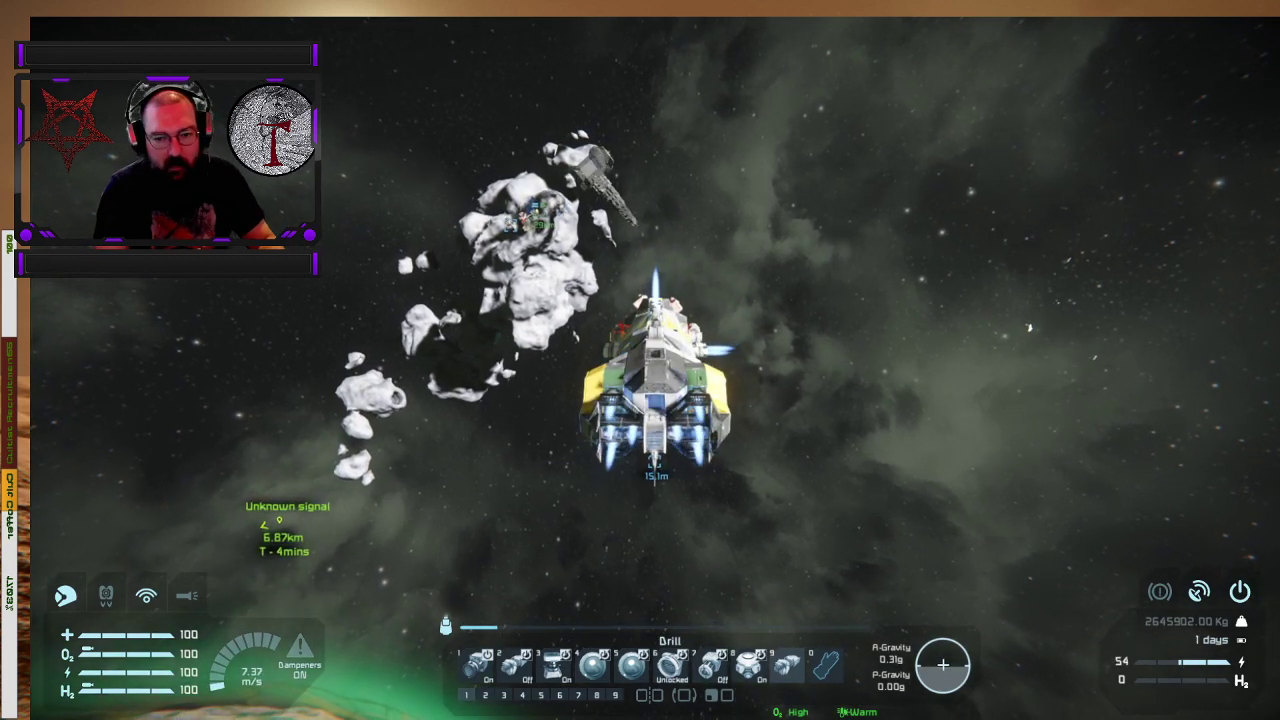
pyautogui.press('z')
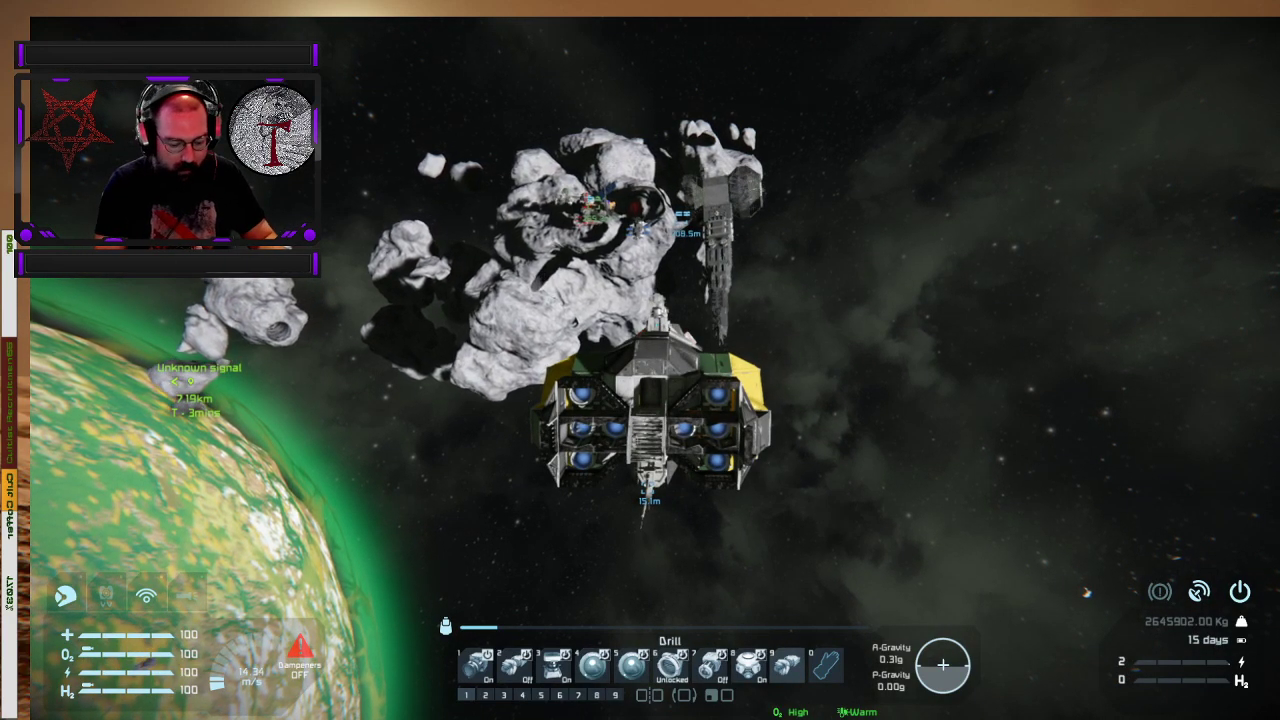
# - Enable inertia dampeners and settle the ship beside the large station frame
pyautogui.press('z')
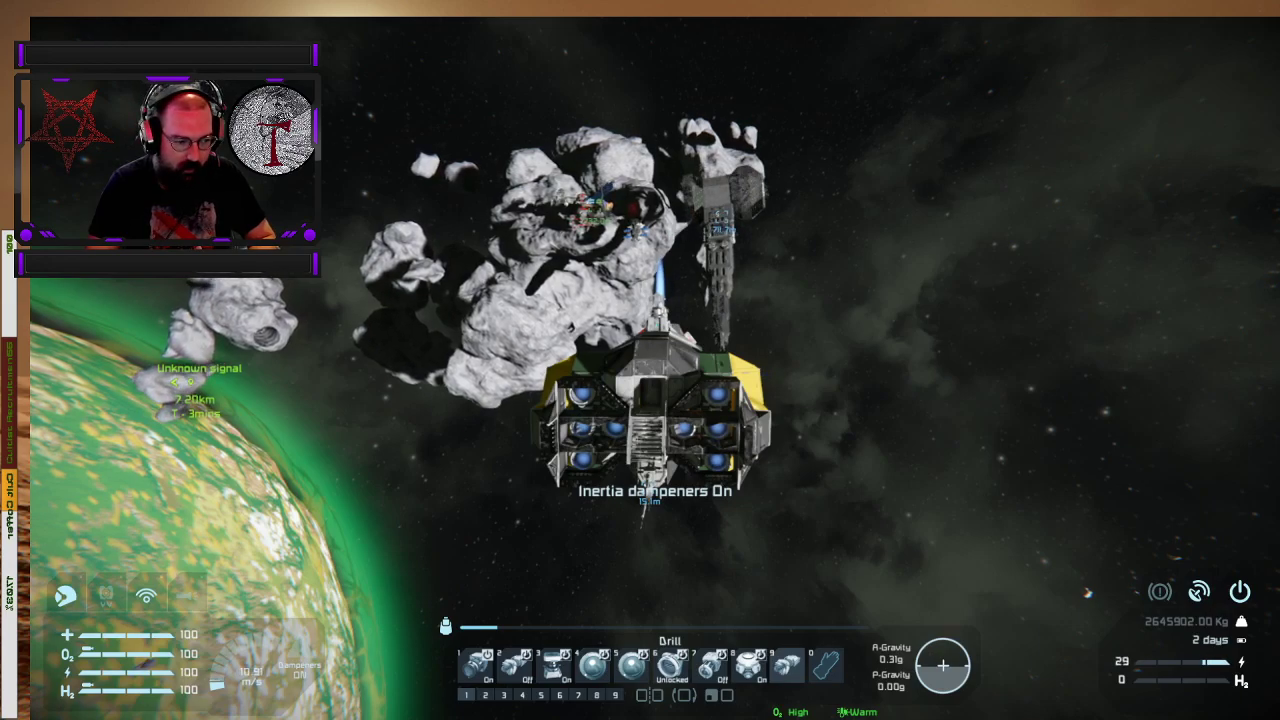
pyautogui.press('z')
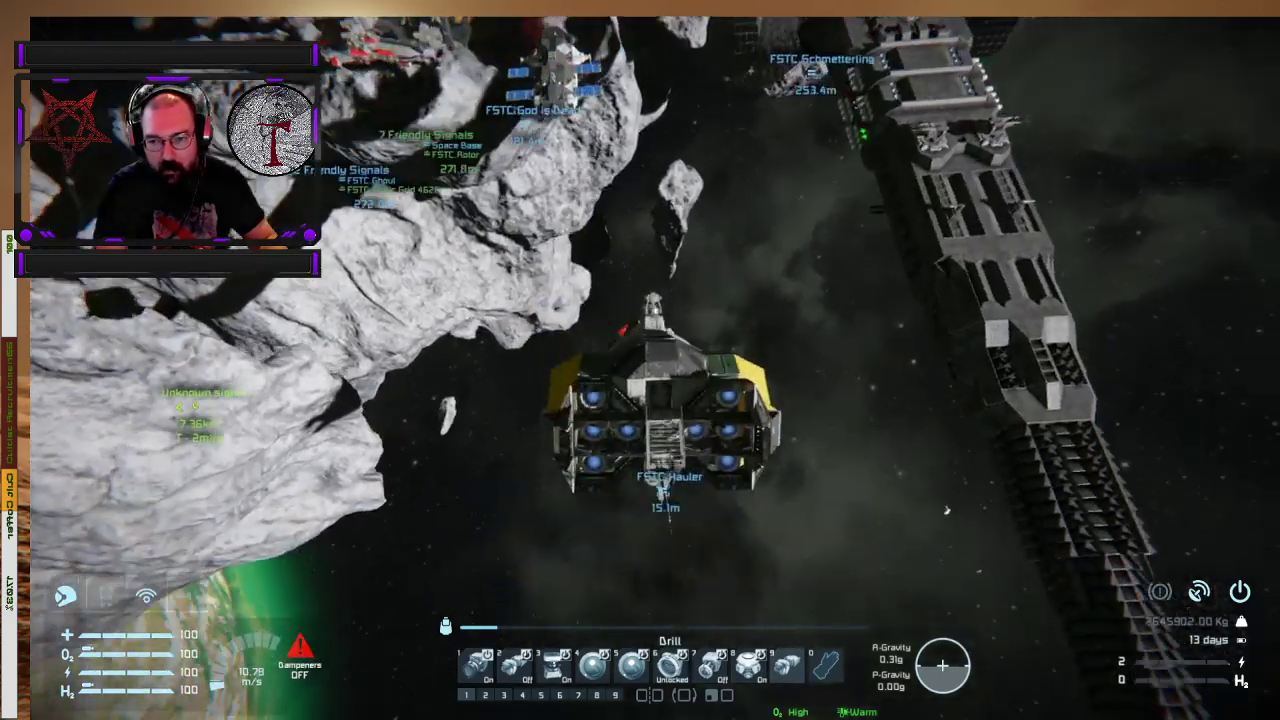
# - Bring up the terminal showing the cockpit, O2/H2 generator and large cargo container inventories
pyautogui.press('z')
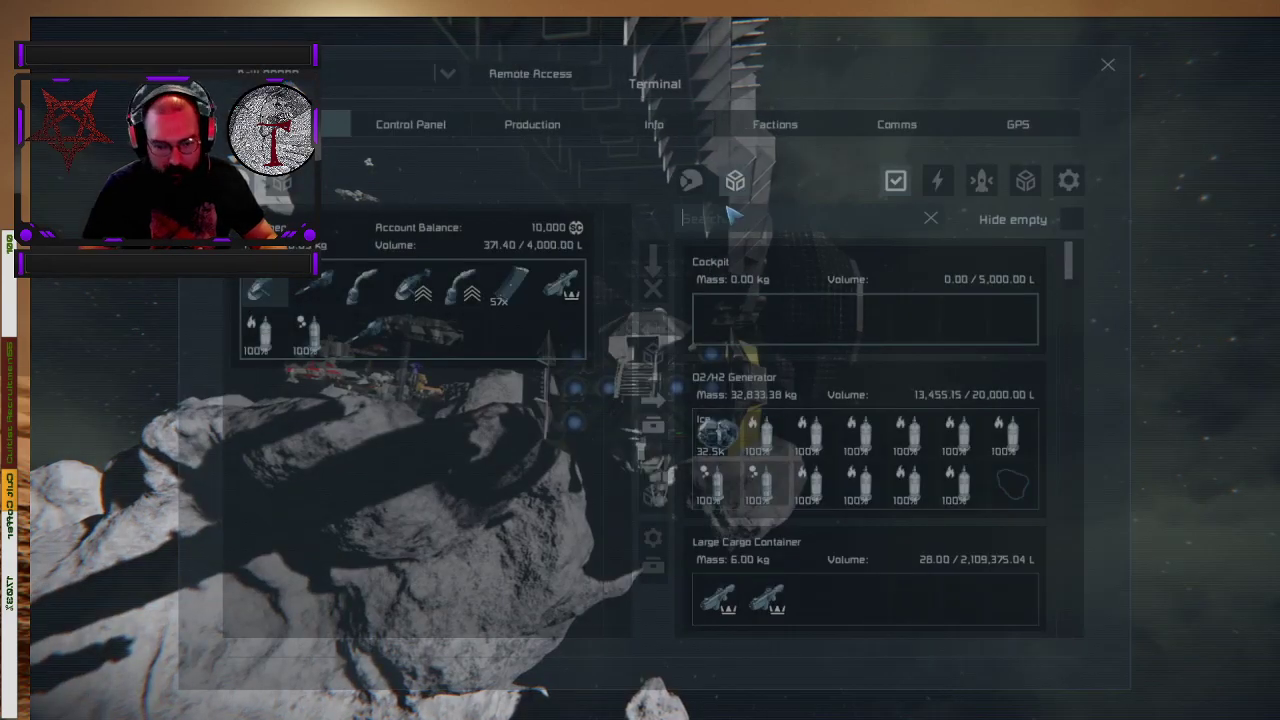
# - Filter inventories with 'bas' for the basic refineries, then switch to the assembler's production screen
pyautogui.write('bas')
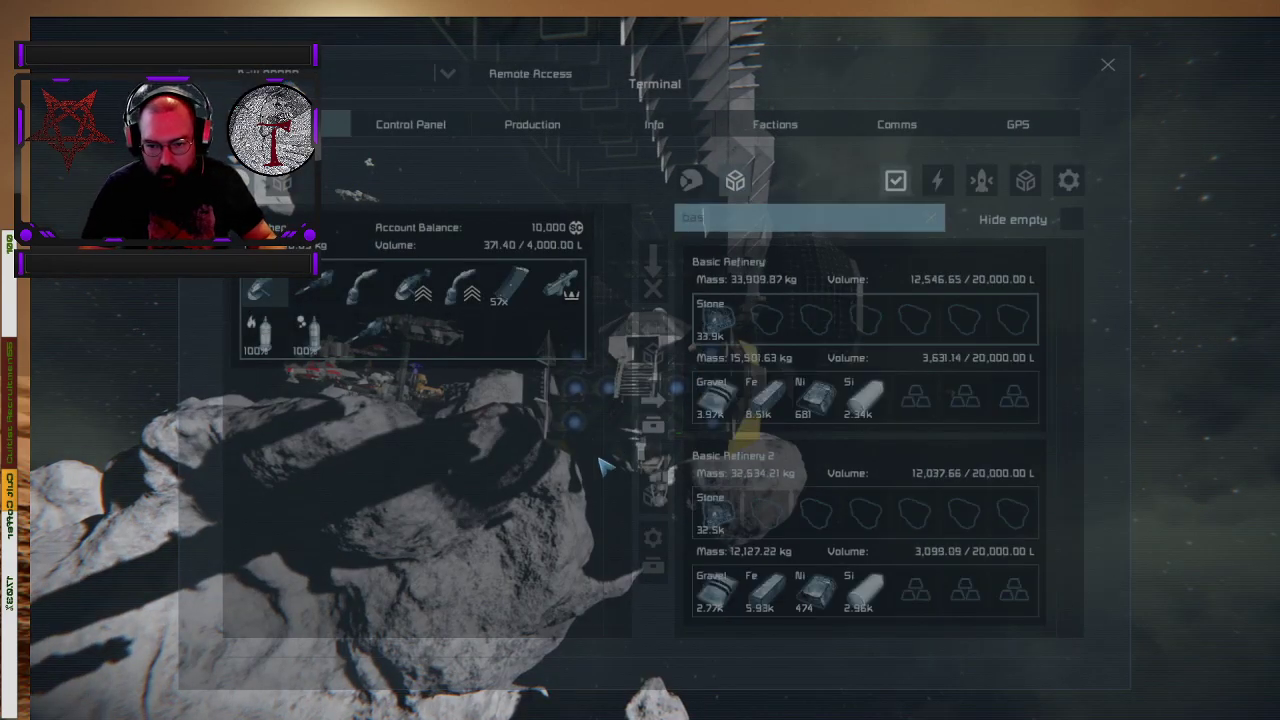
pyautogui.click(532, 124)
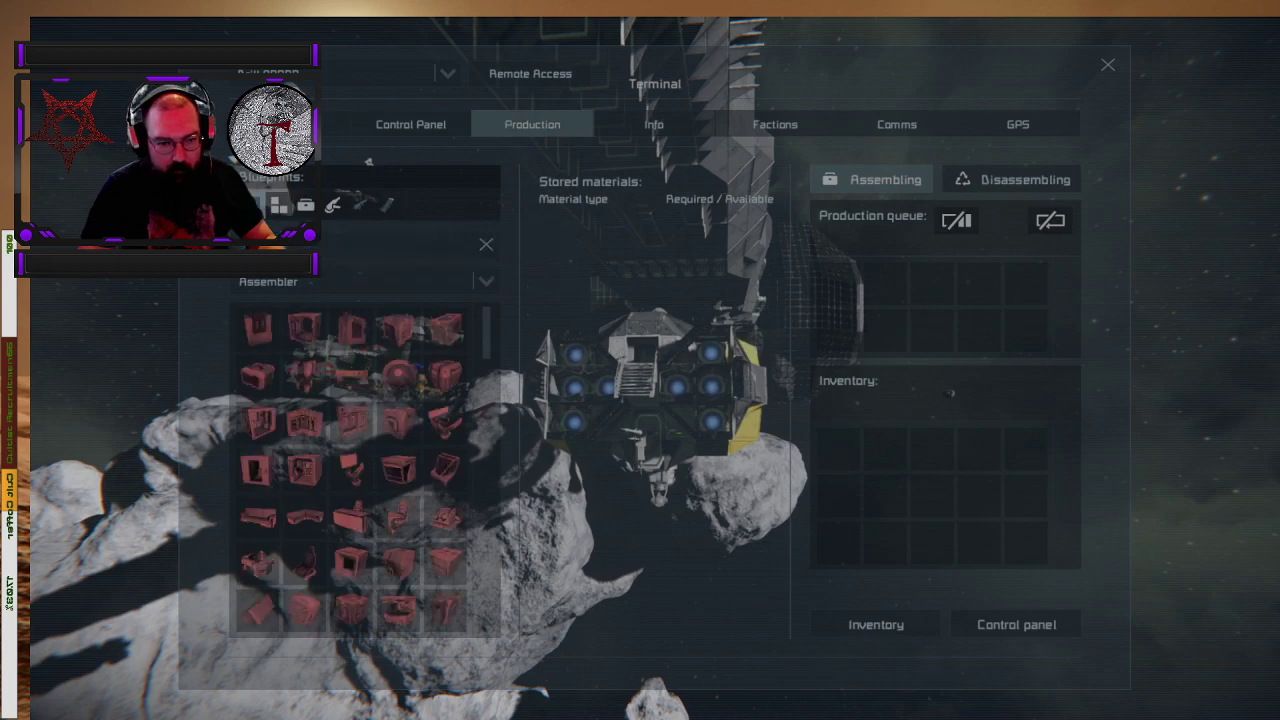
pyautogui.click(258, 330)
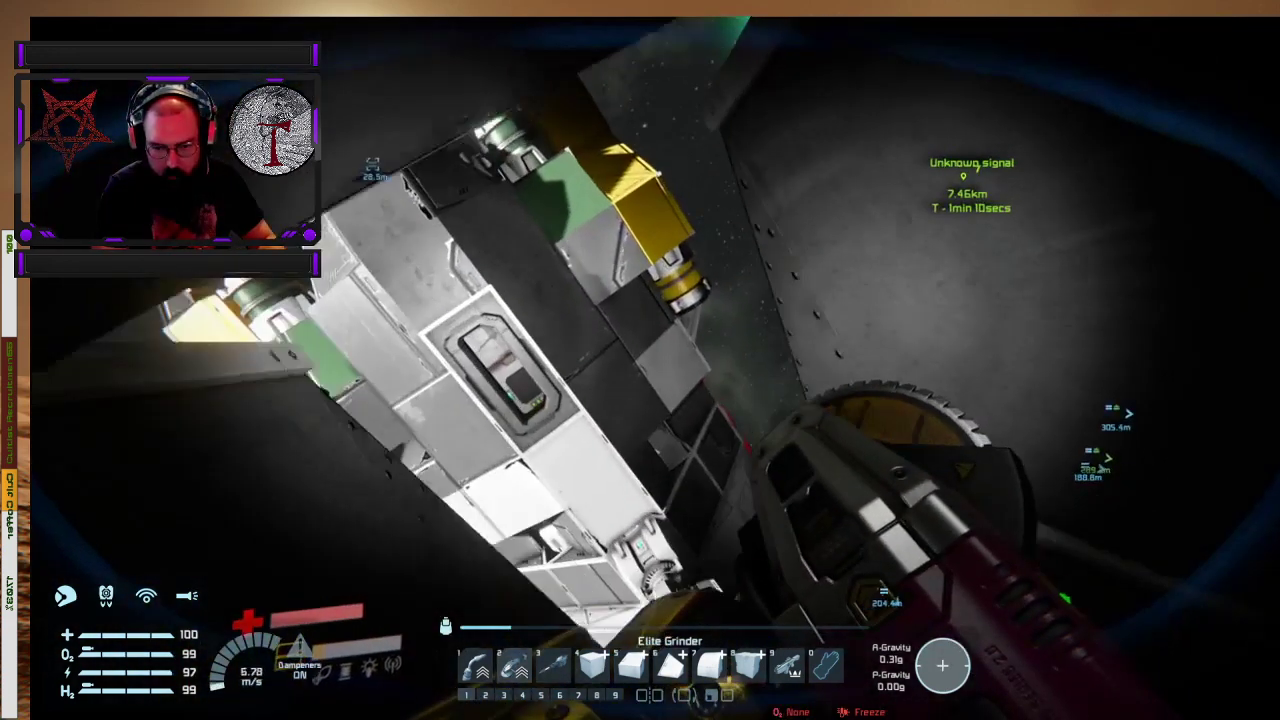
pyautogui.moveTo(640, 360)
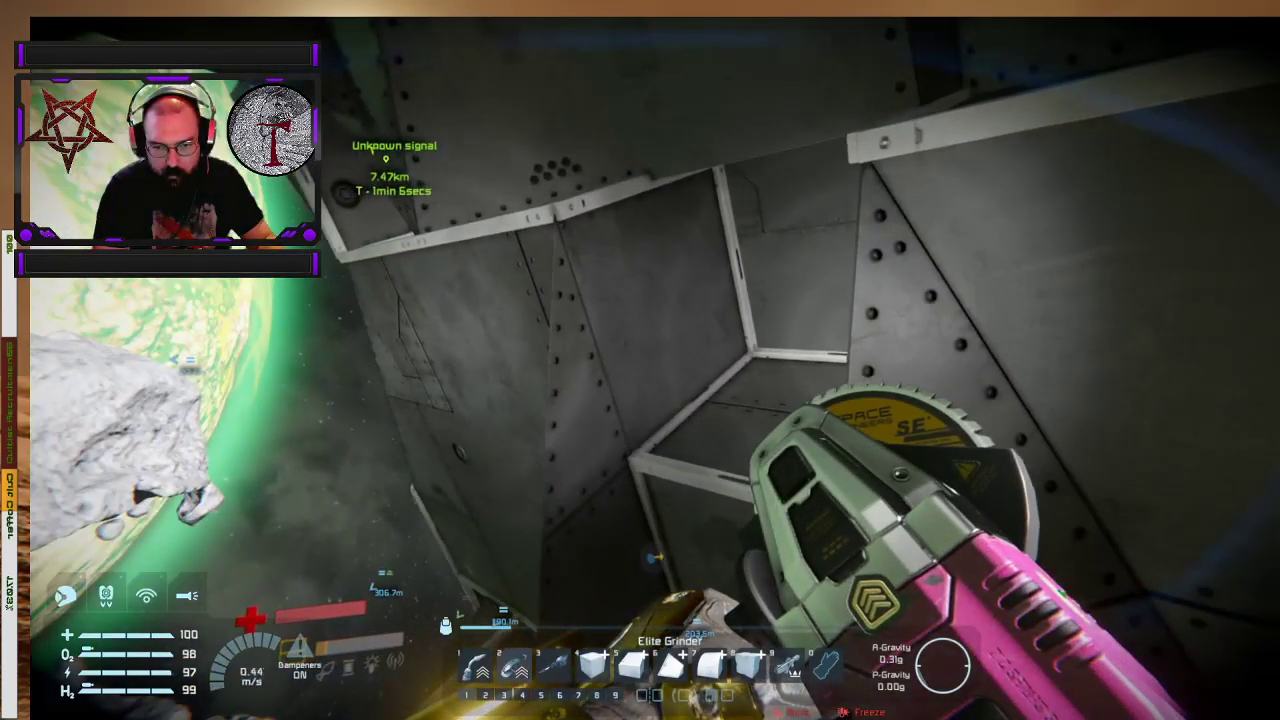
pyautogui.moveTo(640, 360)
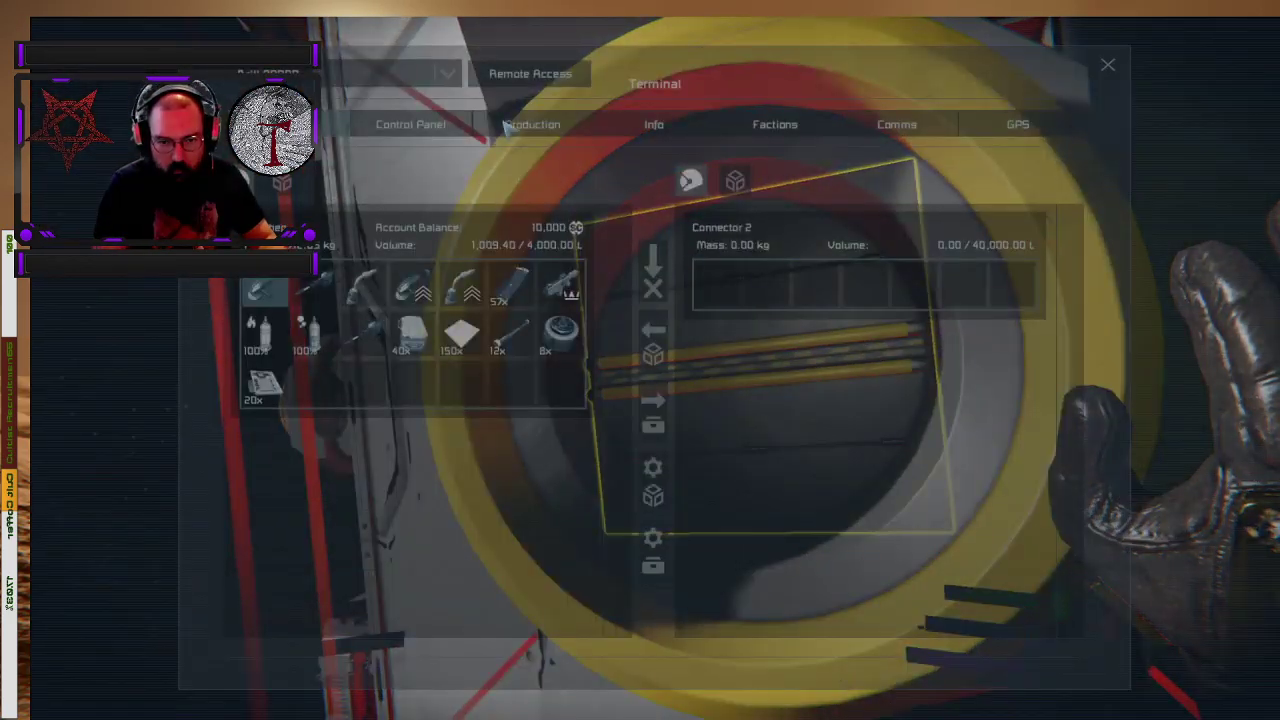
pyautogui.click(532, 124)
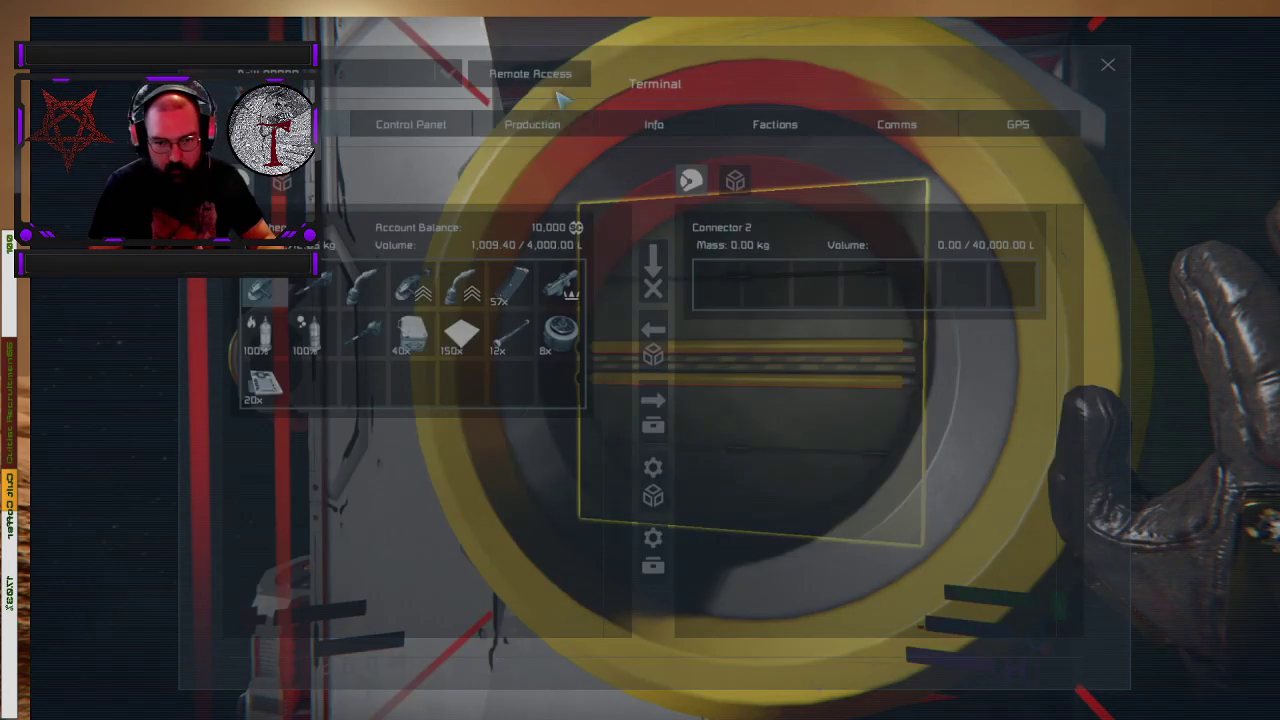
pyautogui.click(532, 124)
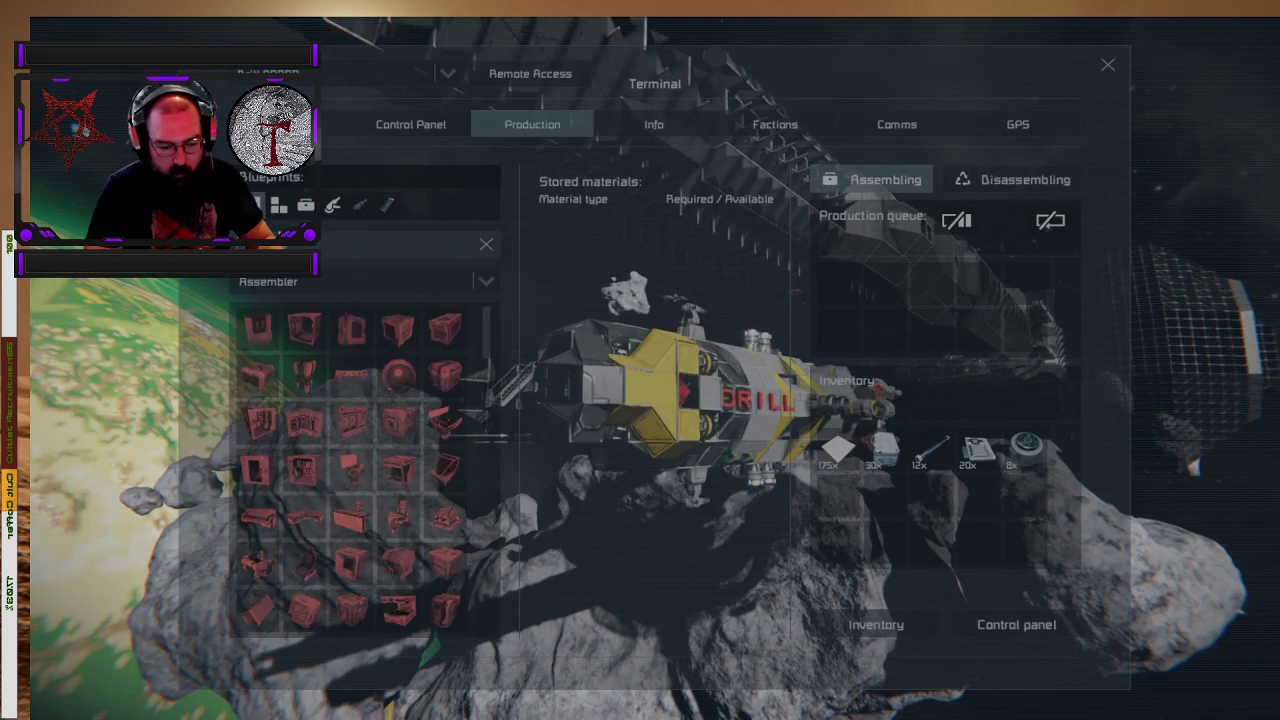
# - Open the base's inventory terminal and scroll the right-hand list down to the refinery contents
pyautogui.click(352, 384)
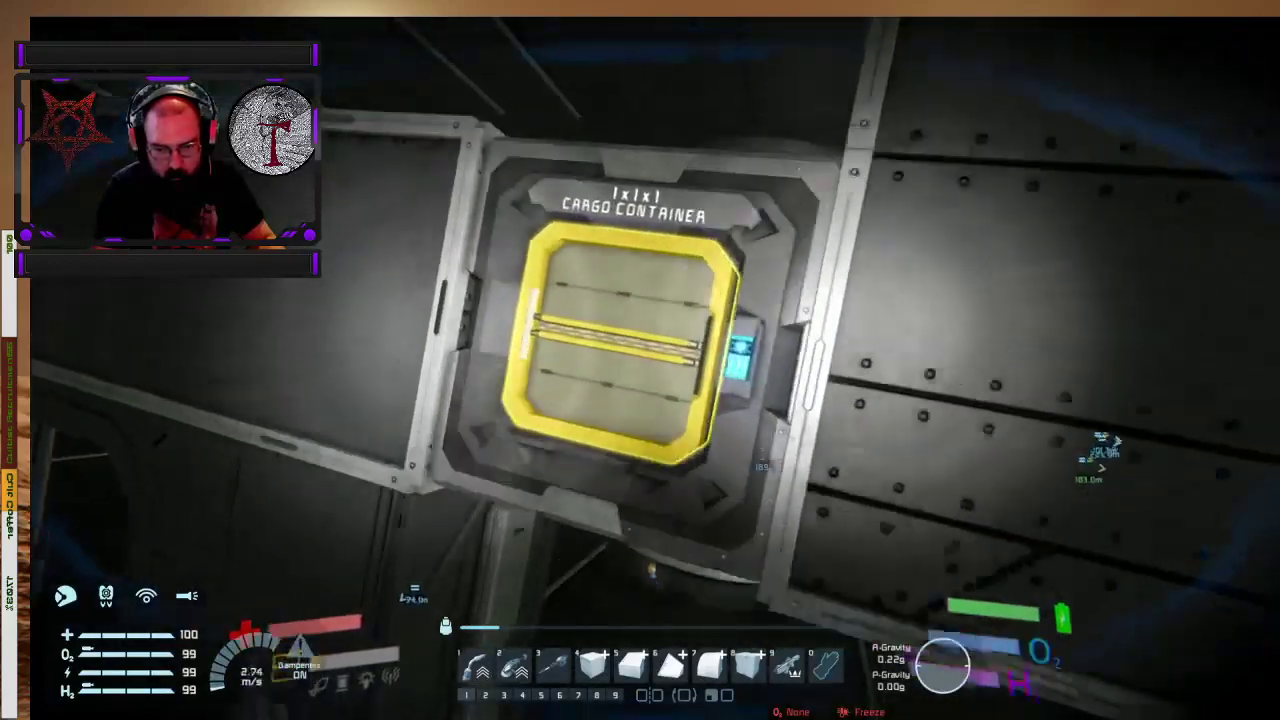
pyautogui.click(624, 340)
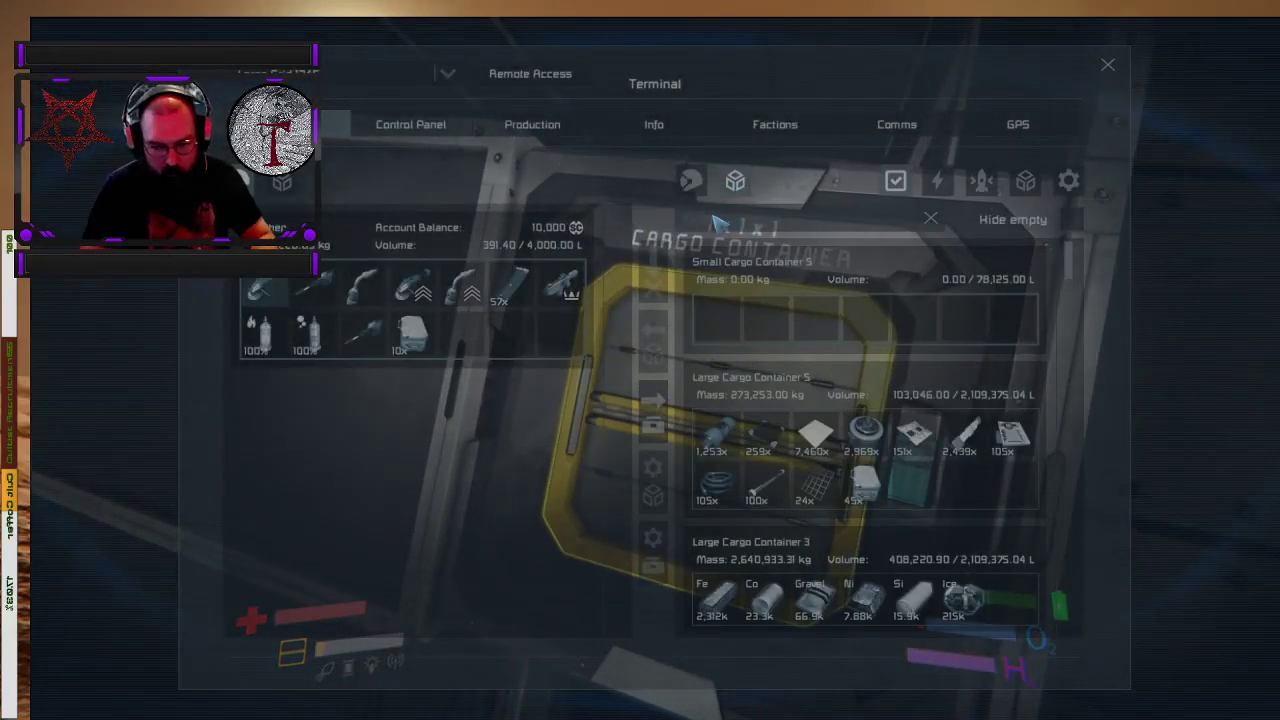
pyautogui.scroll(-3)
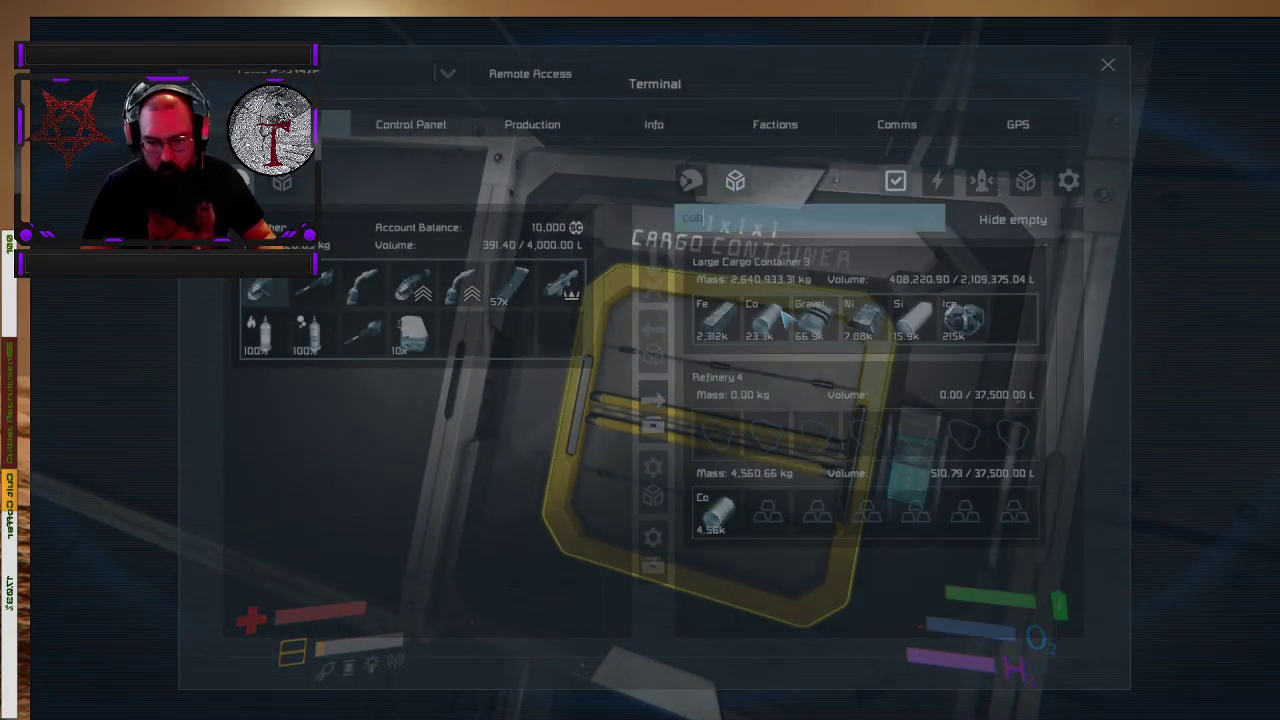
pyautogui.click(532, 124)
pyautogui.write('ref')
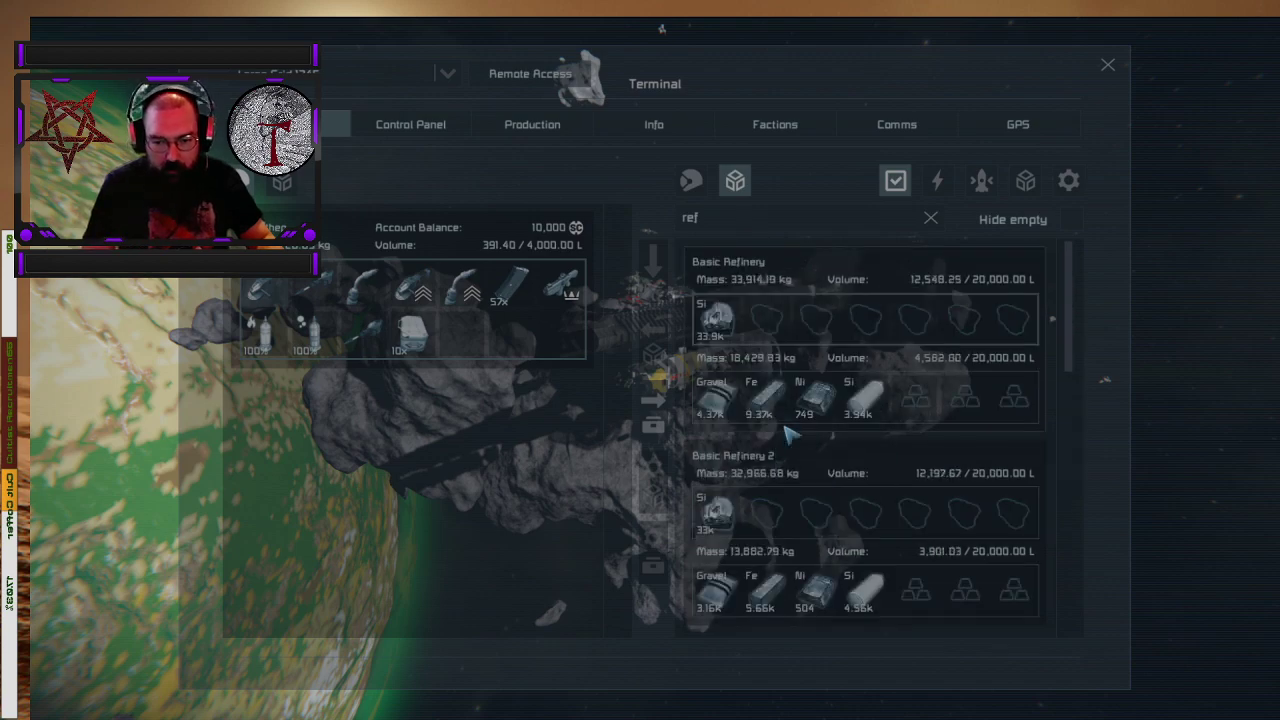
# - Close the terminal after reviewing the Basic Refinery ore and ingots
pyautogui.click(1108, 64)
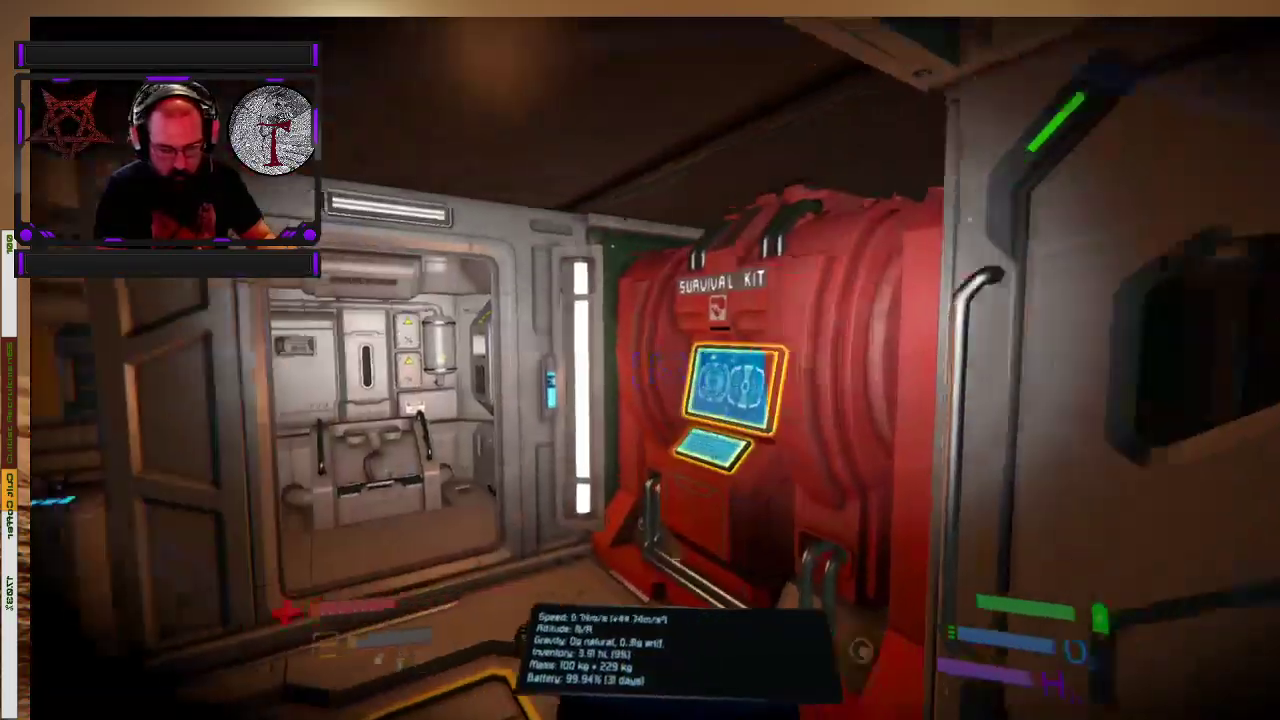
pyautogui.moveTo(640, 360)
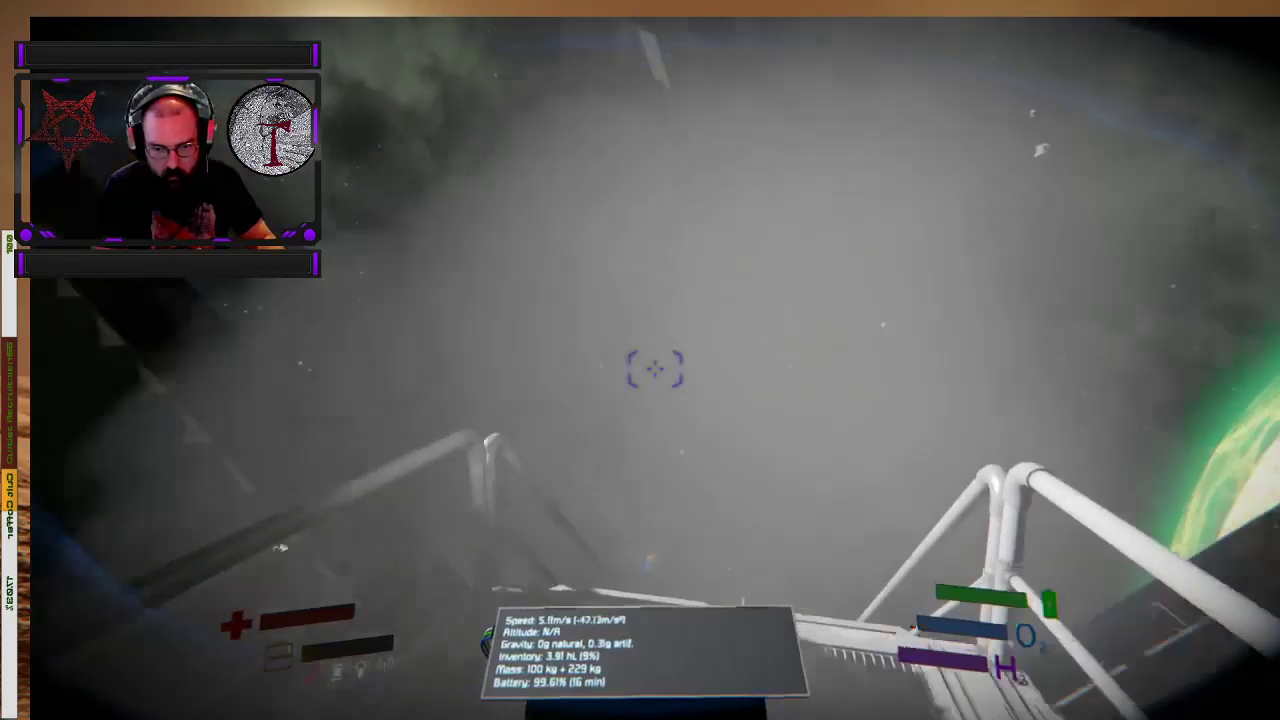
pyautogui.moveTo(656, 370)
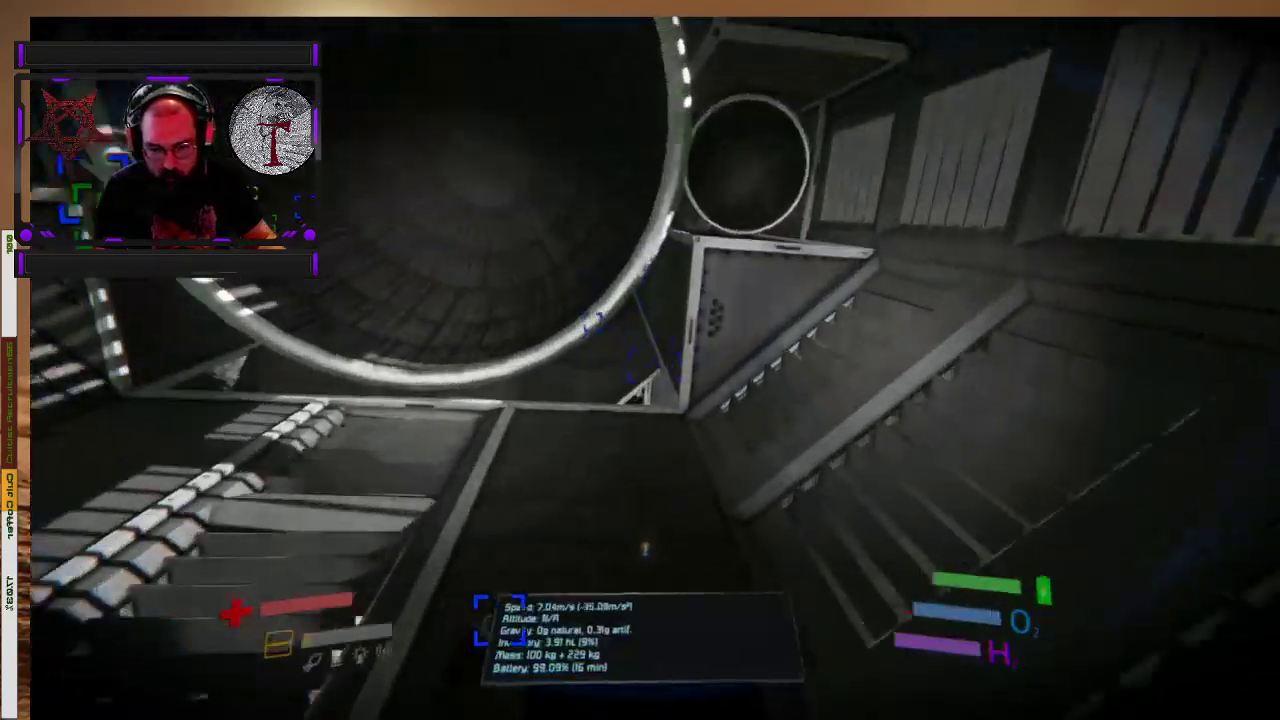
pyautogui.moveTo(640, 360)
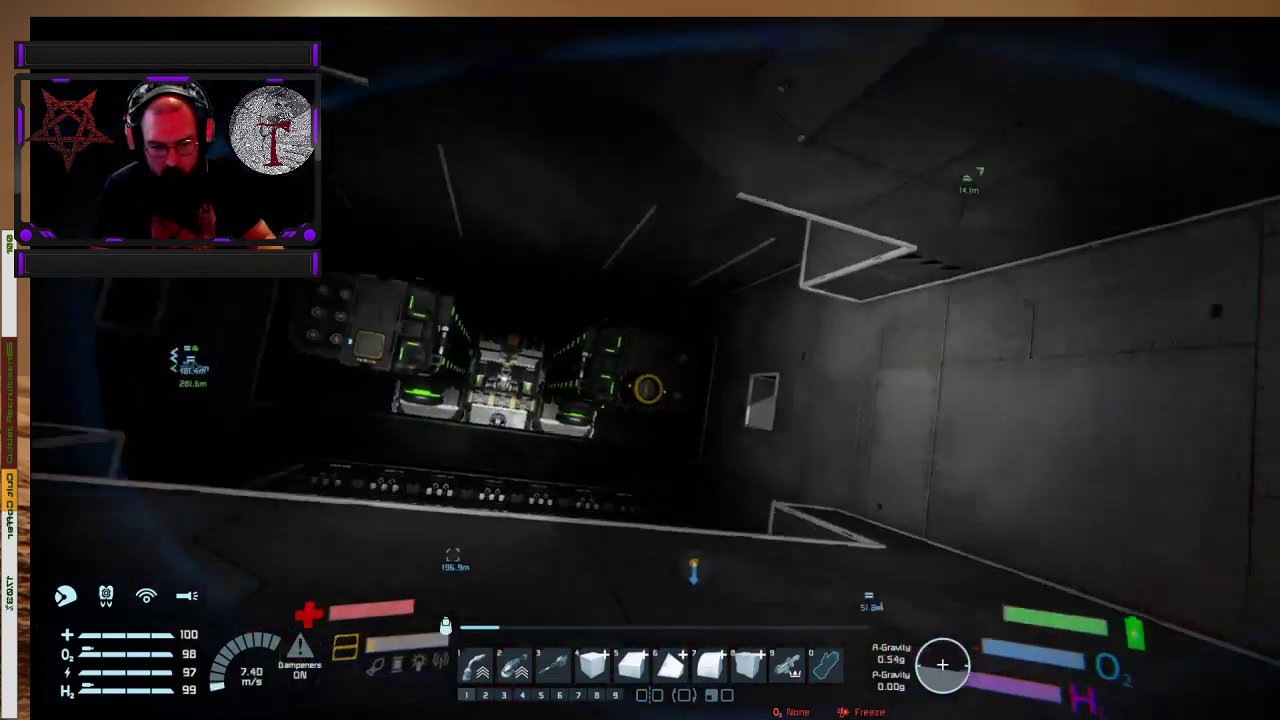
pyautogui.moveTo(640, 360)
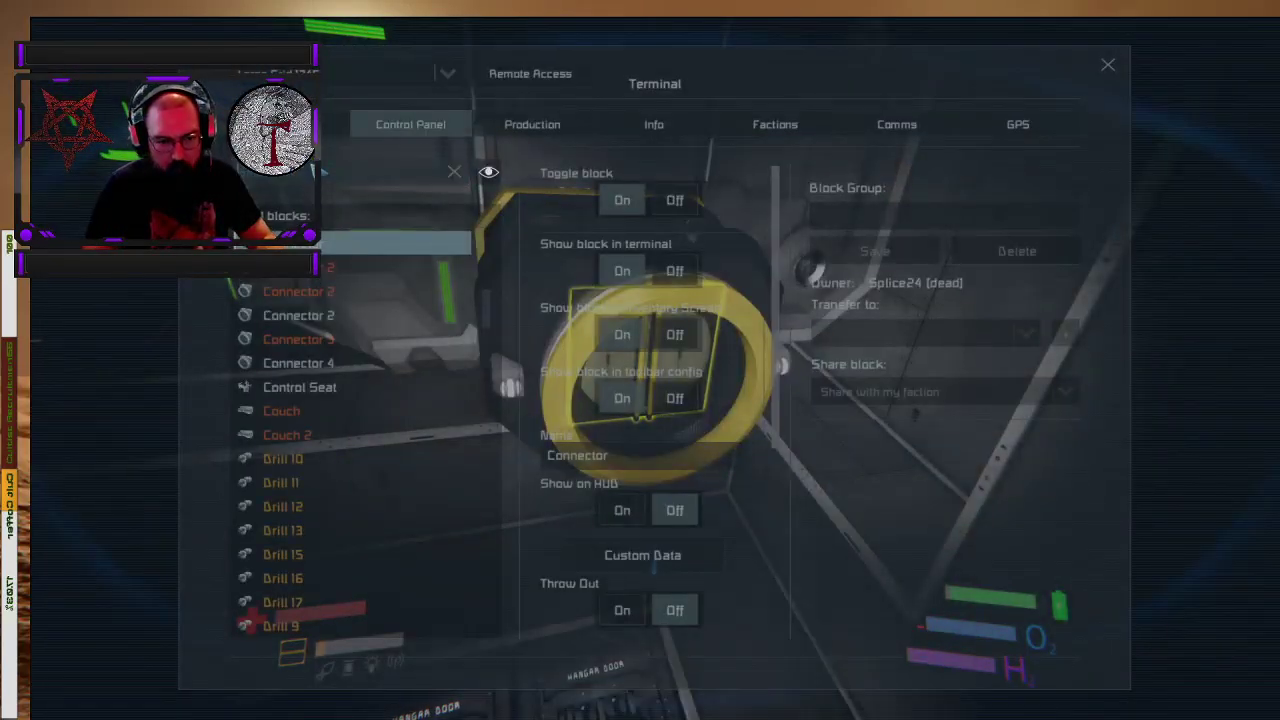
# - Select the Airtight Hangar Door blocks in the control panel's block list
pyautogui.click(368, 292)
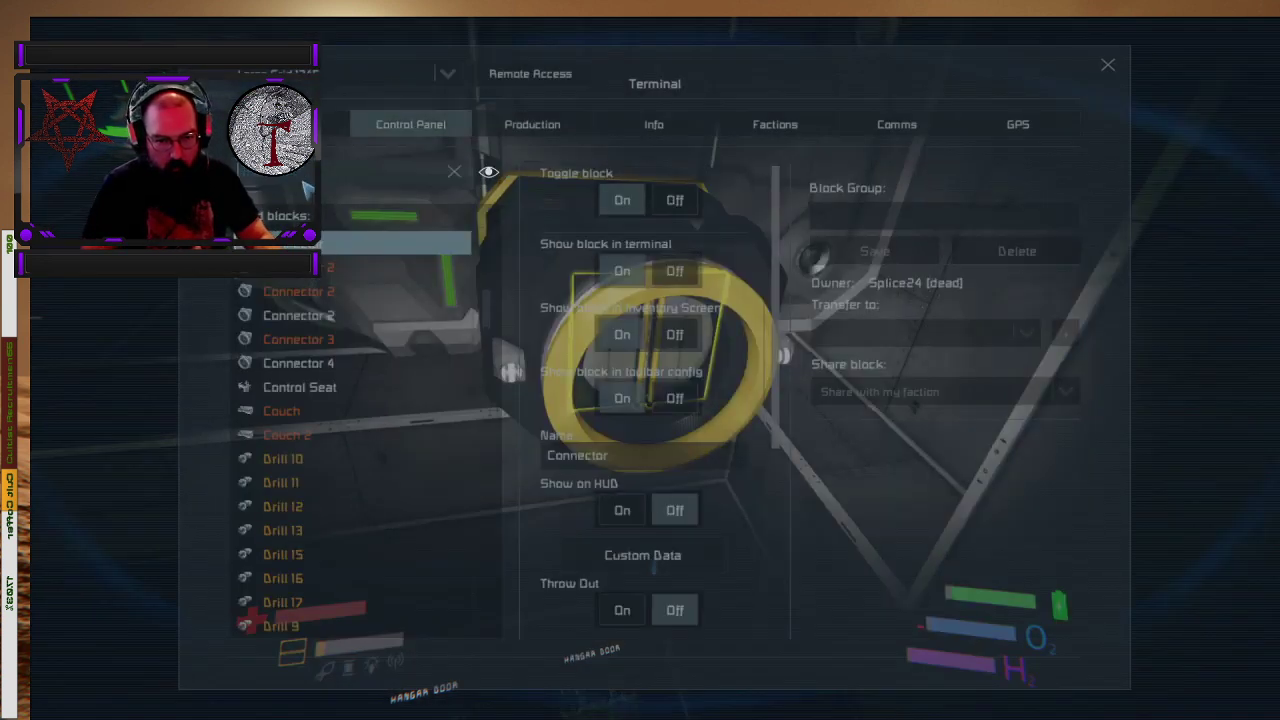
pyautogui.click(356, 268)
pyautogui.write('han')
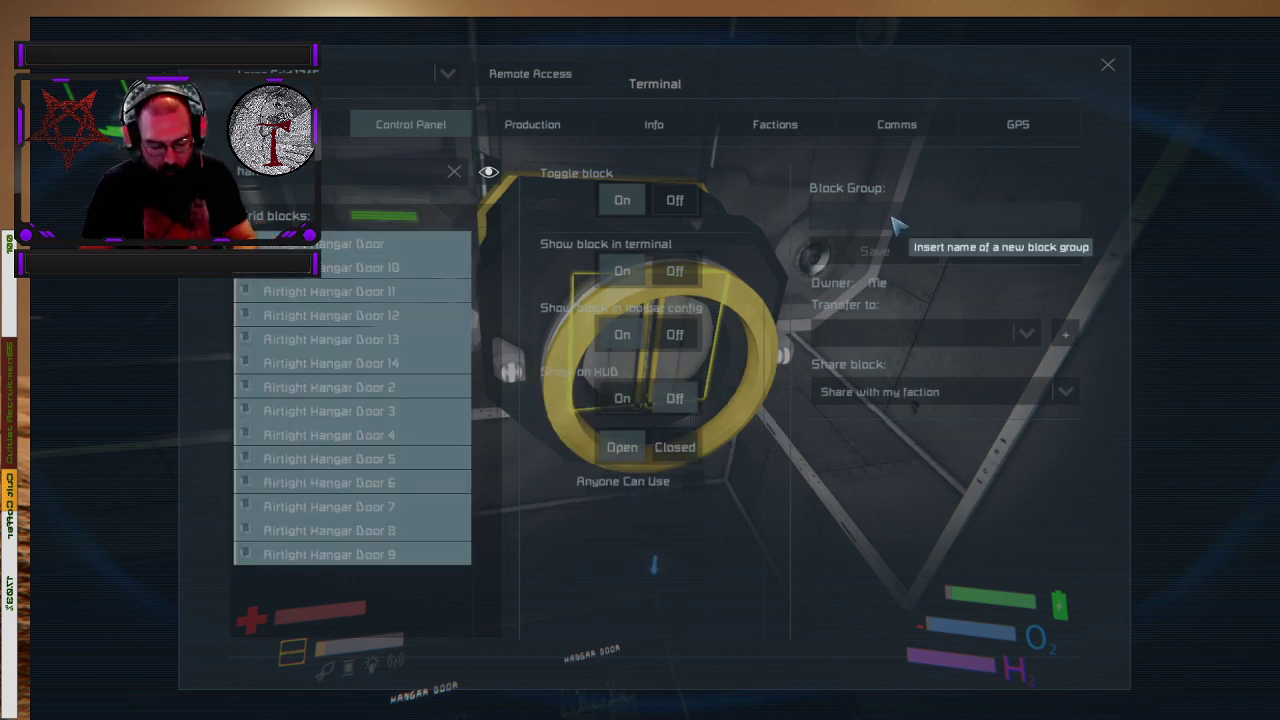
# - Name the hangar door block group 'Shuttle Door'
pyautogui.write('Ba')
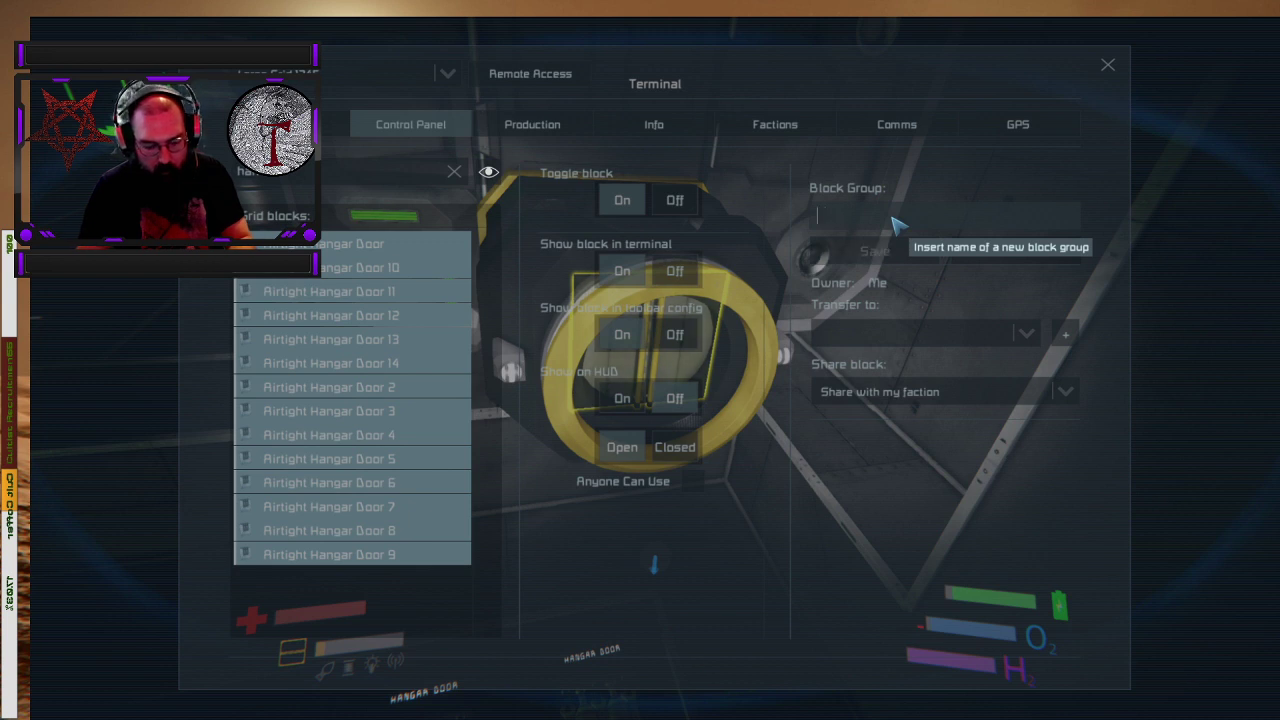
pyautogui.write('Shutt')
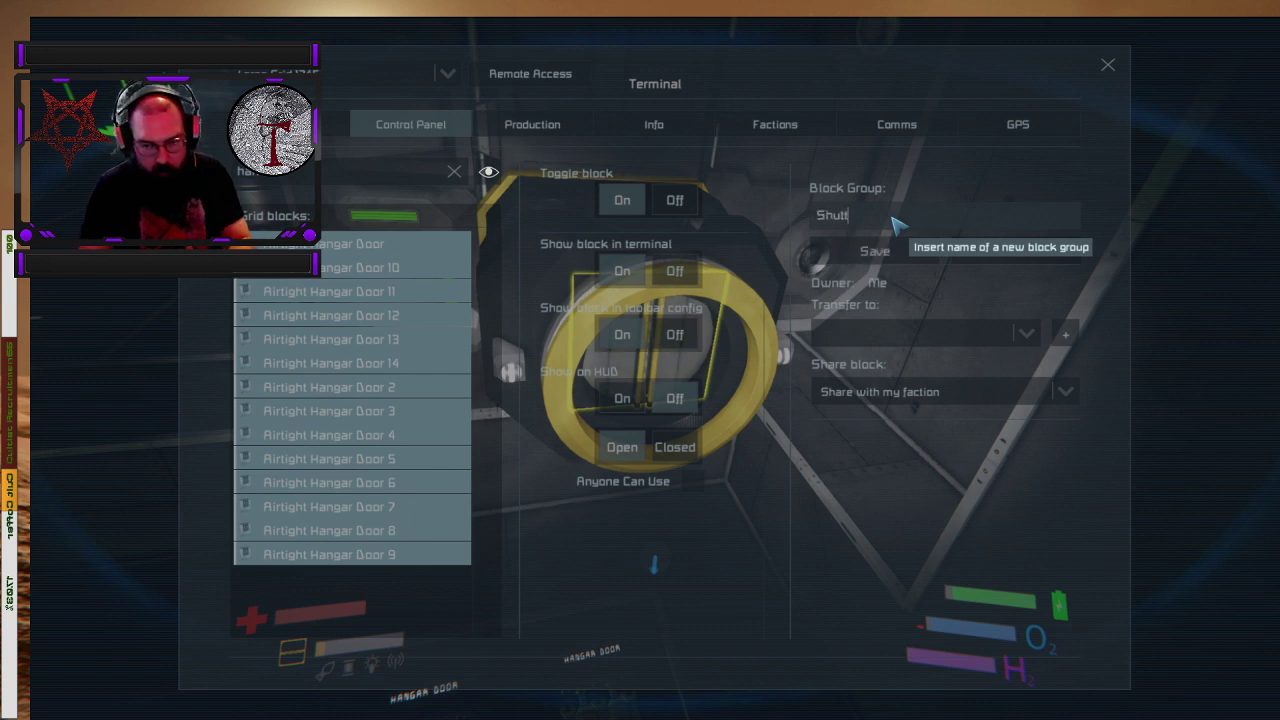
pyautogui.write('le Door')
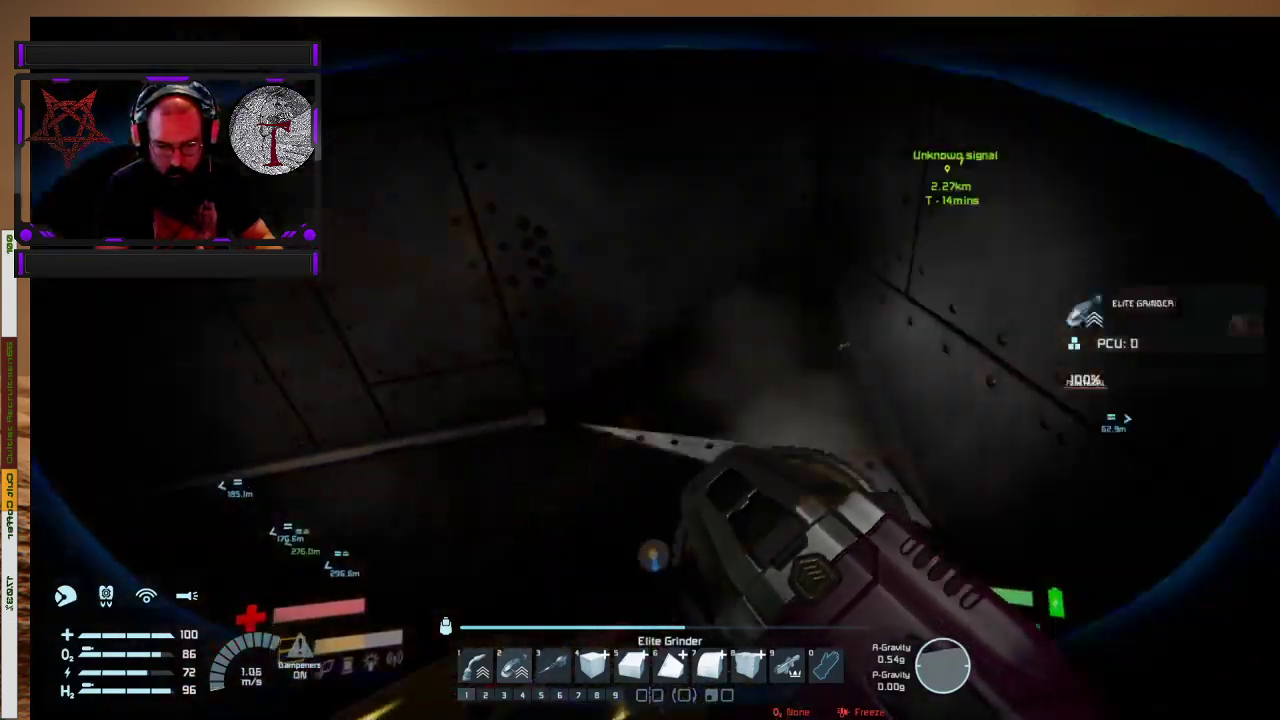
pyautogui.moveTo(640, 360)
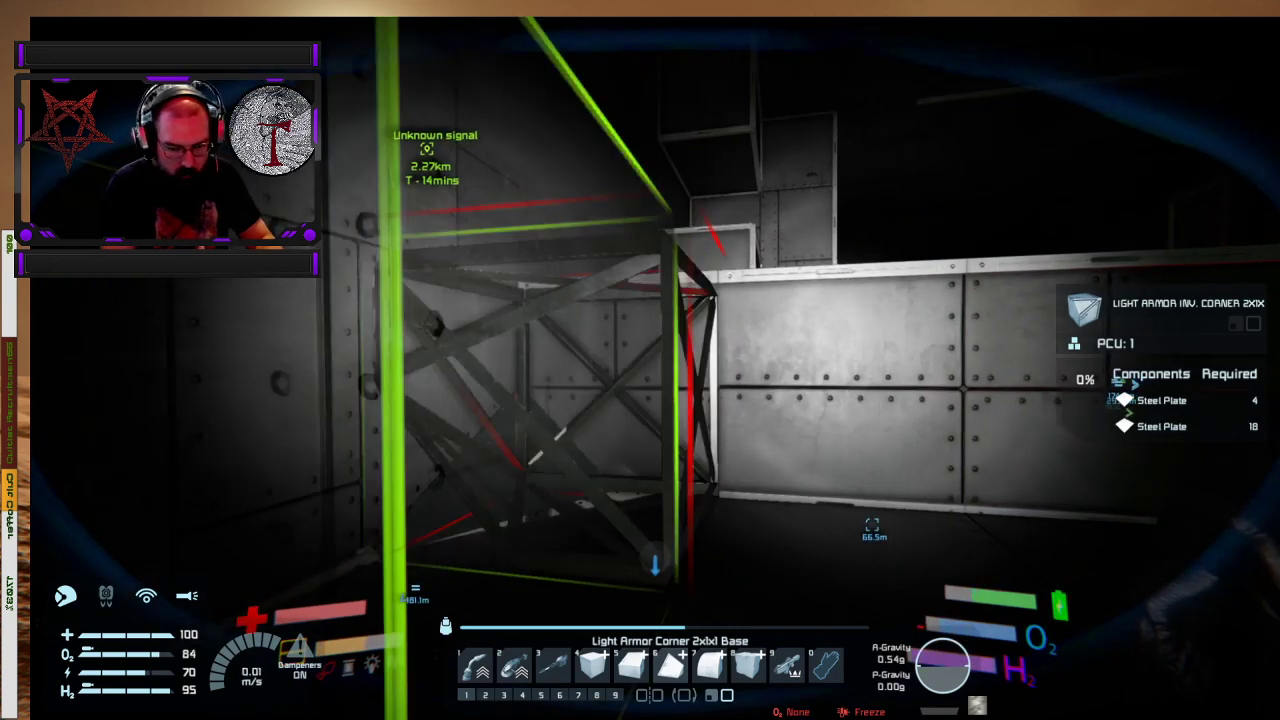
pyautogui.moveTo(640, 360)
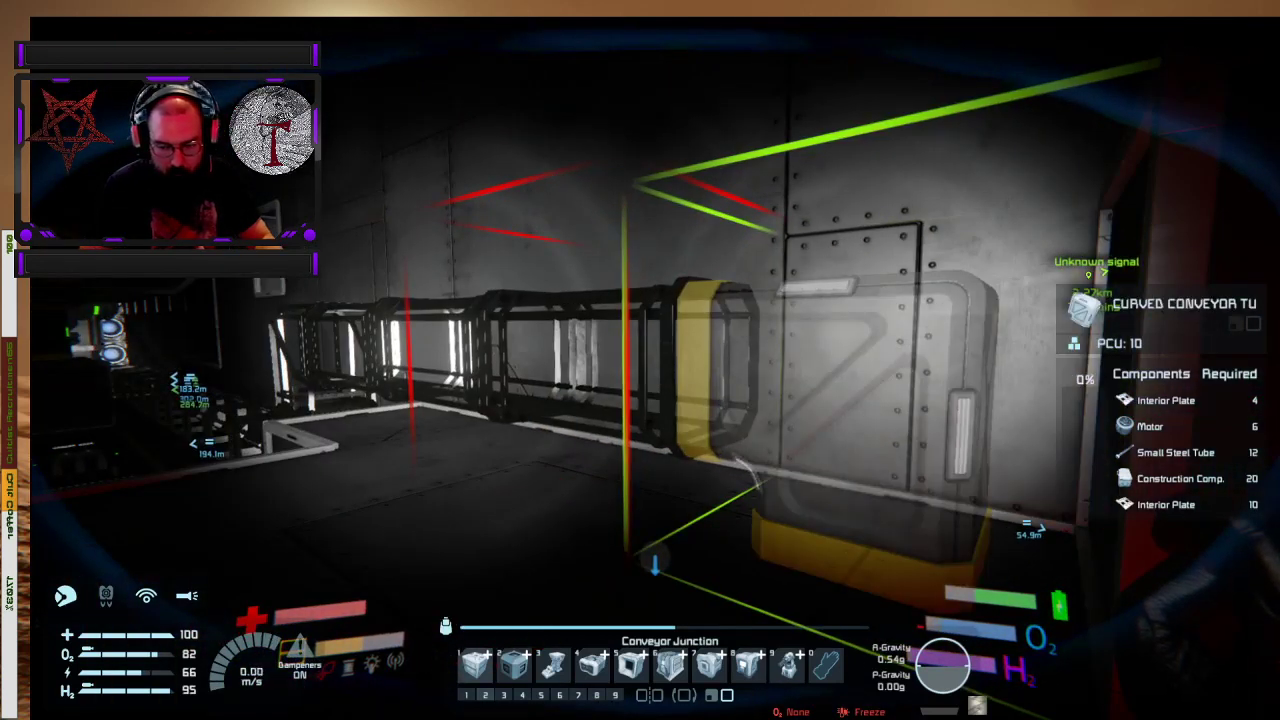
pyautogui.moveTo(640, 360)
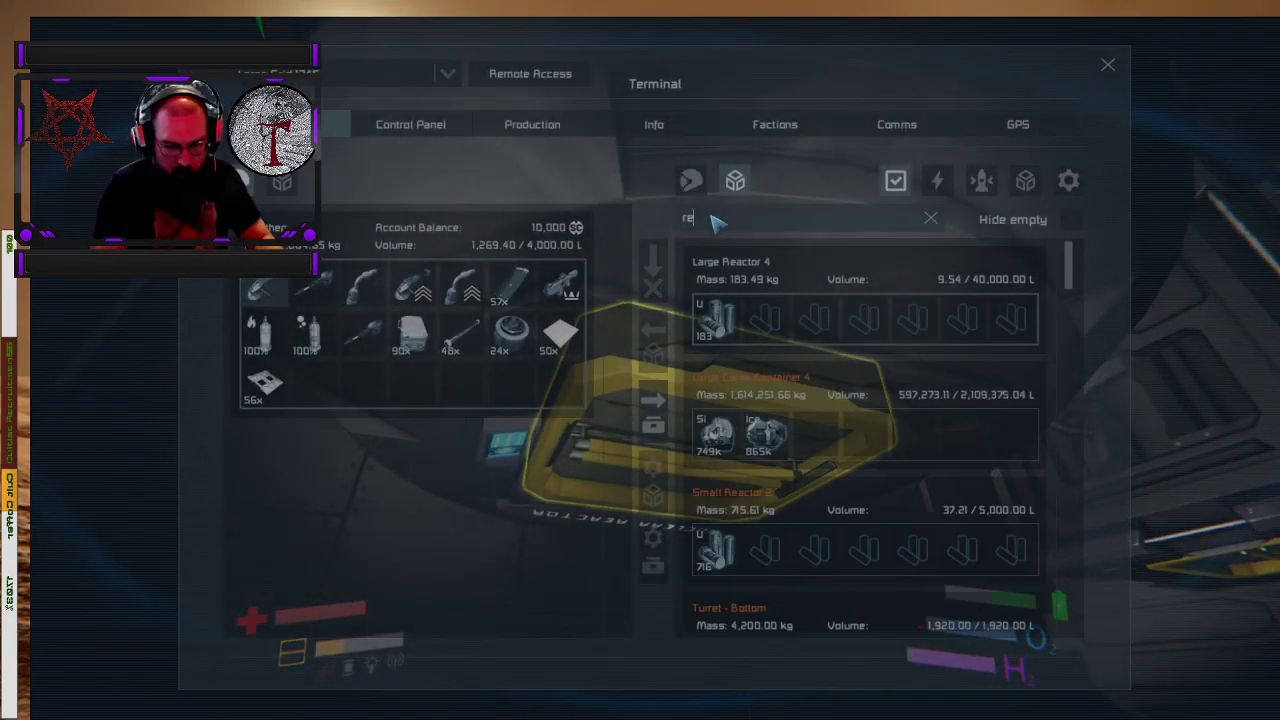
# - Filter inventories with 'ref' and scroll to refineries 3 and 4 holding silicon ore and ingots
pyautogui.write('f')
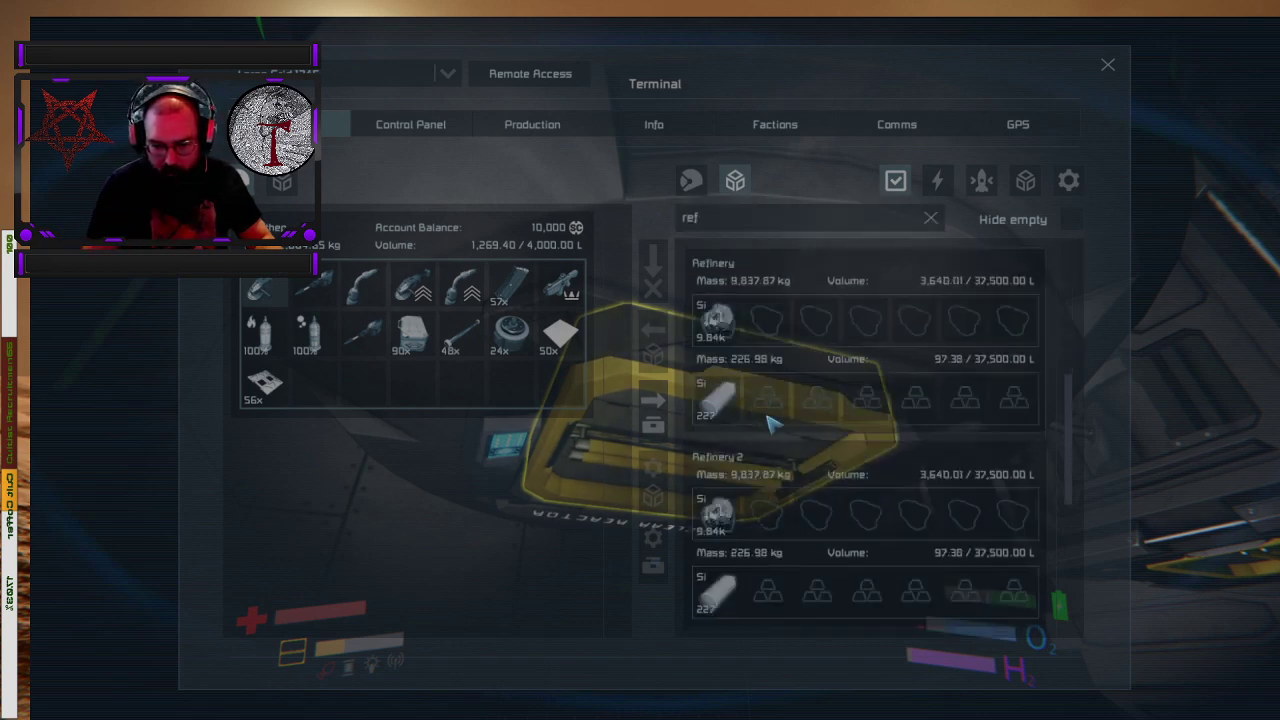
pyautogui.scroll(-3)
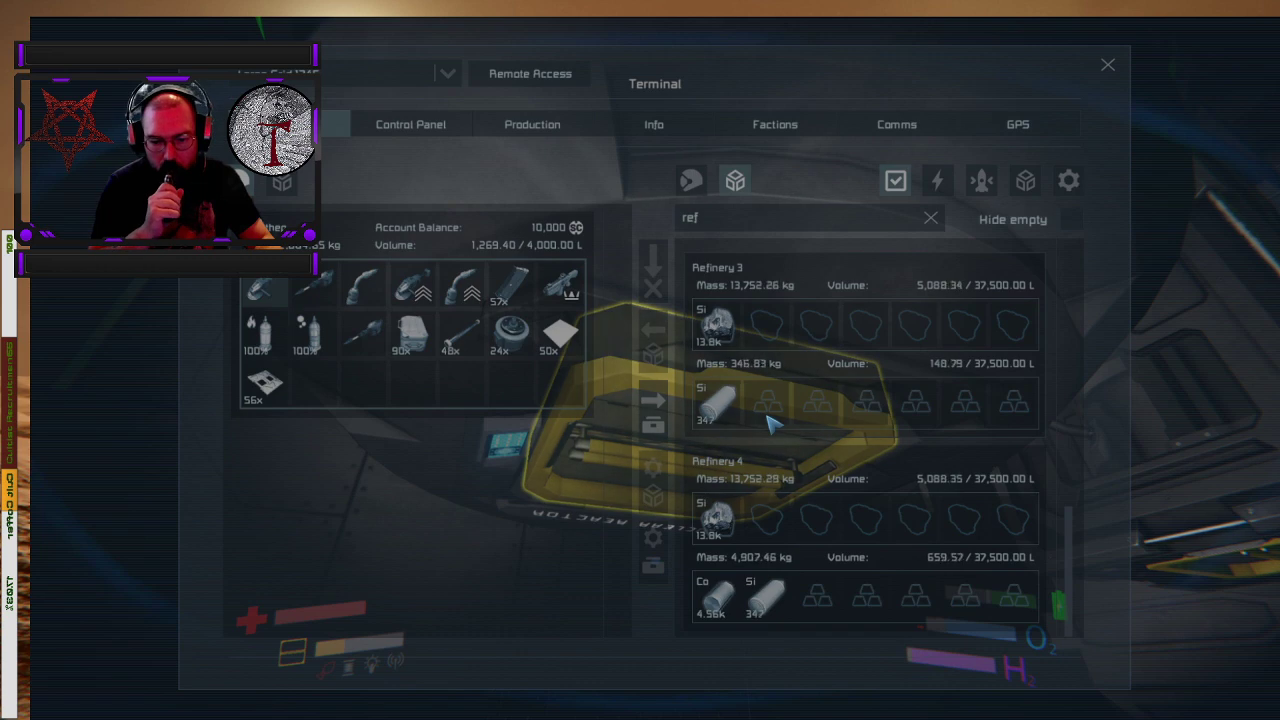
# - Queue Detector Components for assembly from the Production screen
pyautogui.click(532, 124)
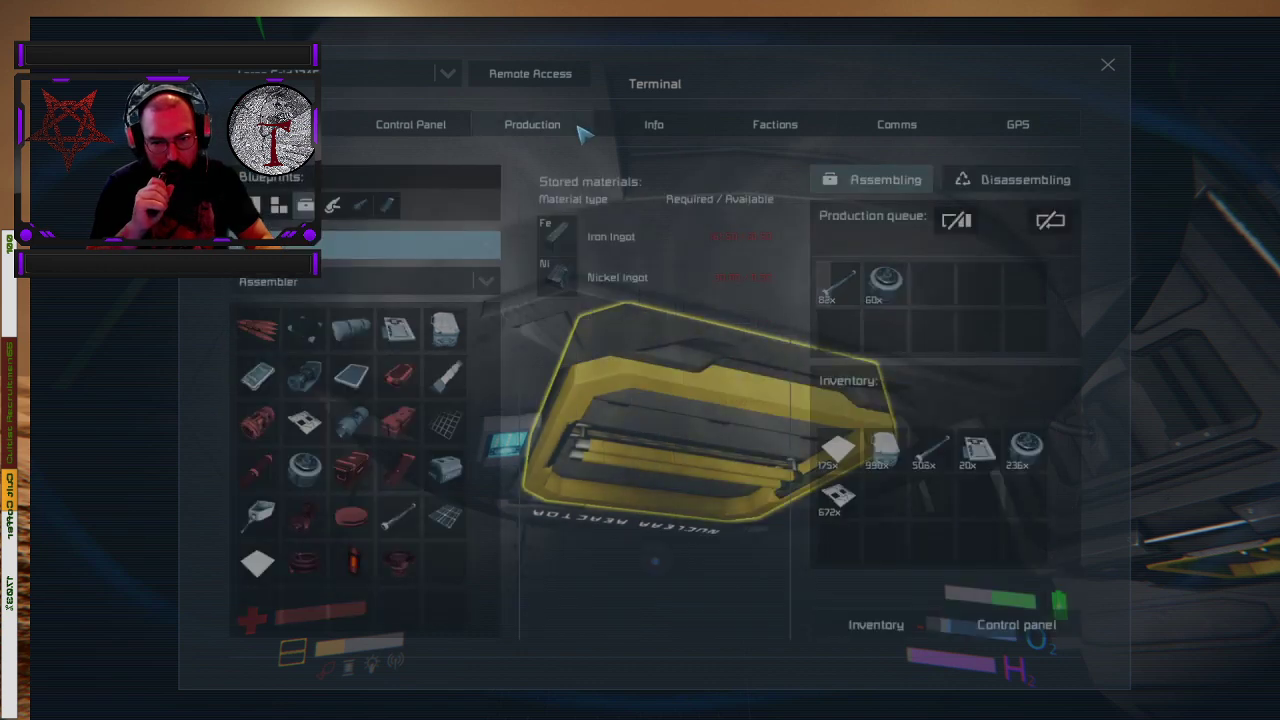
pyautogui.moveTo(304, 376)
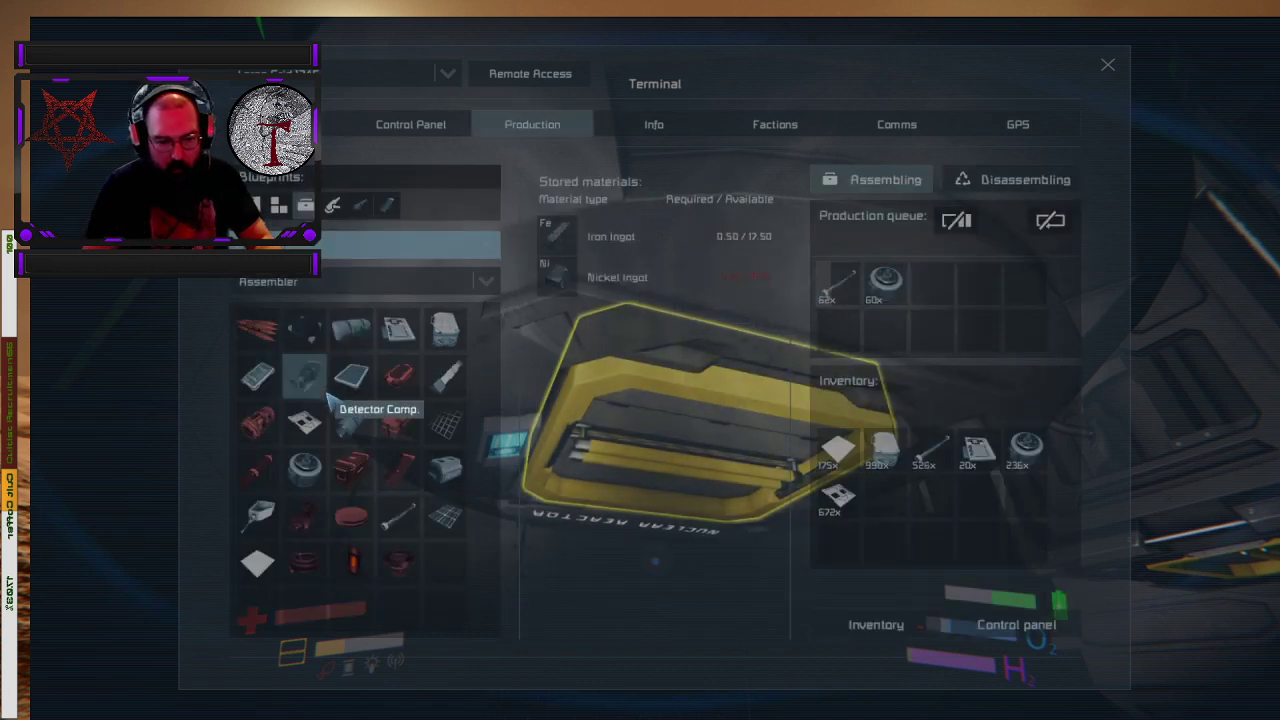
pyautogui.click(302, 330)
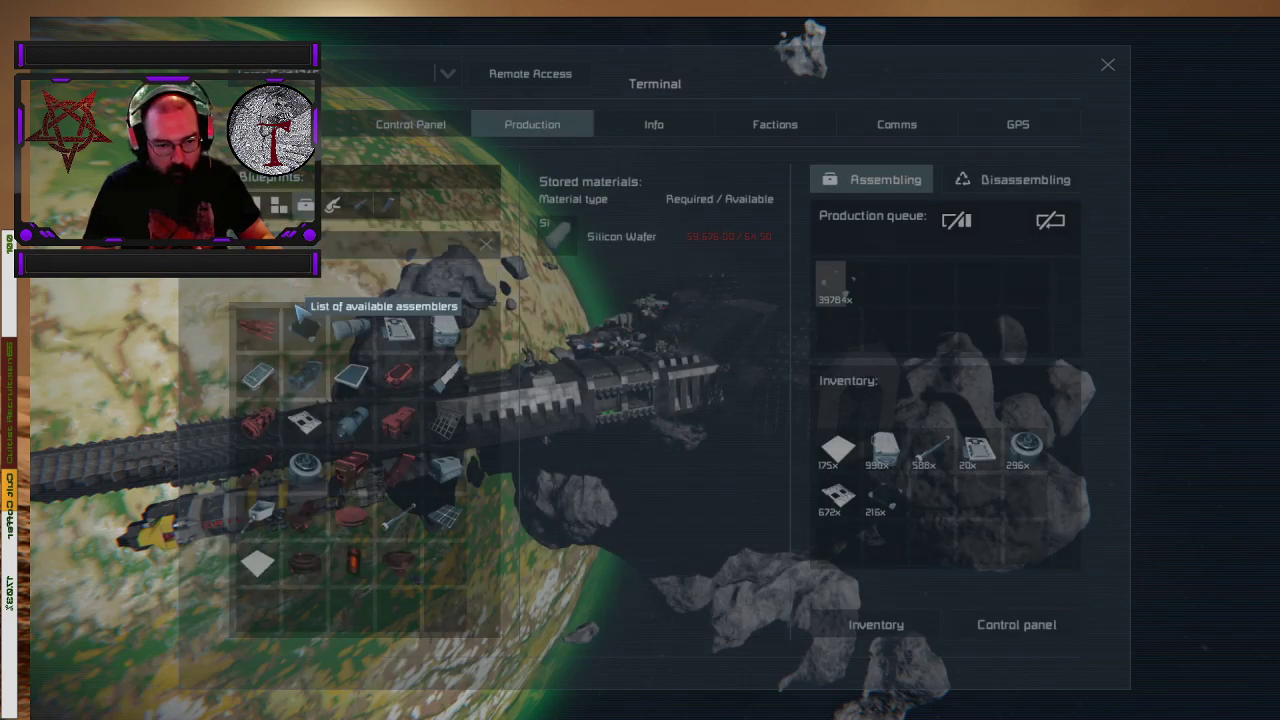
# - Check Assembler 2's upgrade modules in Control Panel, then switch the Production dropdown to another assembler
pyautogui.click(410, 124)
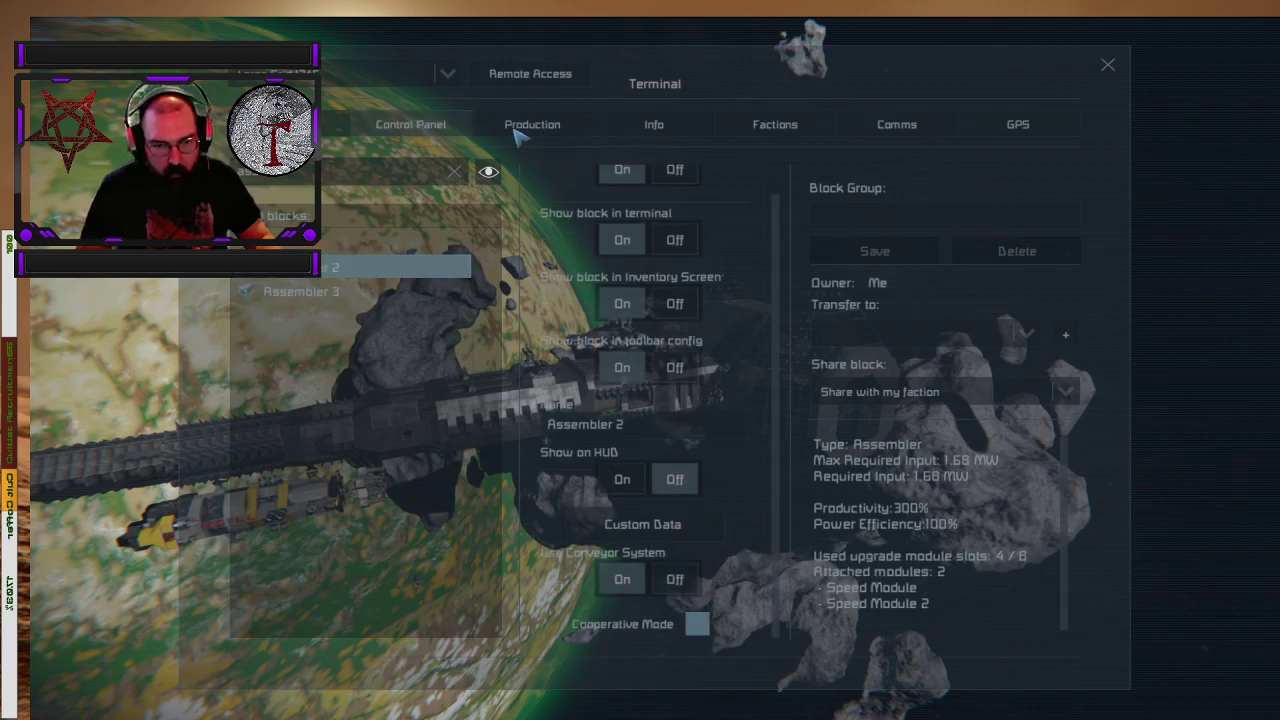
pyautogui.click(532, 124)
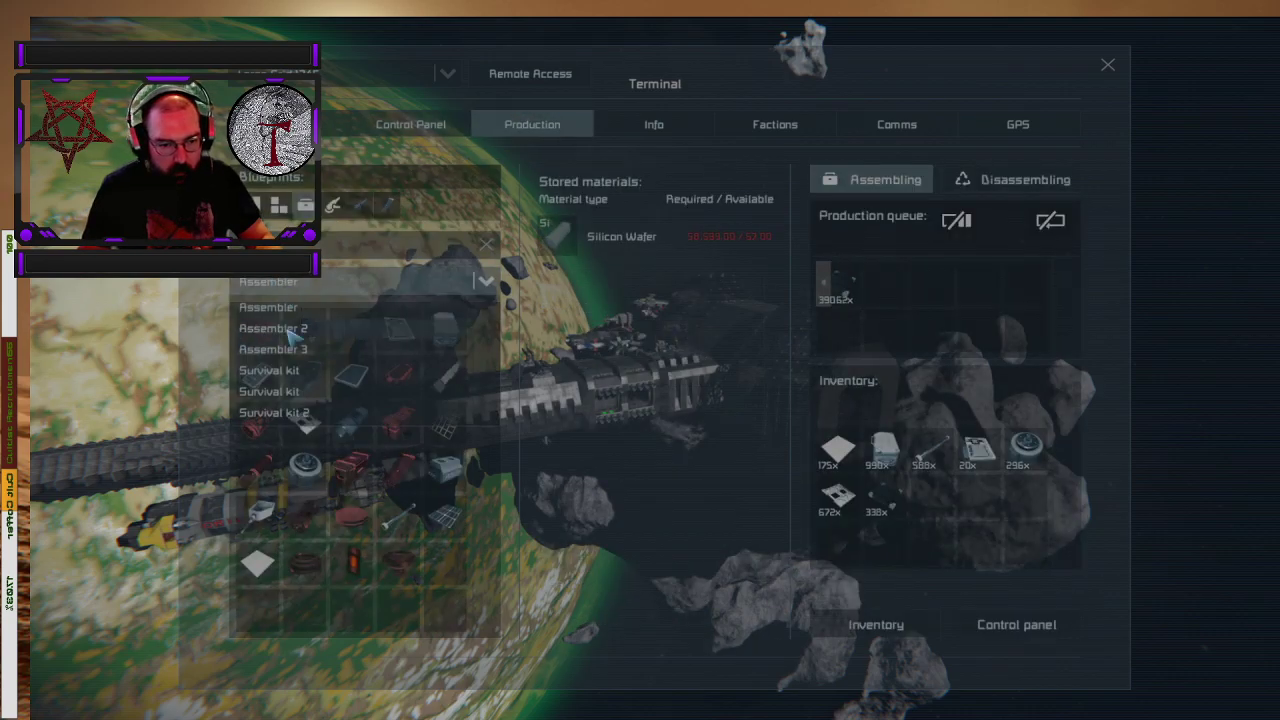
pyautogui.click(274, 328)
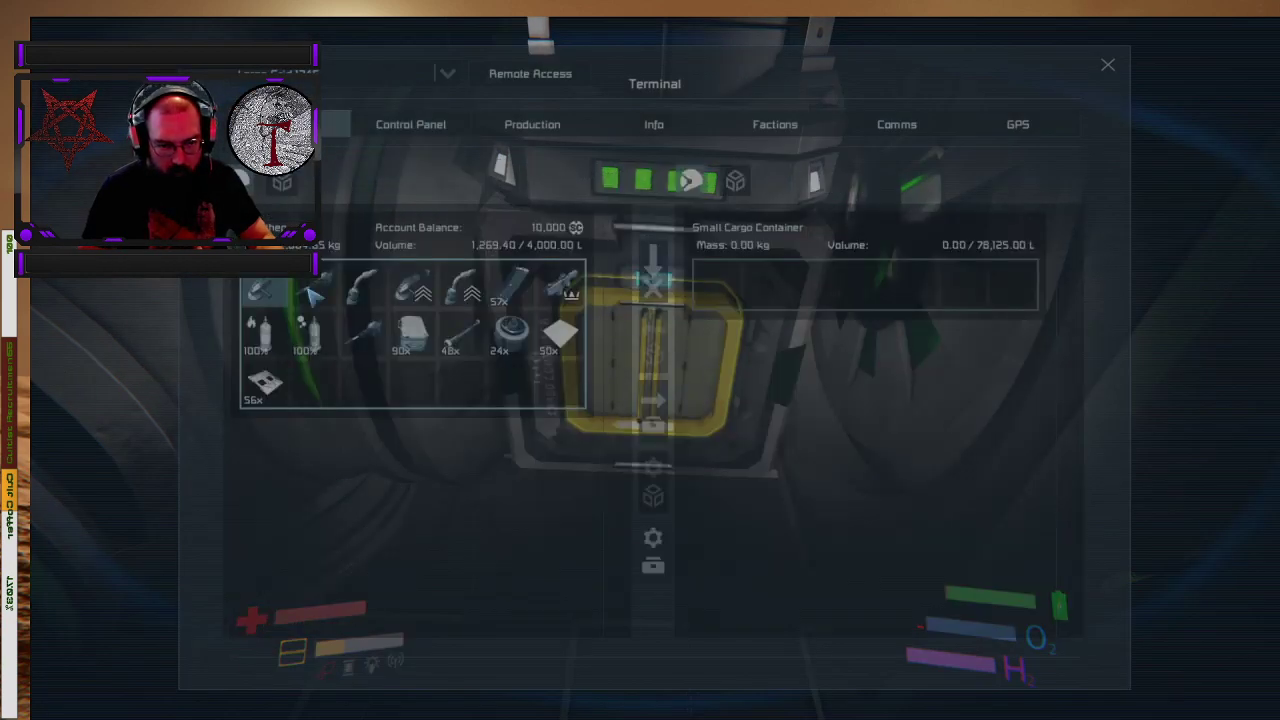
pyautogui.moveTo(410, 330)
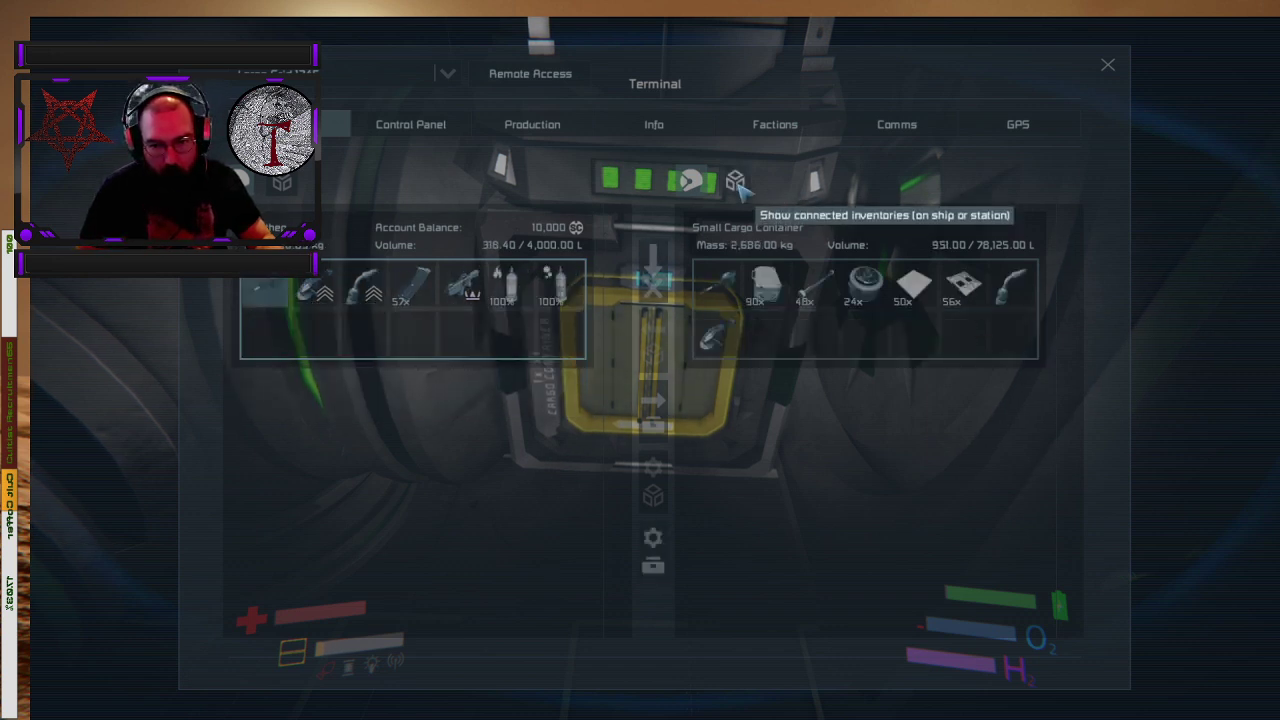
# - Transfer the carried components from the player inventory into the Small Cargo Container
pyautogui.click(736, 180)
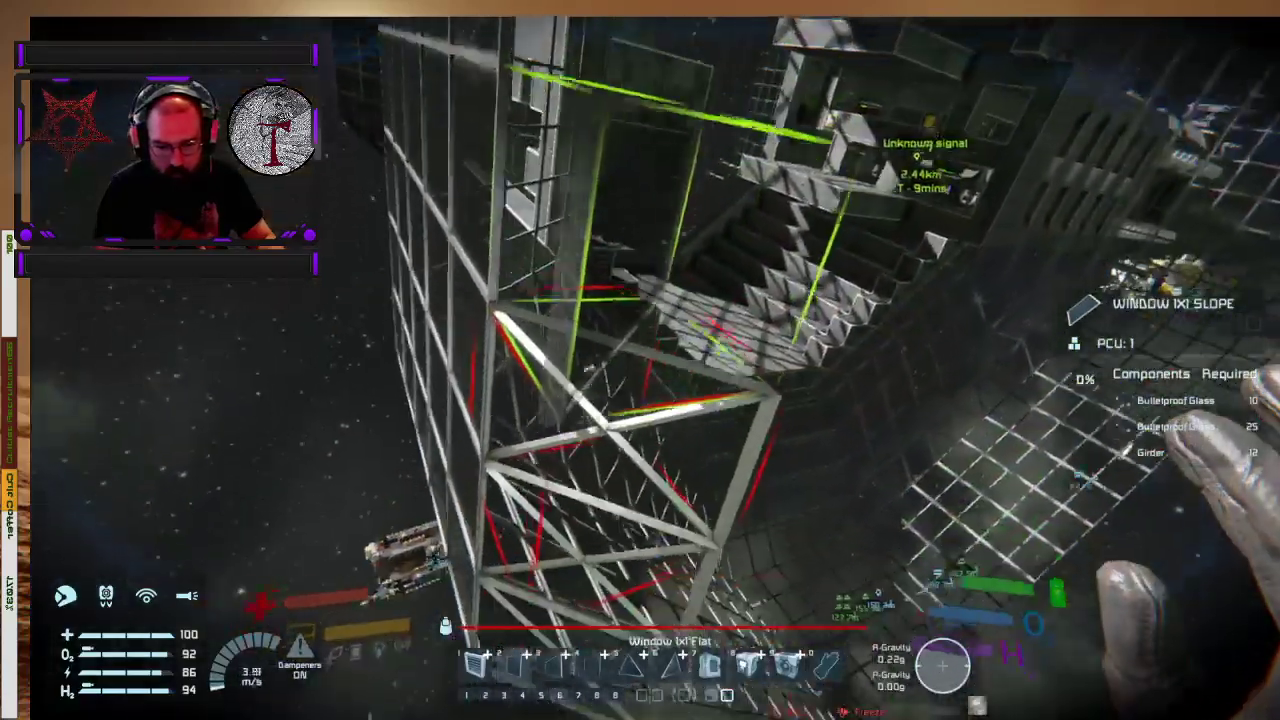
pyautogui.moveTo(640, 360)
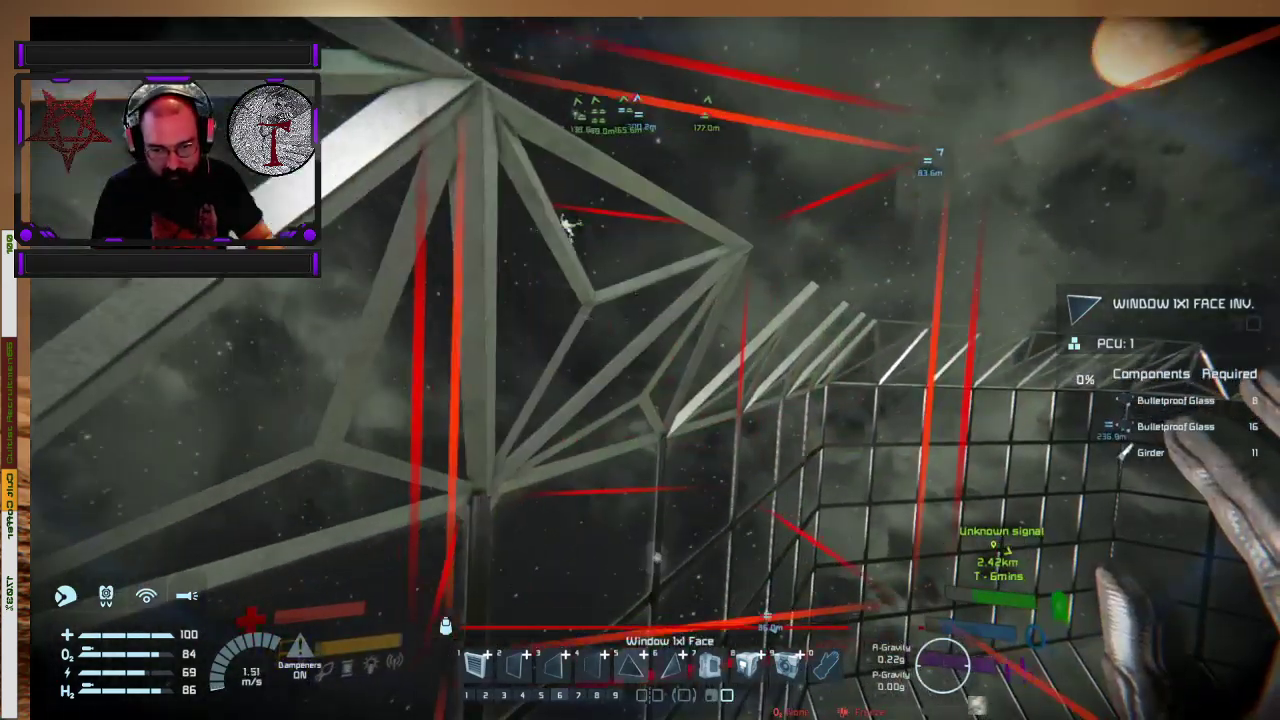
pyautogui.moveTo(640, 360)
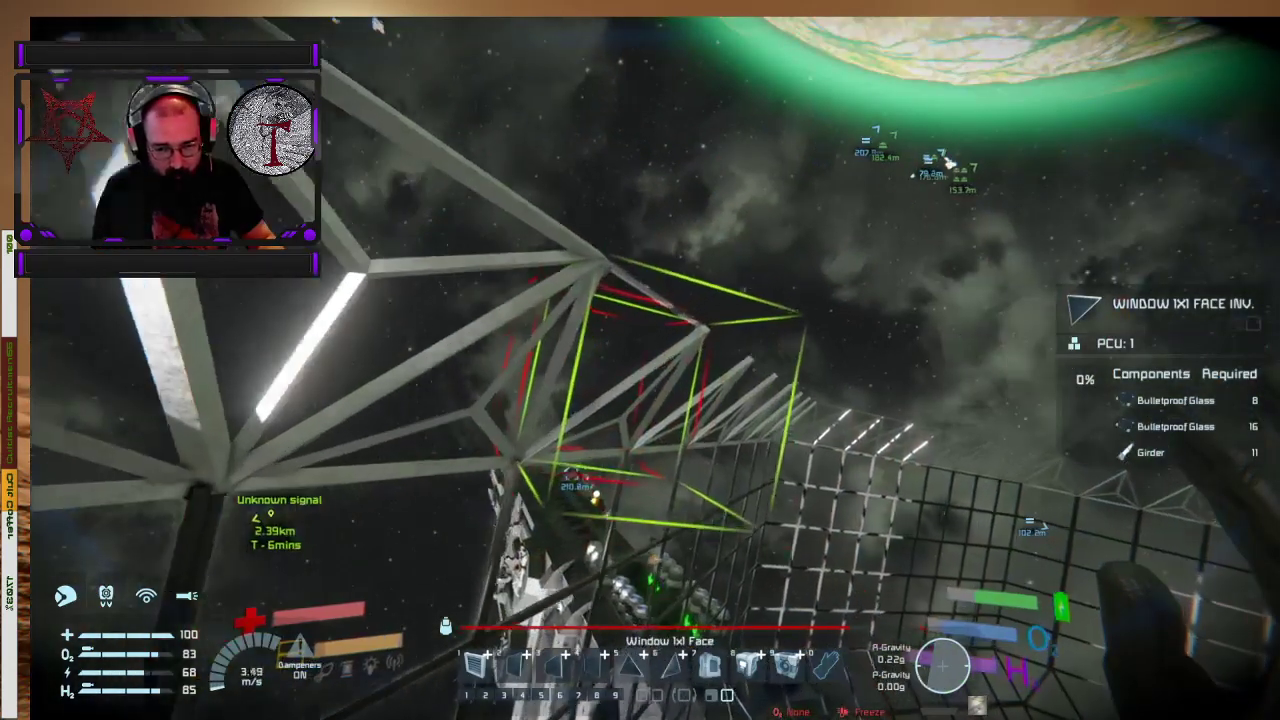
pyautogui.moveTo(640, 400)
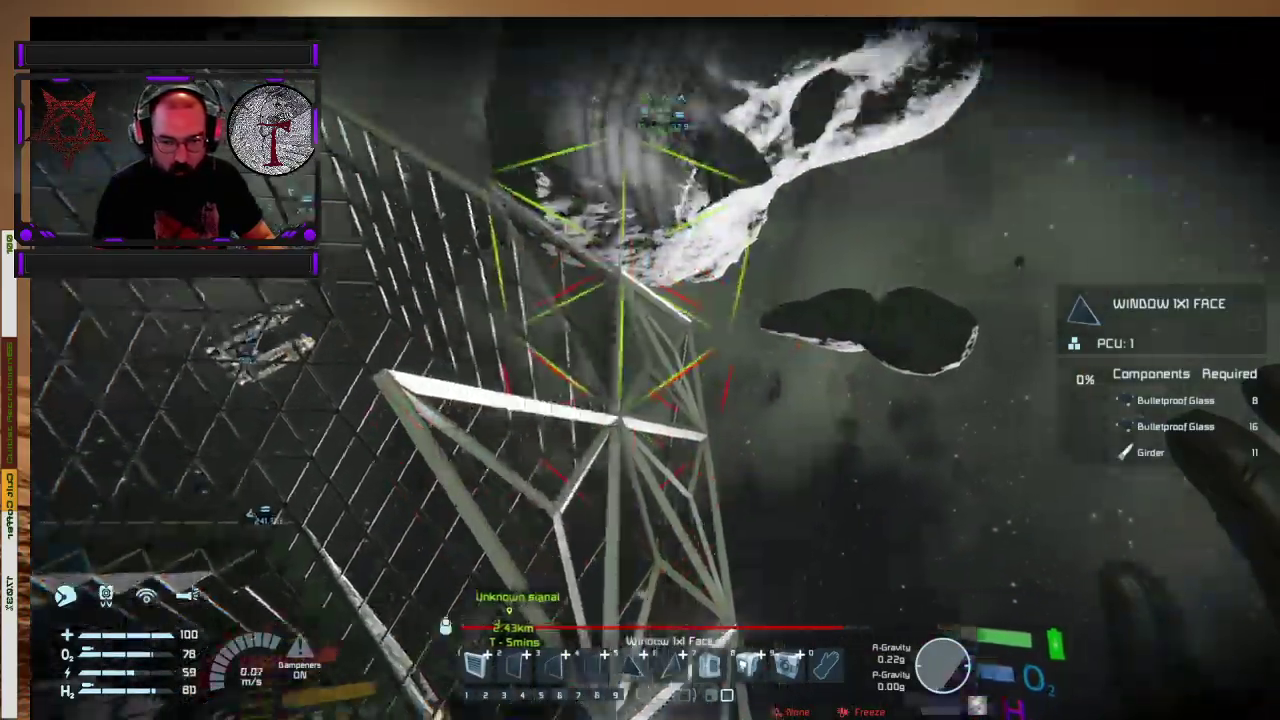
pyautogui.moveTo(640, 360)
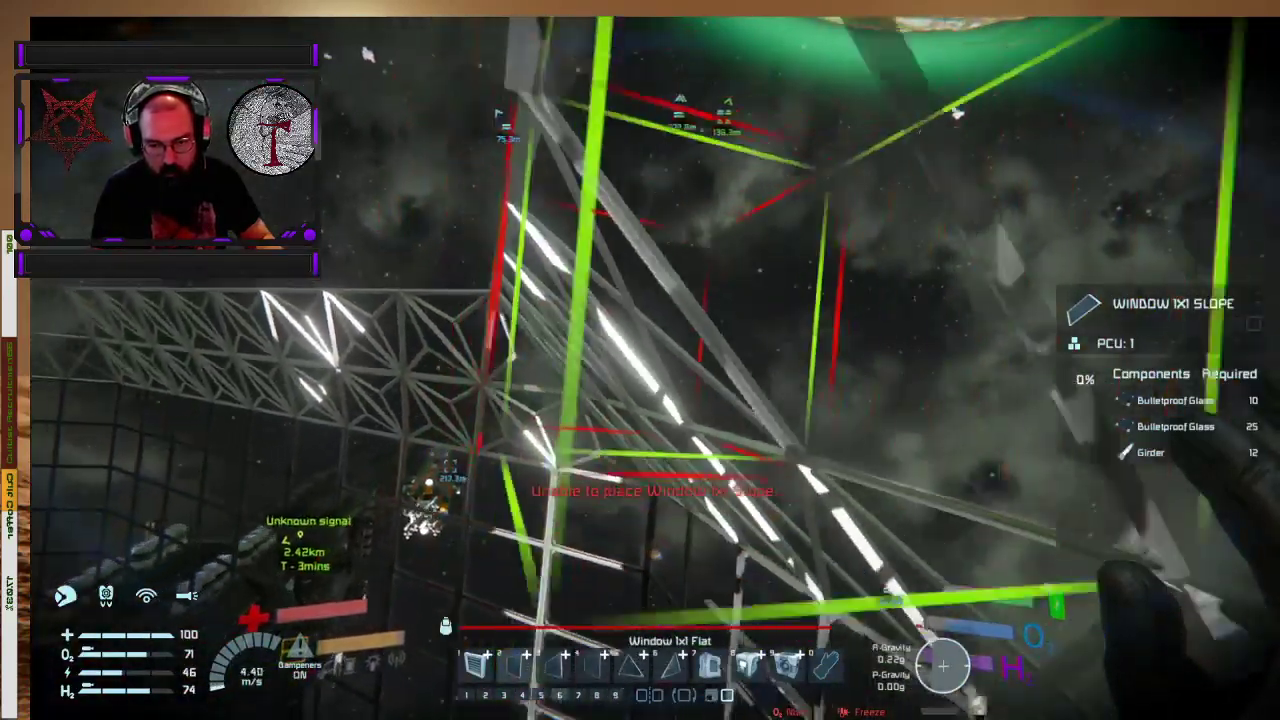
pyautogui.moveTo(640, 360)
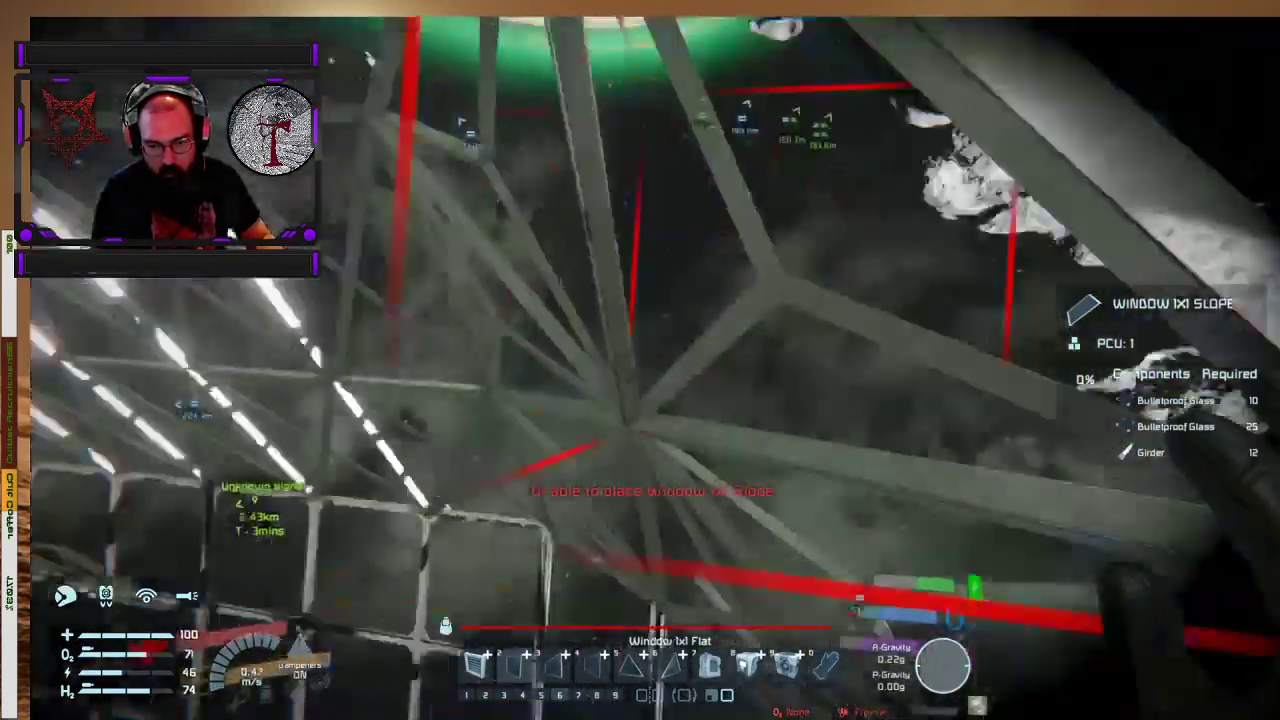